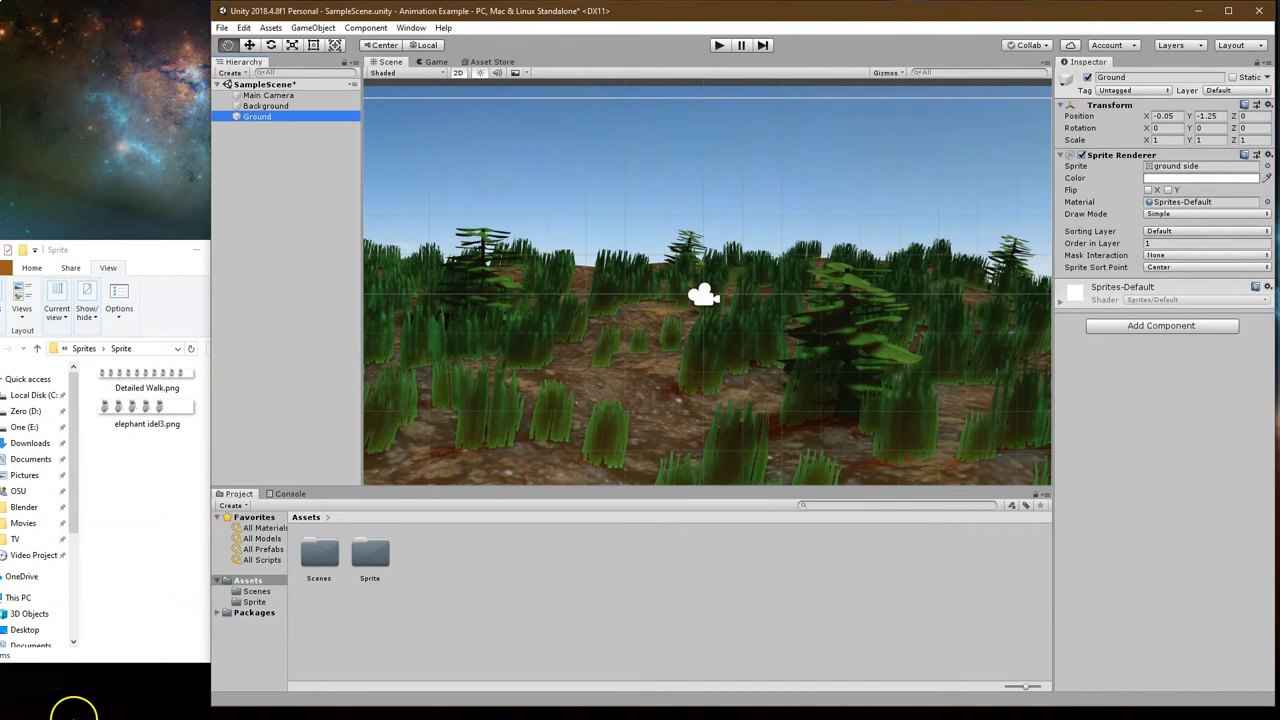
mouse_move(172, 468)
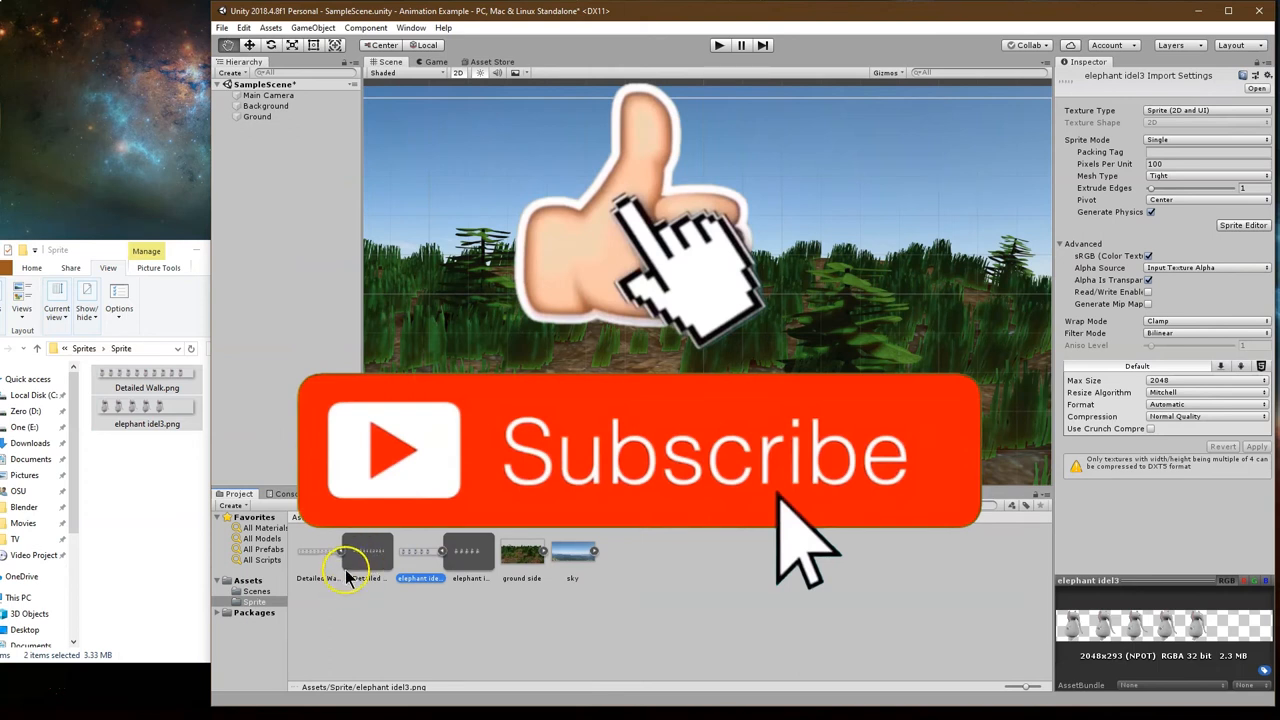
Select the Detailed Walk sprite sheet in the project's Sprite folder.
left_click(318, 552)
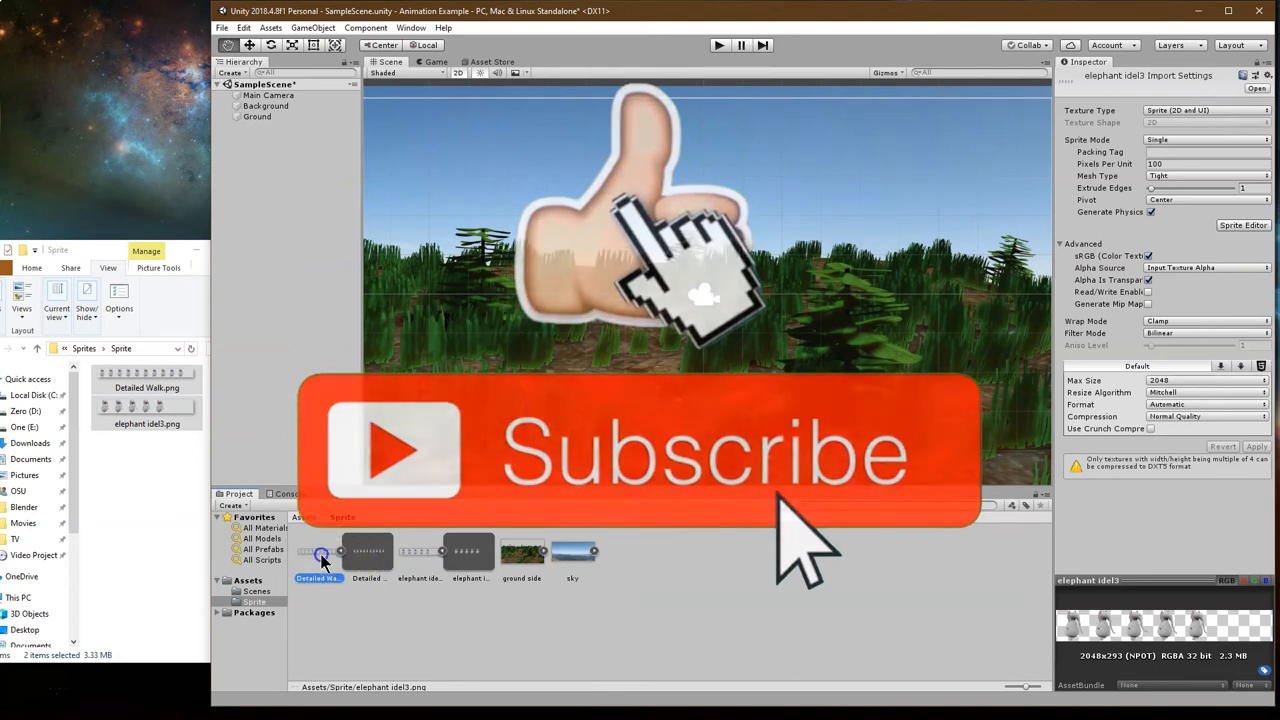
Switch the Detailed Walk sheet to Multiple sprite mode, apply the import settings and launch the Sprite Editor.
left_click(318, 552)
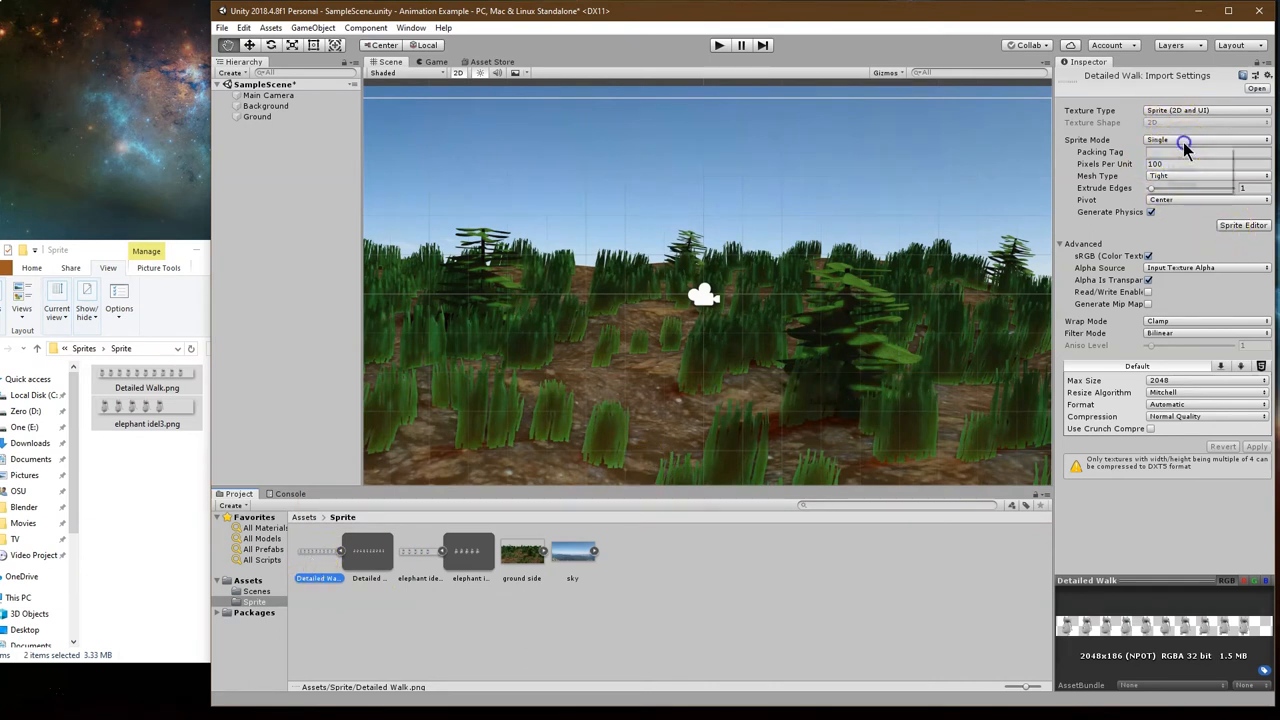
left_click(1204, 140)
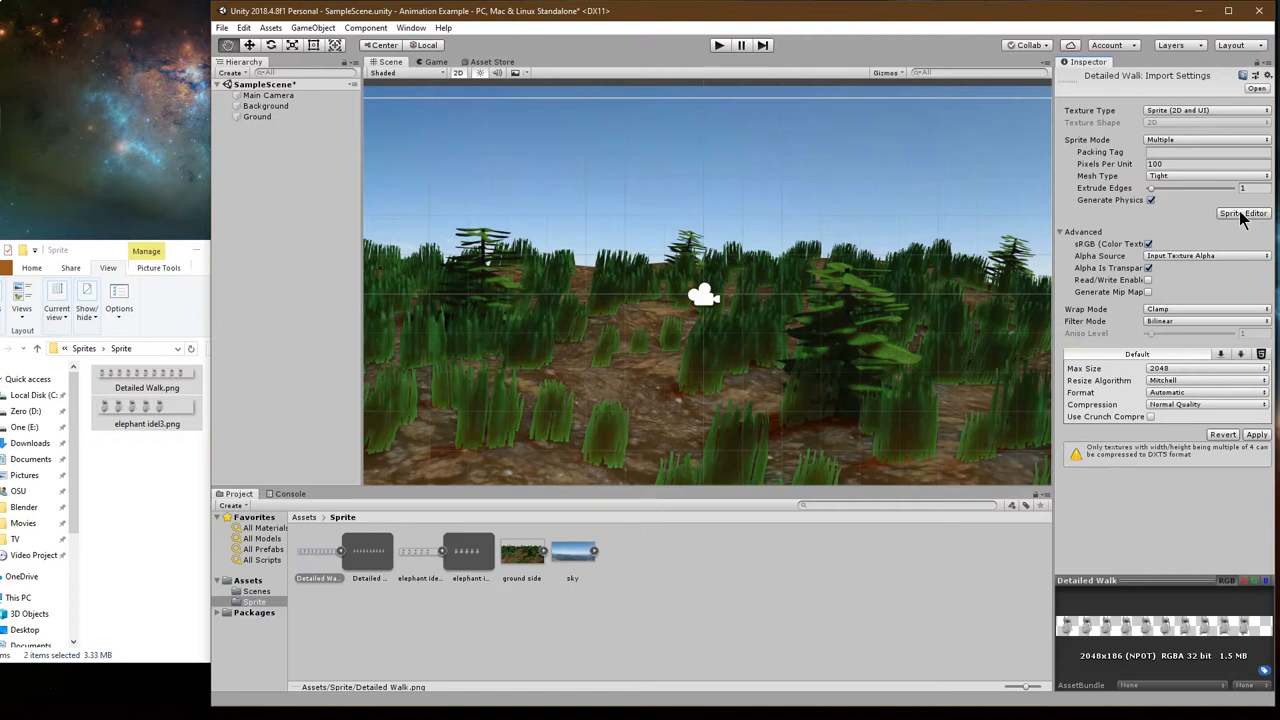
left_click(1244, 212)
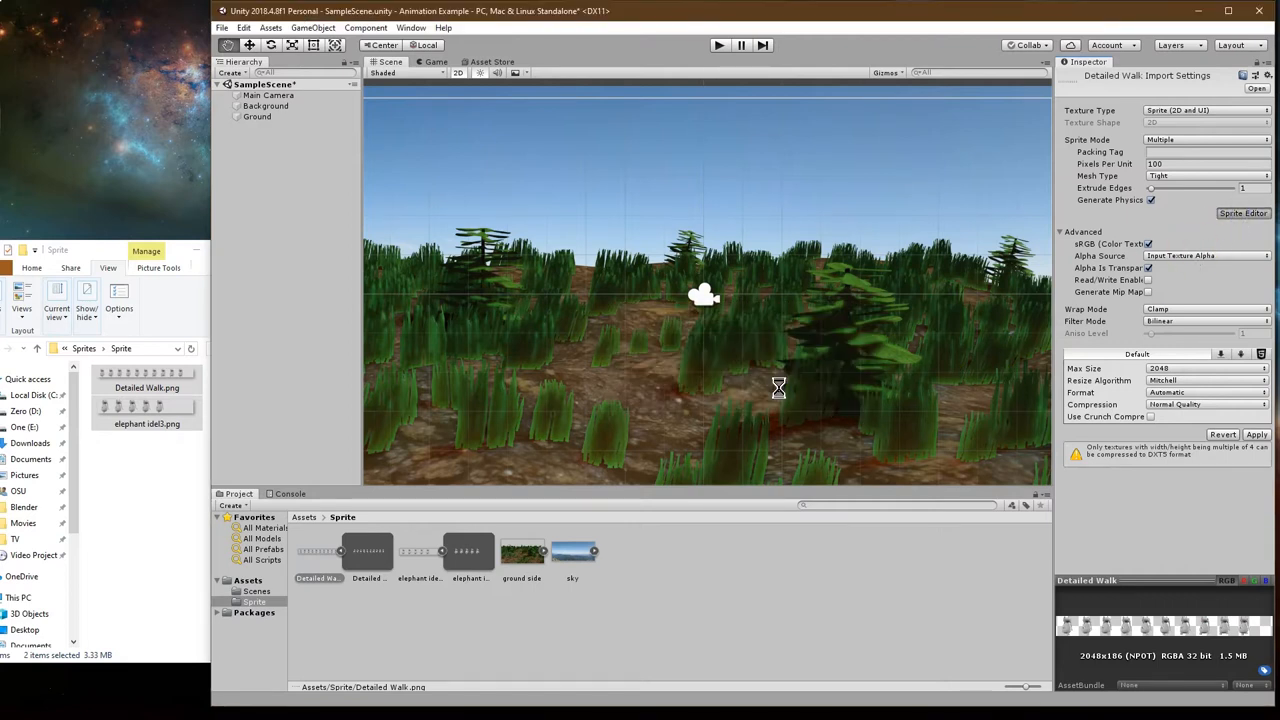
left_click(1244, 212)
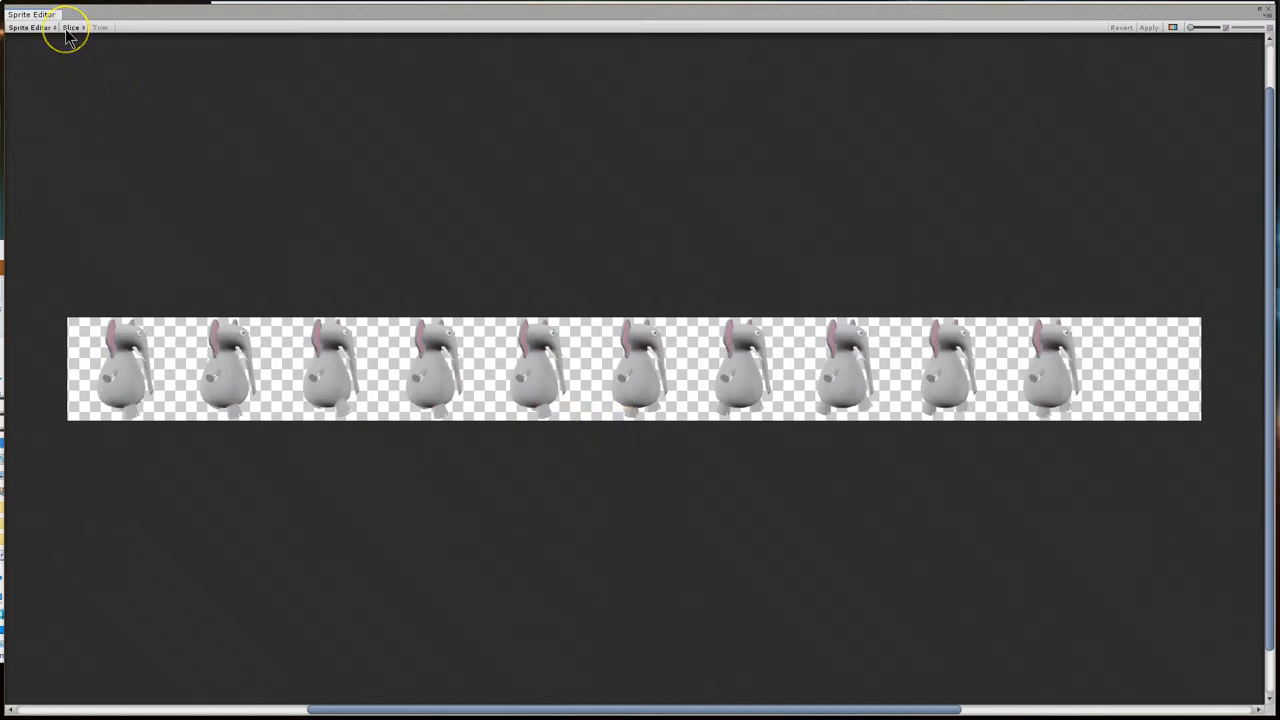
Automatically slice the Detailed Walk sheet into its walk frames, check two of them, and apply the slices.
left_click(72, 28)
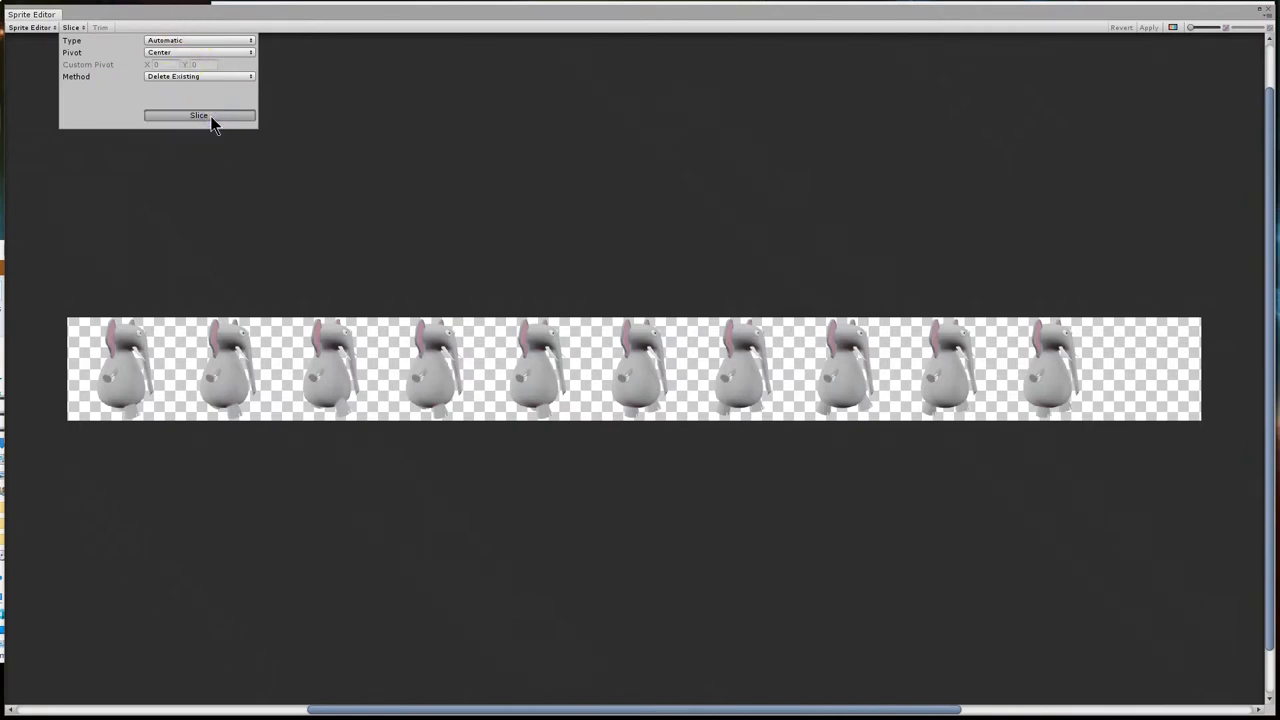
left_click(198, 114)
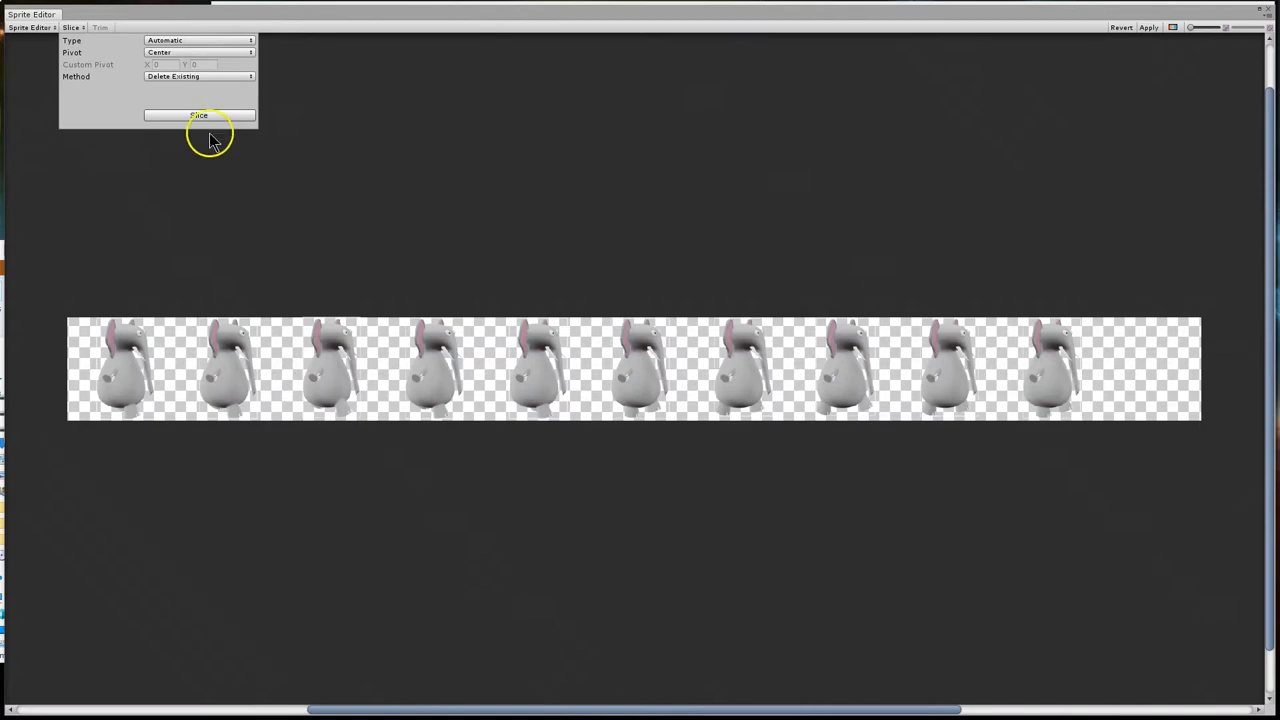
left_click(198, 114)
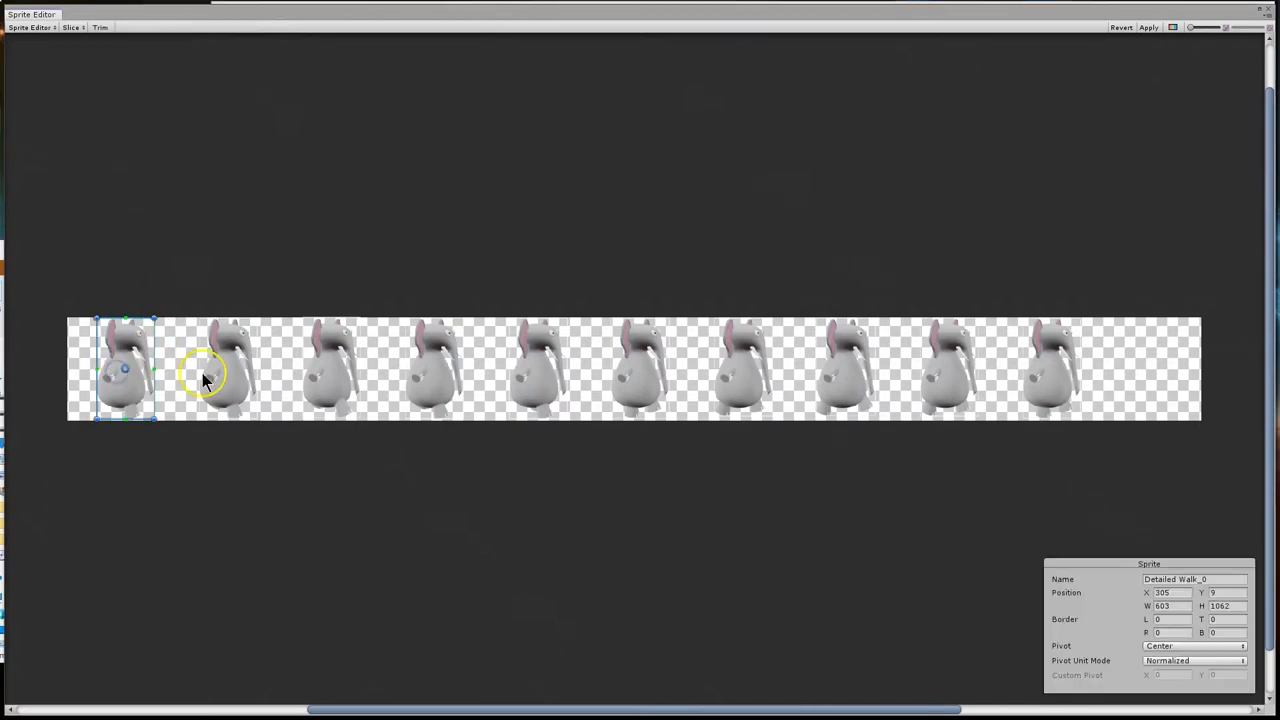
left_click(330, 368)
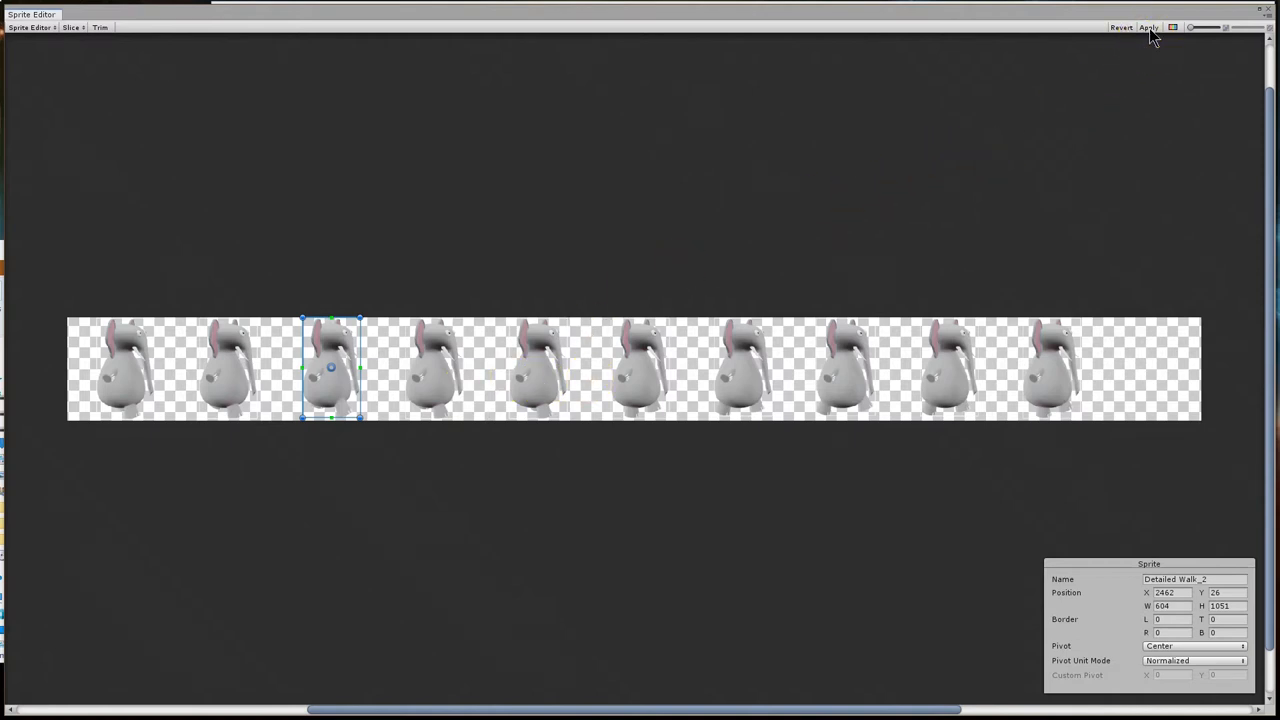
left_click(1148, 28)
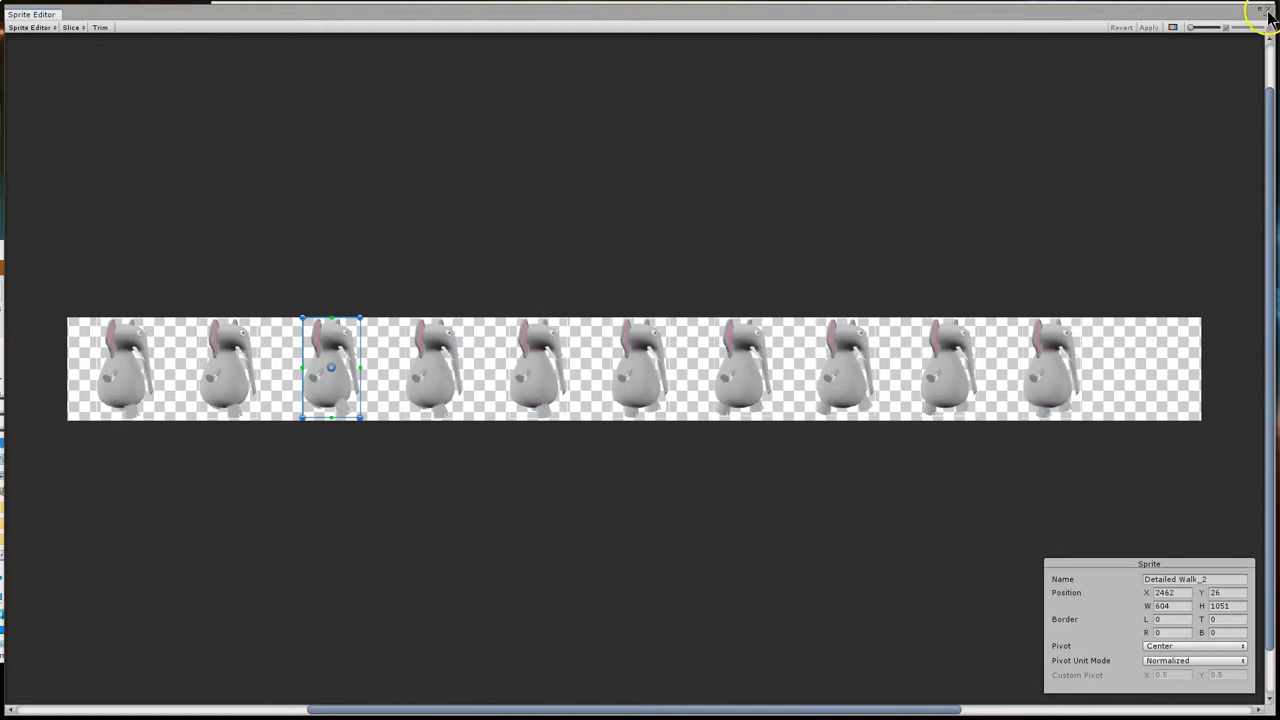
Close the Sprite Editor and dock a new Animation window beside the Hierarchy tab.
left_click(1260, 12)
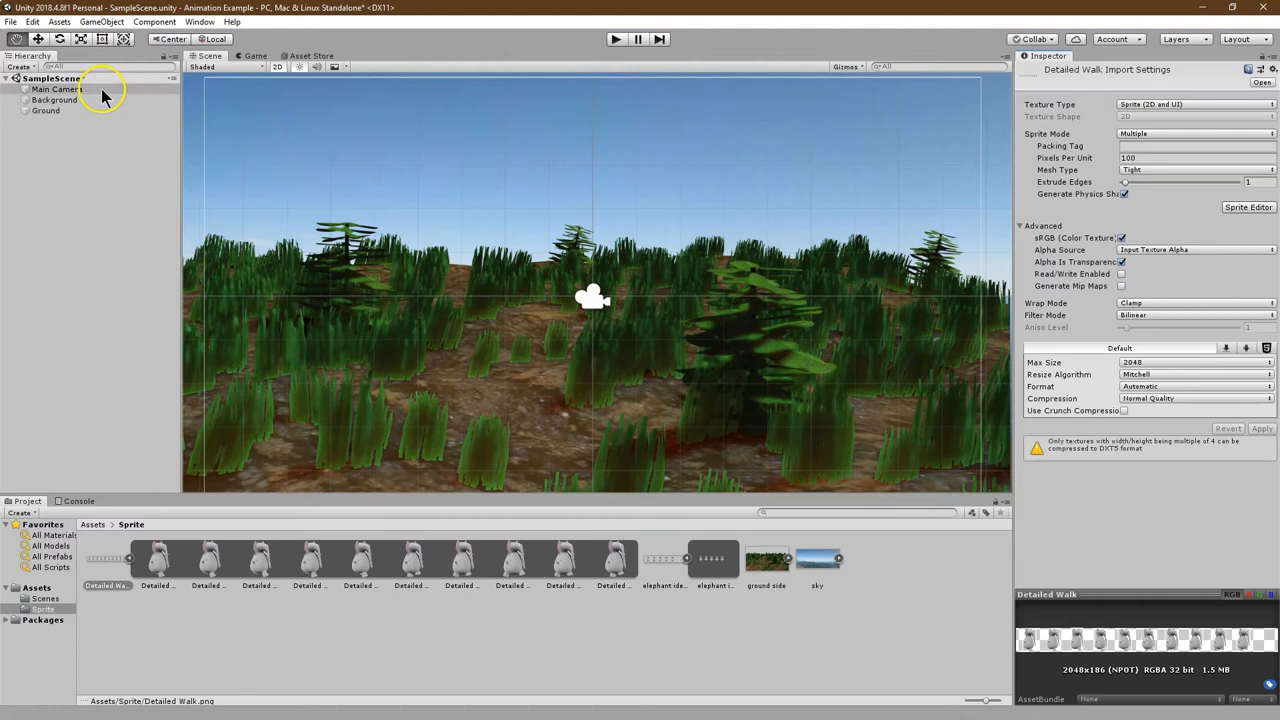
mouse_move(172, 68)
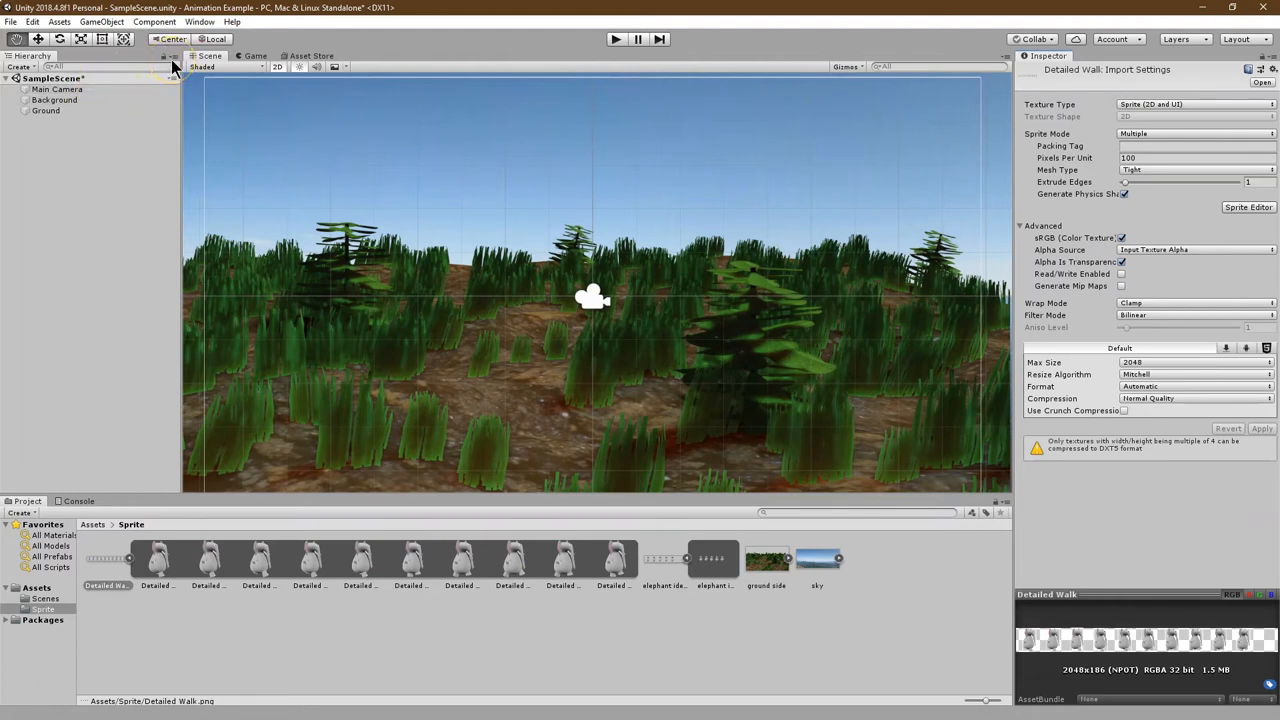
left_click(170, 56)
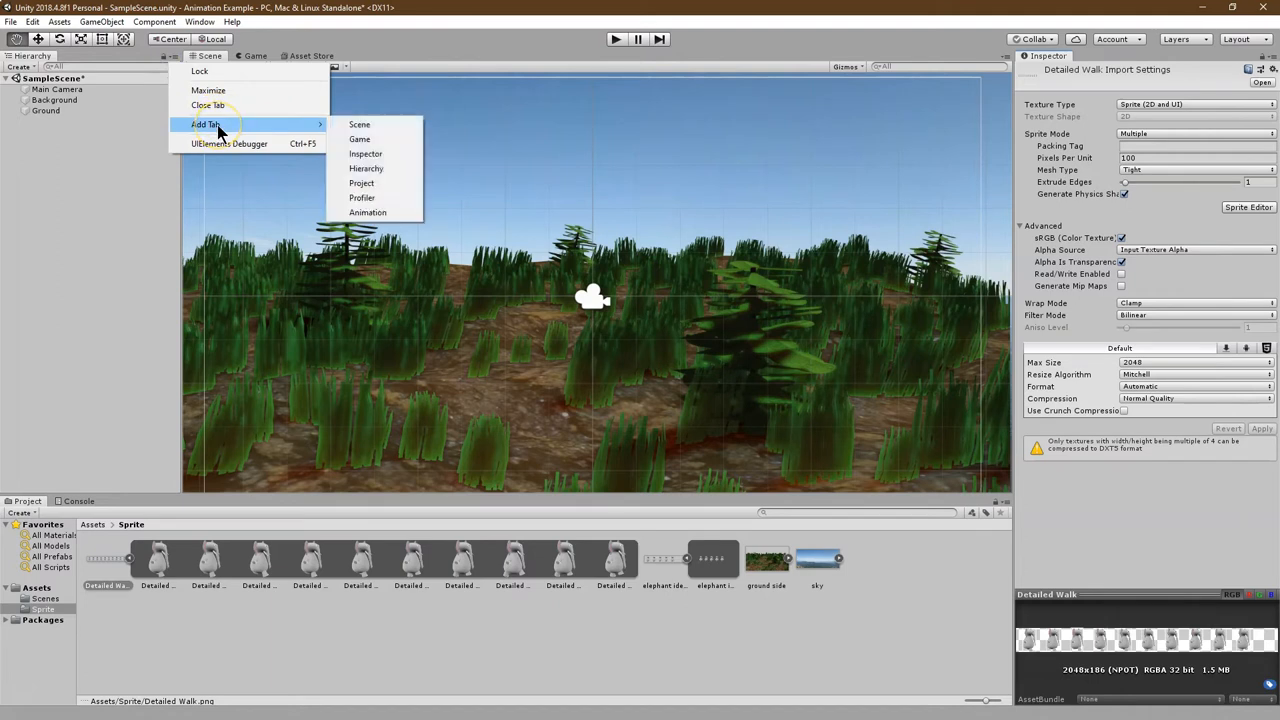
mouse_move(368, 212)
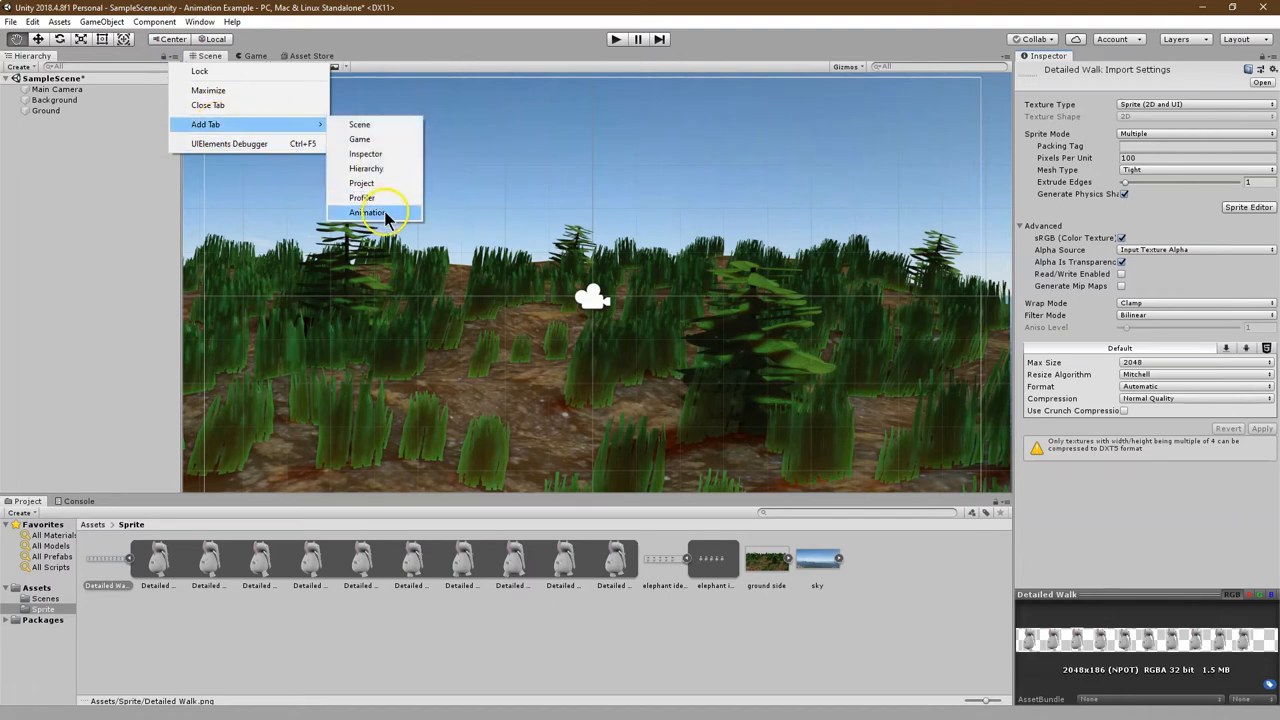
left_click(200, 20)
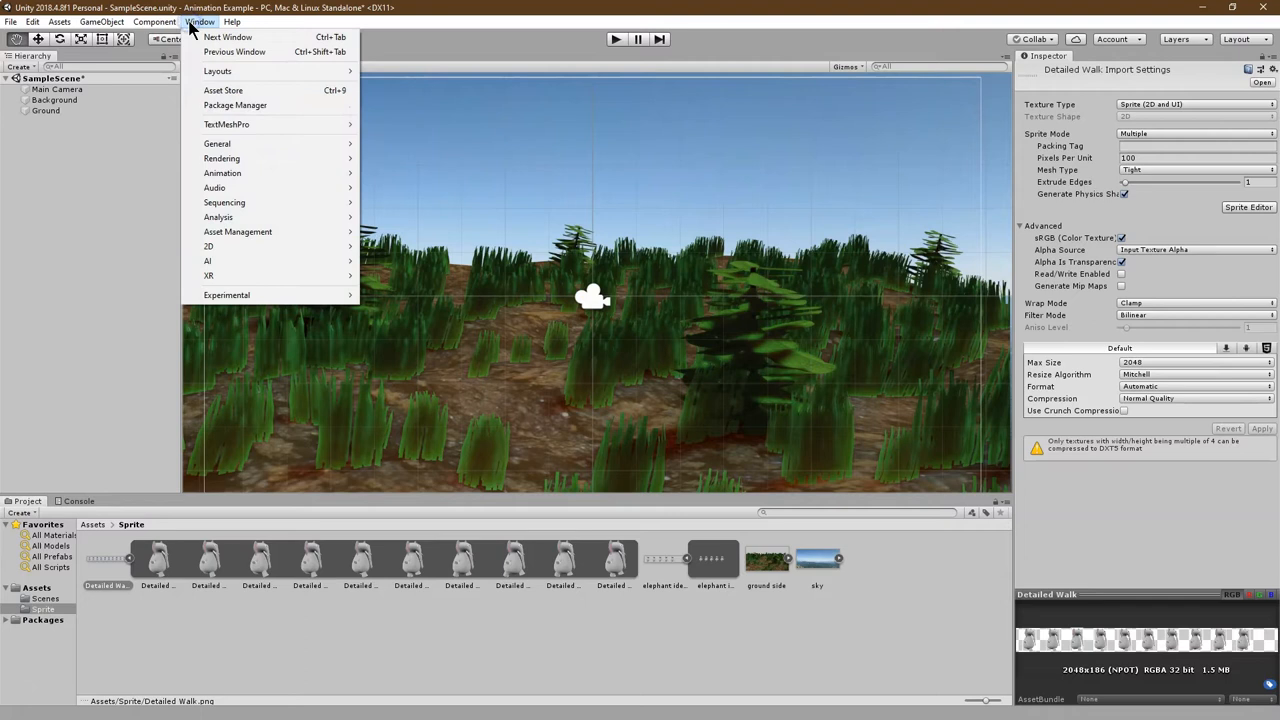
mouse_move(222, 172)
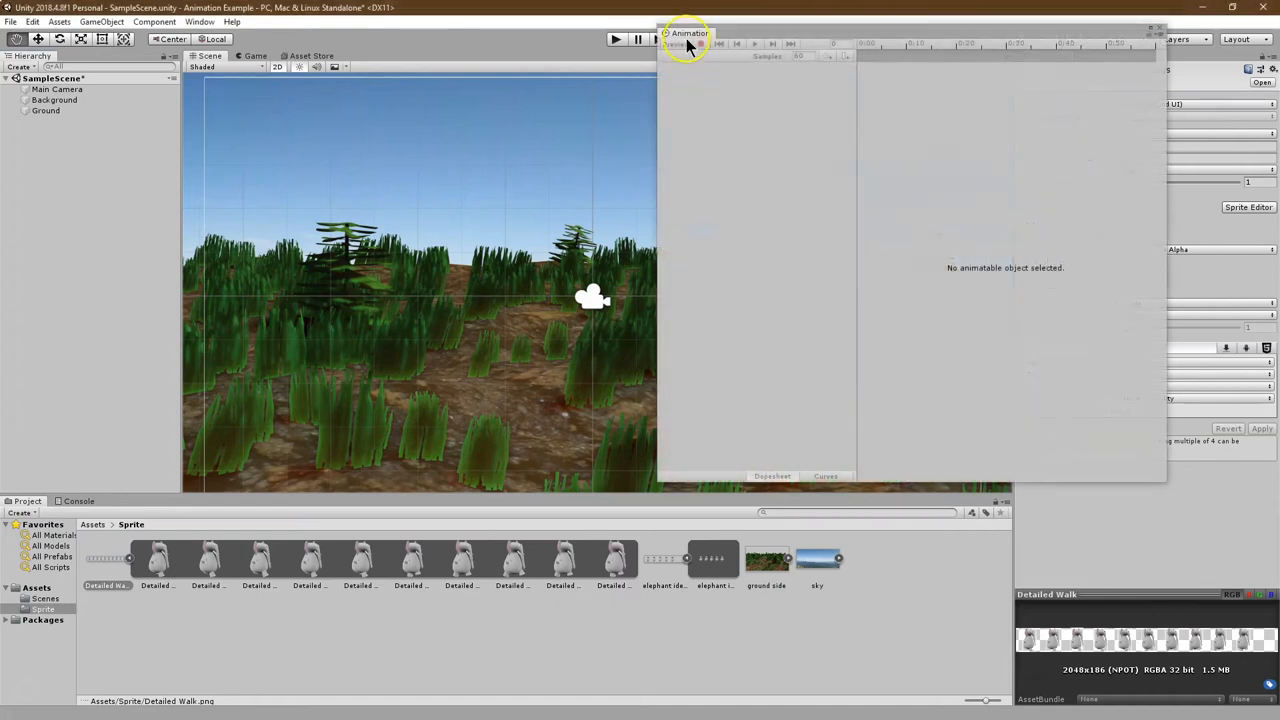
left_click(92, 56)
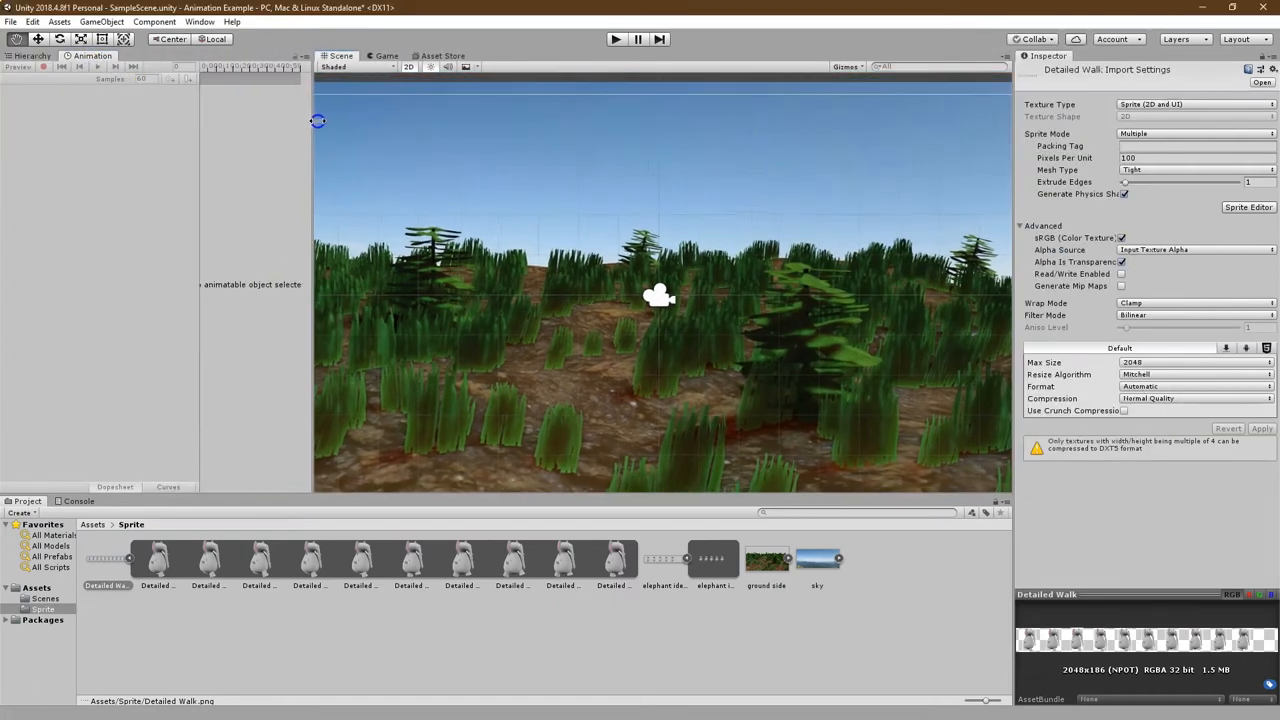
left_click(32, 56)
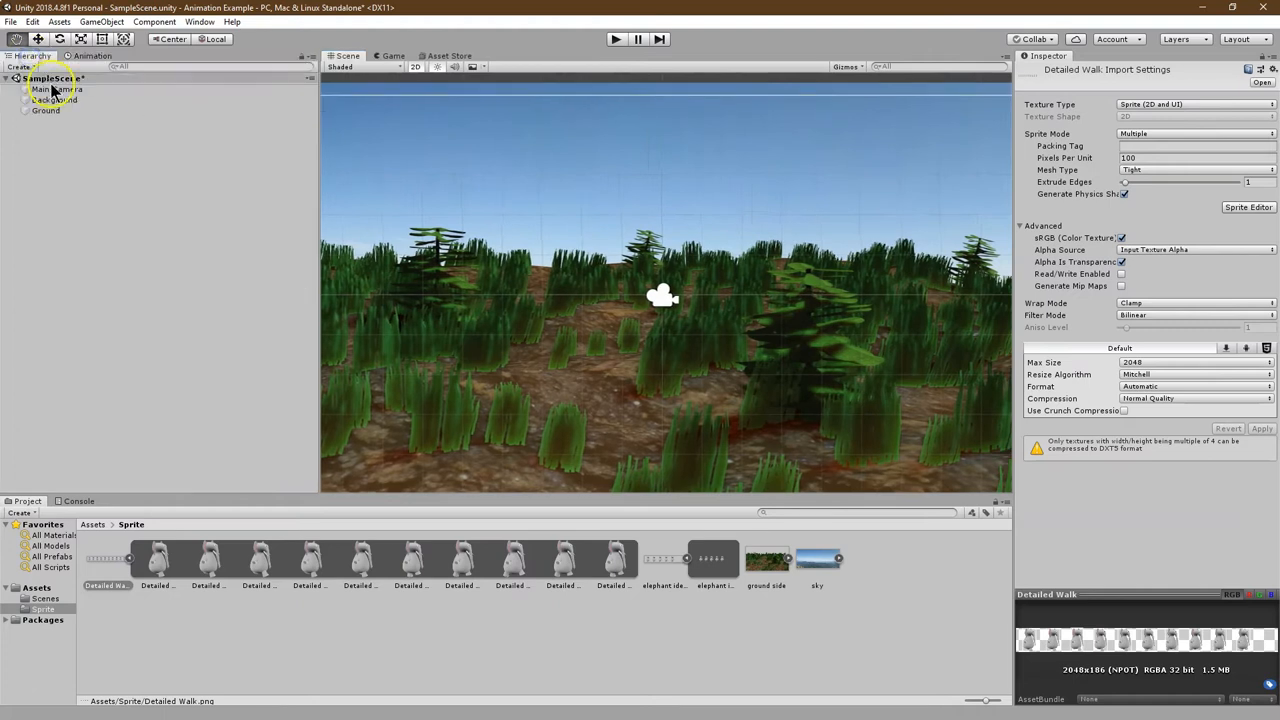
Rename the new empty scene object to 'Player' and select it for animating.
left_click(76, 164)
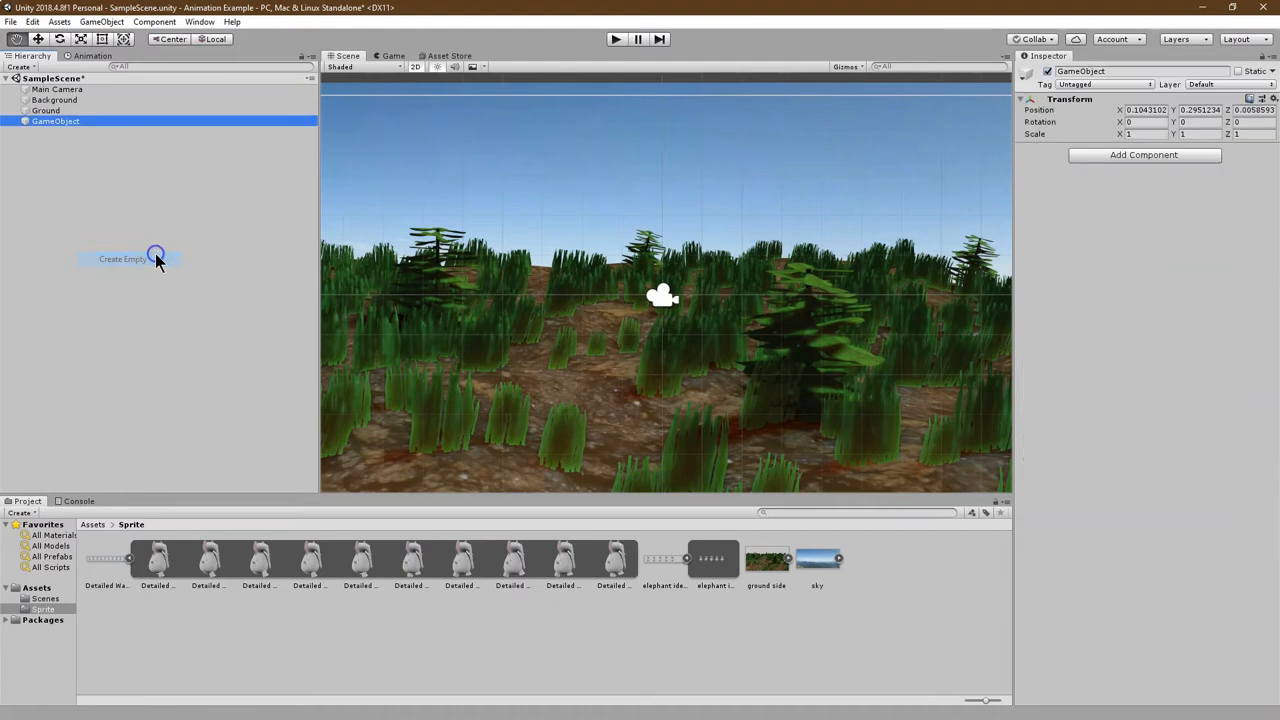
double_click(1080, 72)
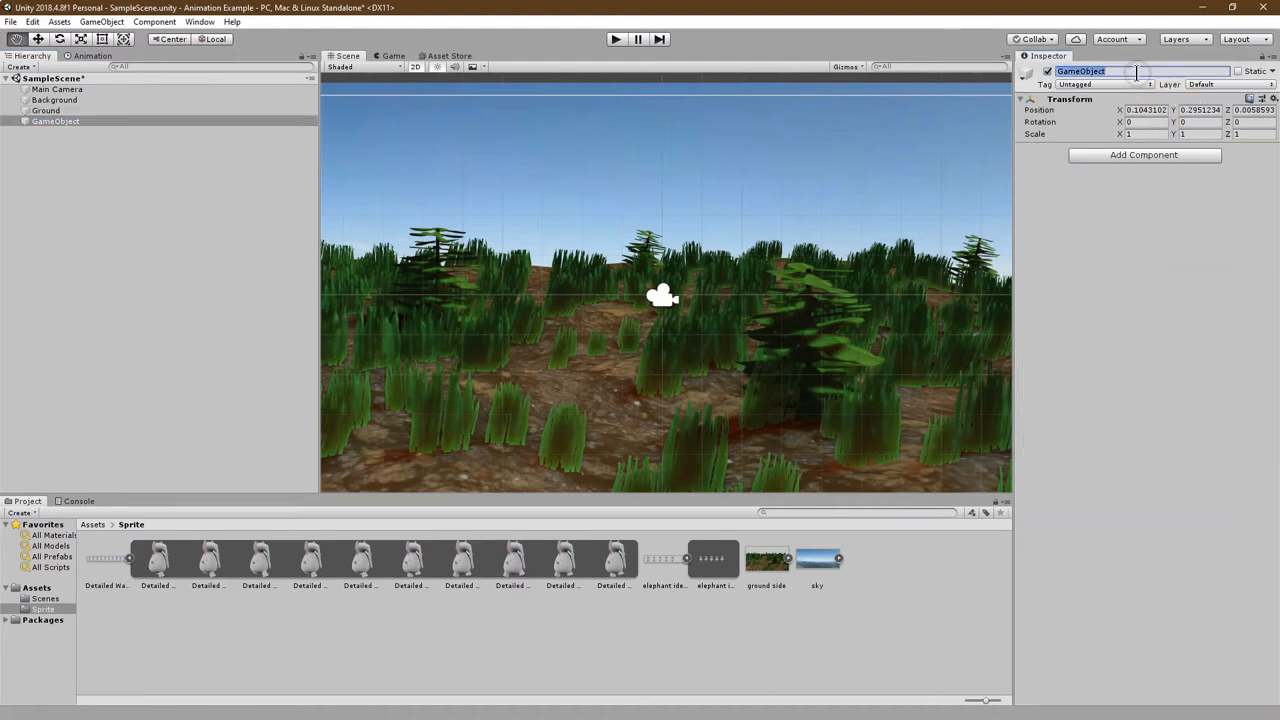
type("Player")
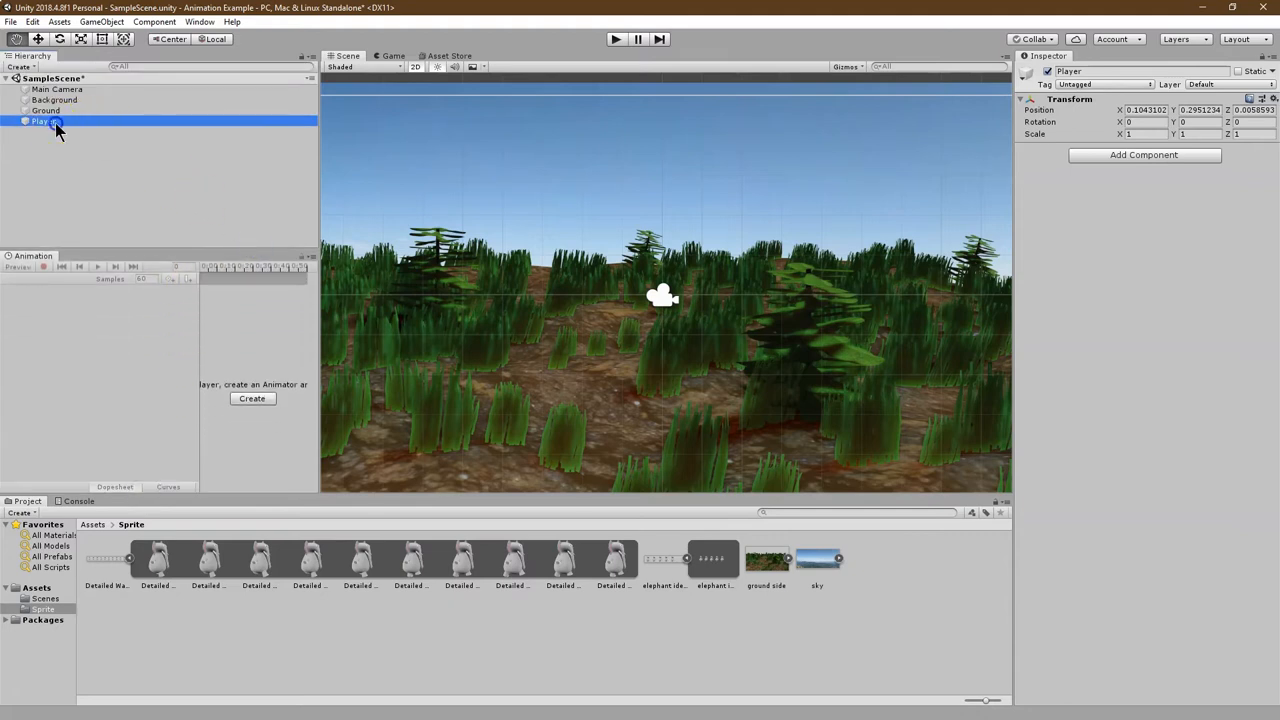
left_click(46, 110)
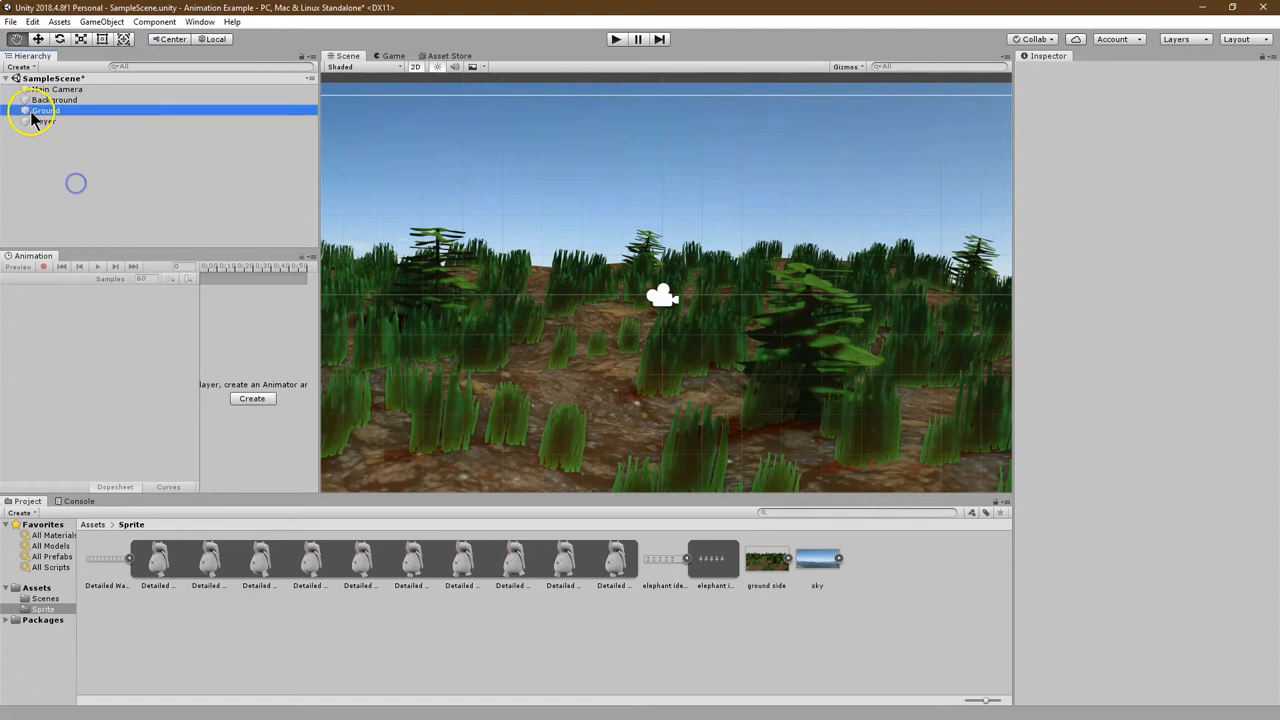
left_click(44, 122)
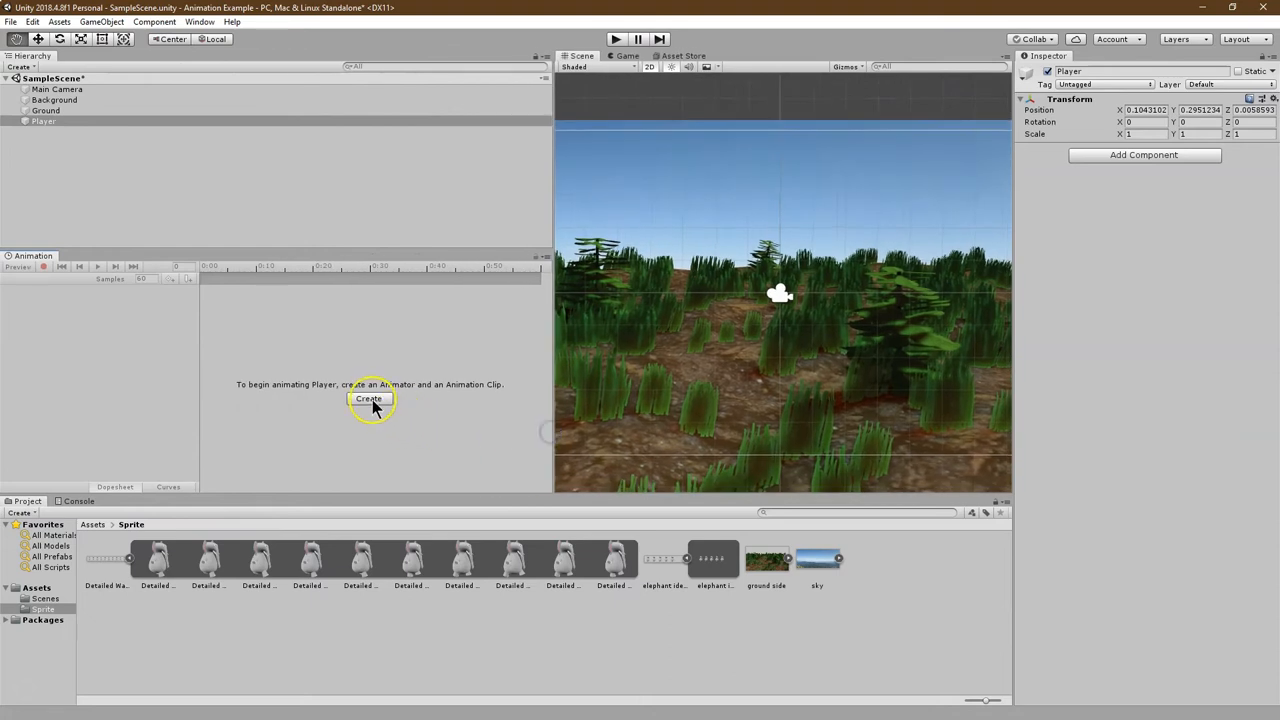
Create a new animation clip for Player named 'Walk' and save it in the Sprite folder.
left_click(368, 398)
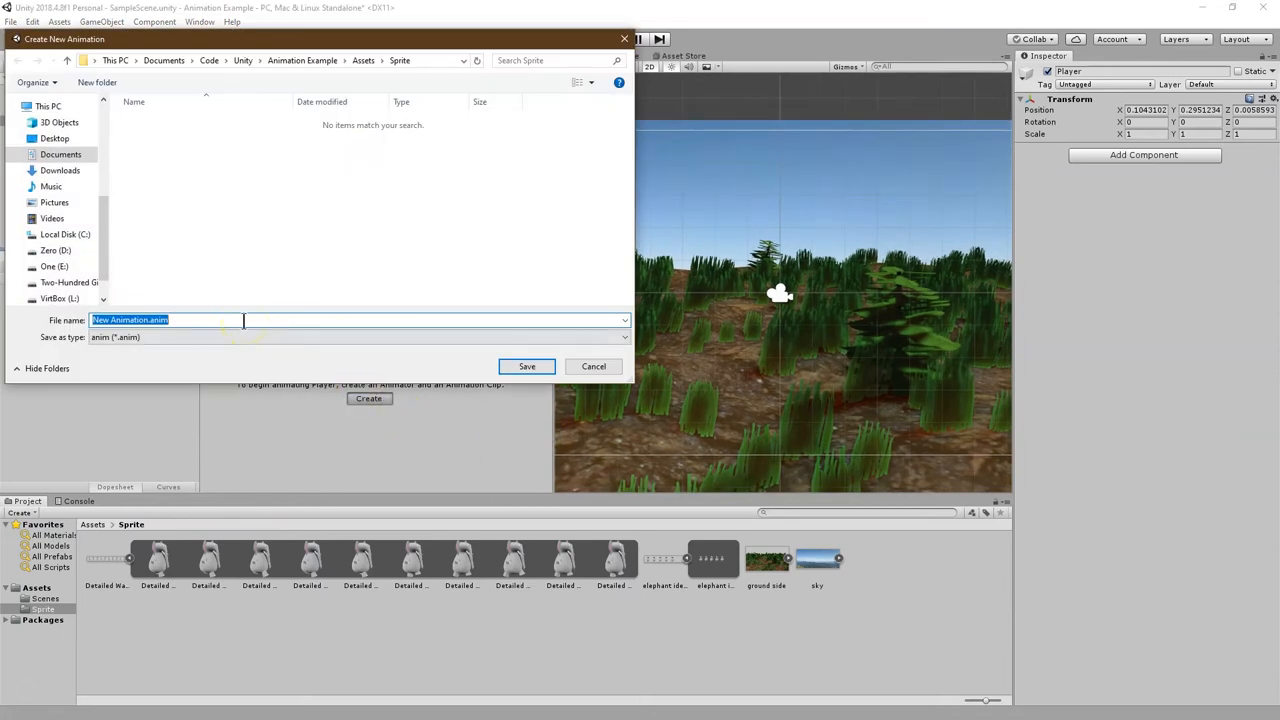
type("Walk")
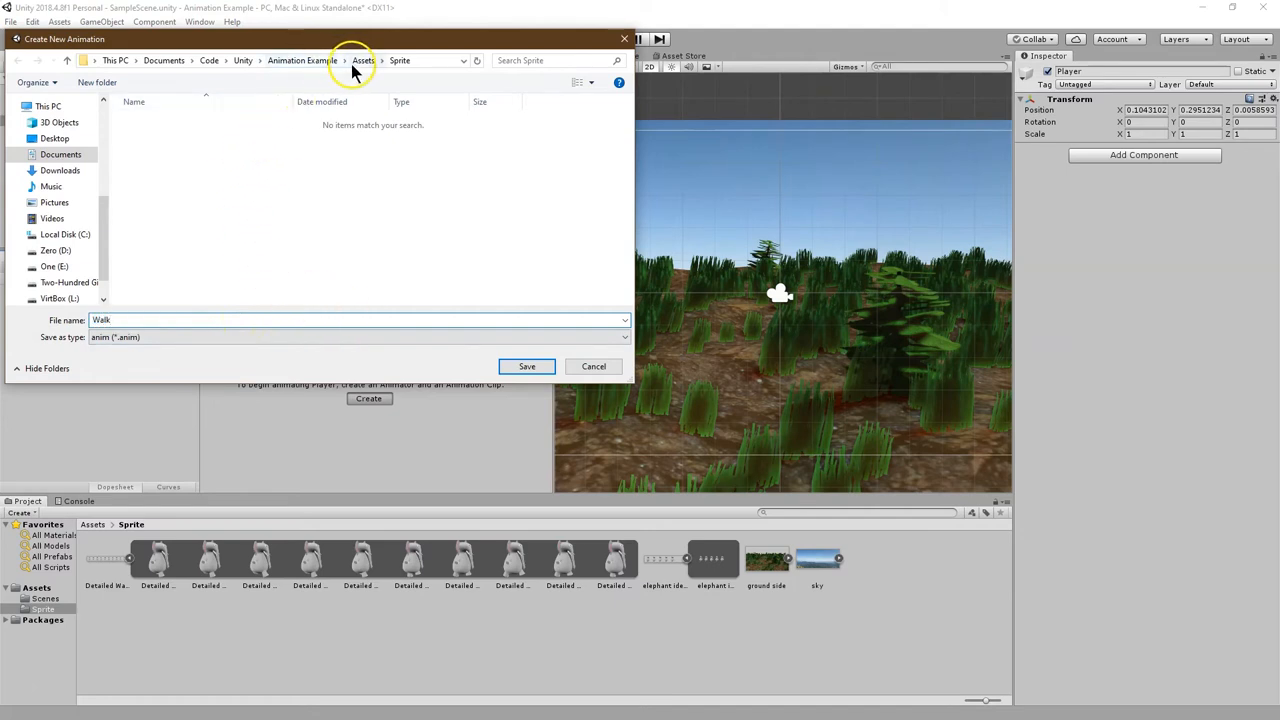
mouse_move(418, 76)
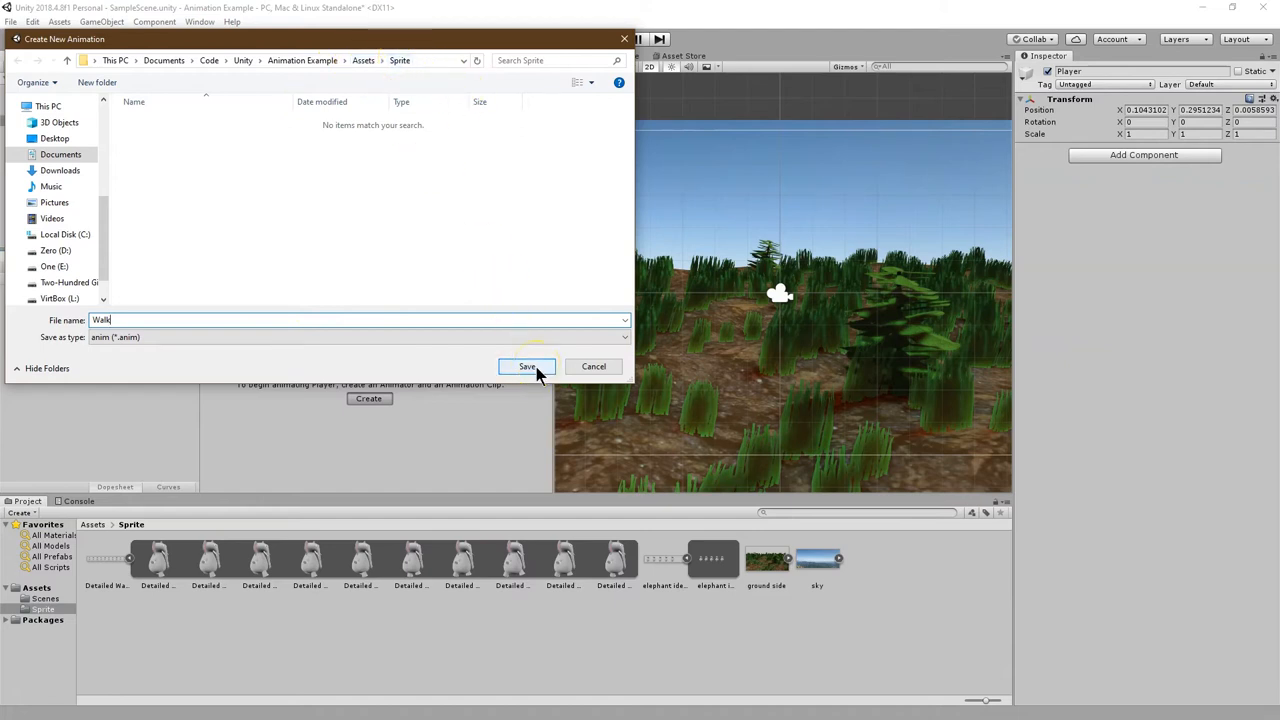
left_click(528, 366)
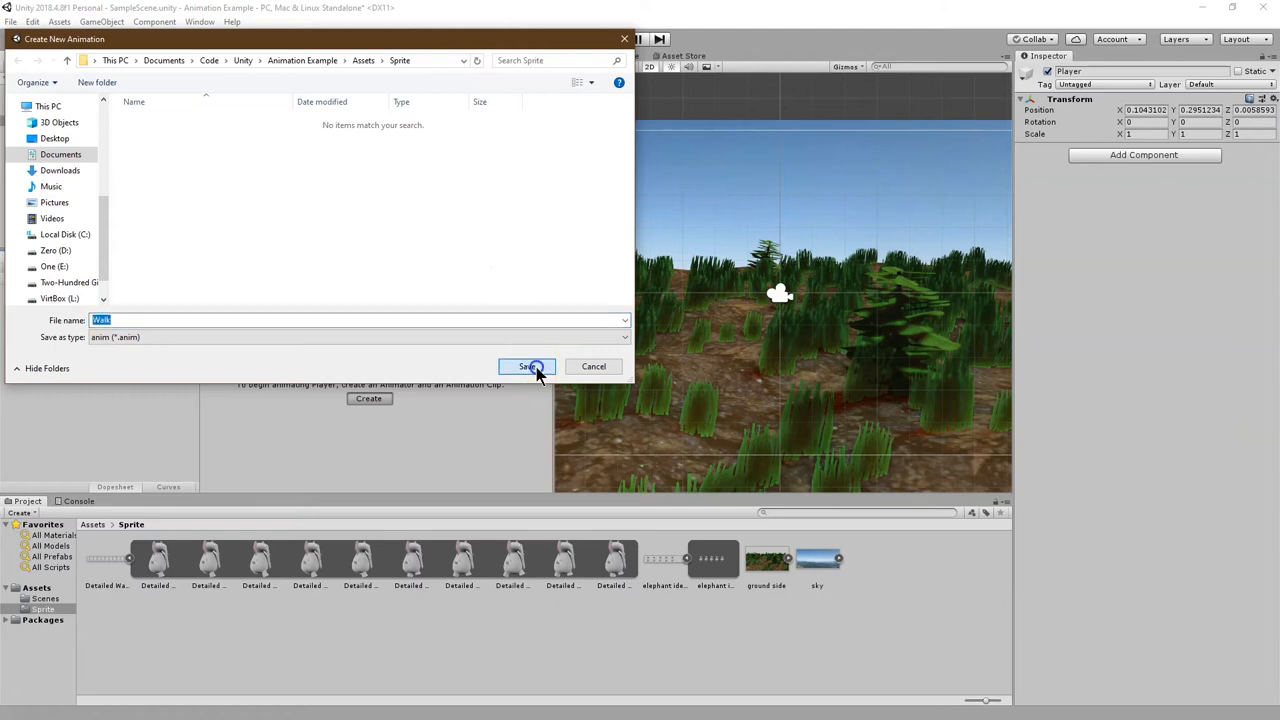
left_click(528, 366)
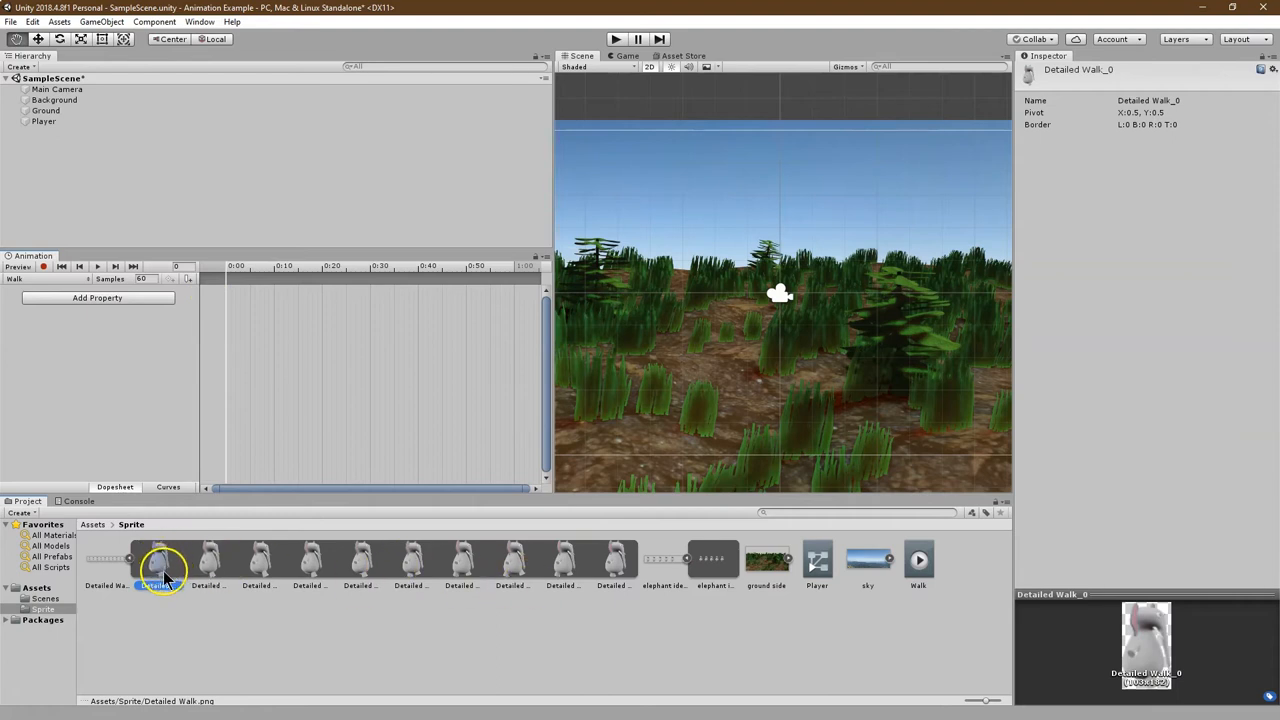
Place the sliced walk frames as keyframes on the Walk timeline, then reselect Player.
left_click(624, 558)
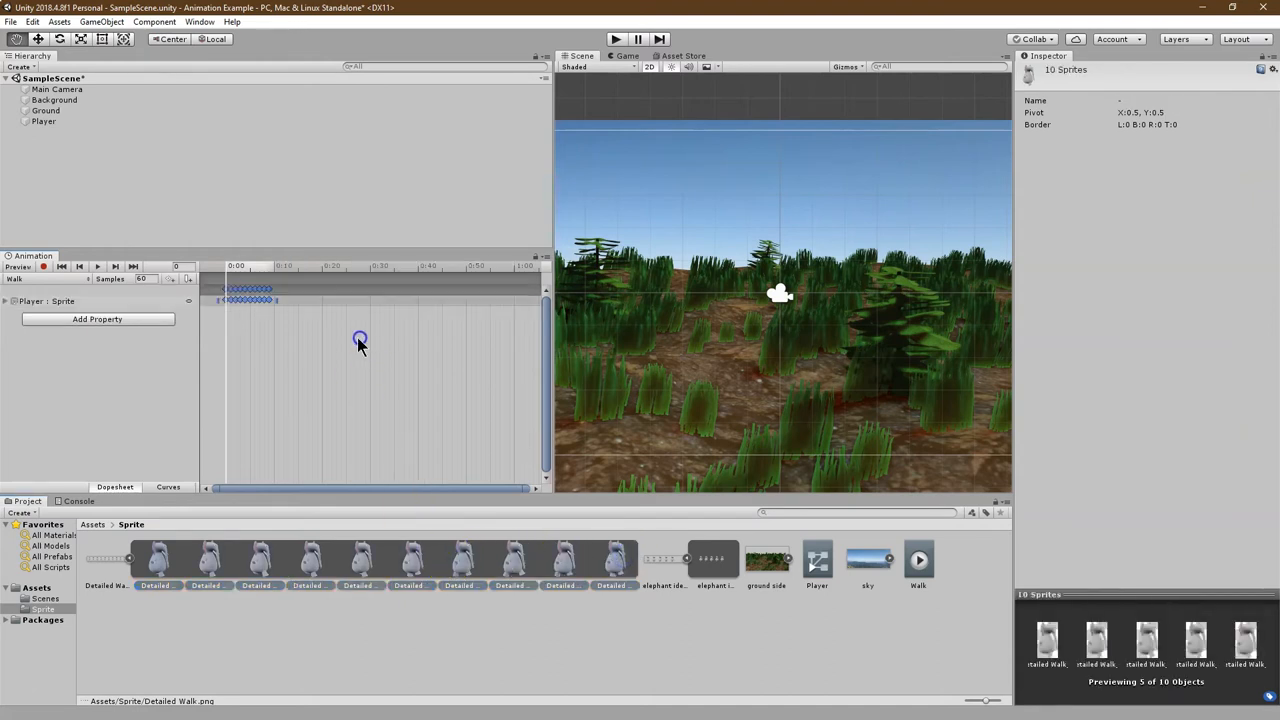
mouse_move(284, 316)
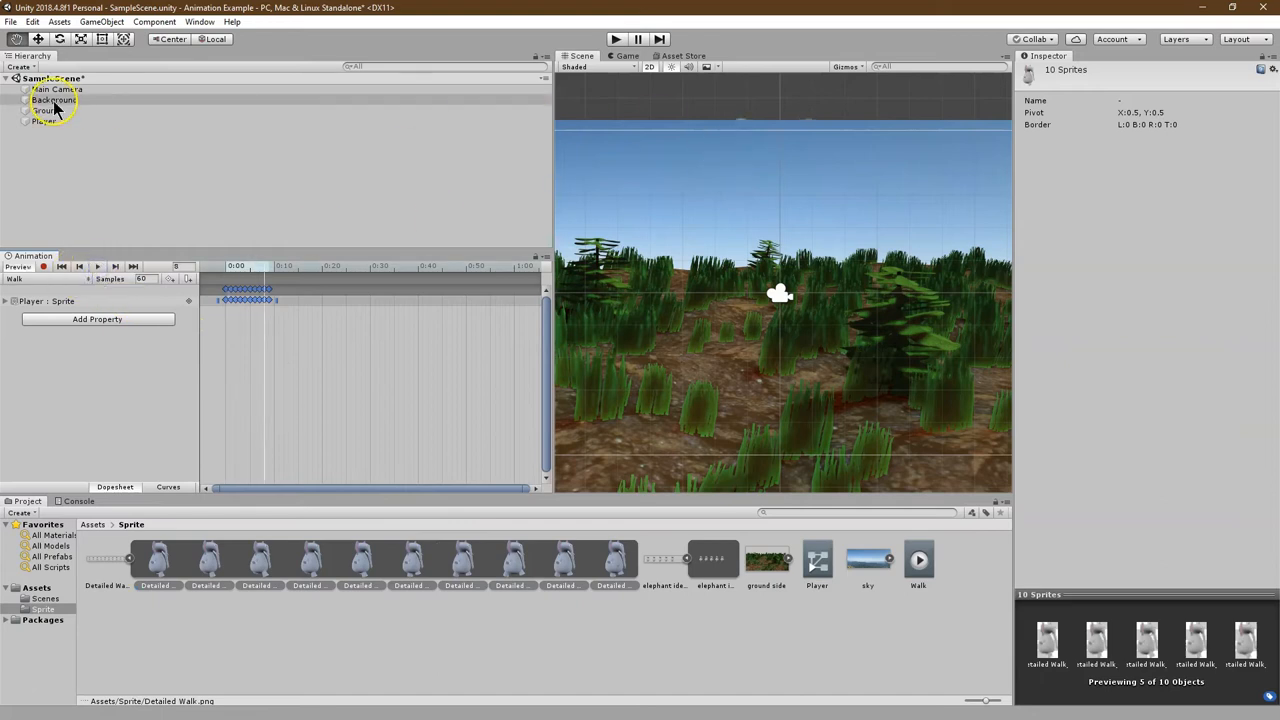
left_click(54, 110)
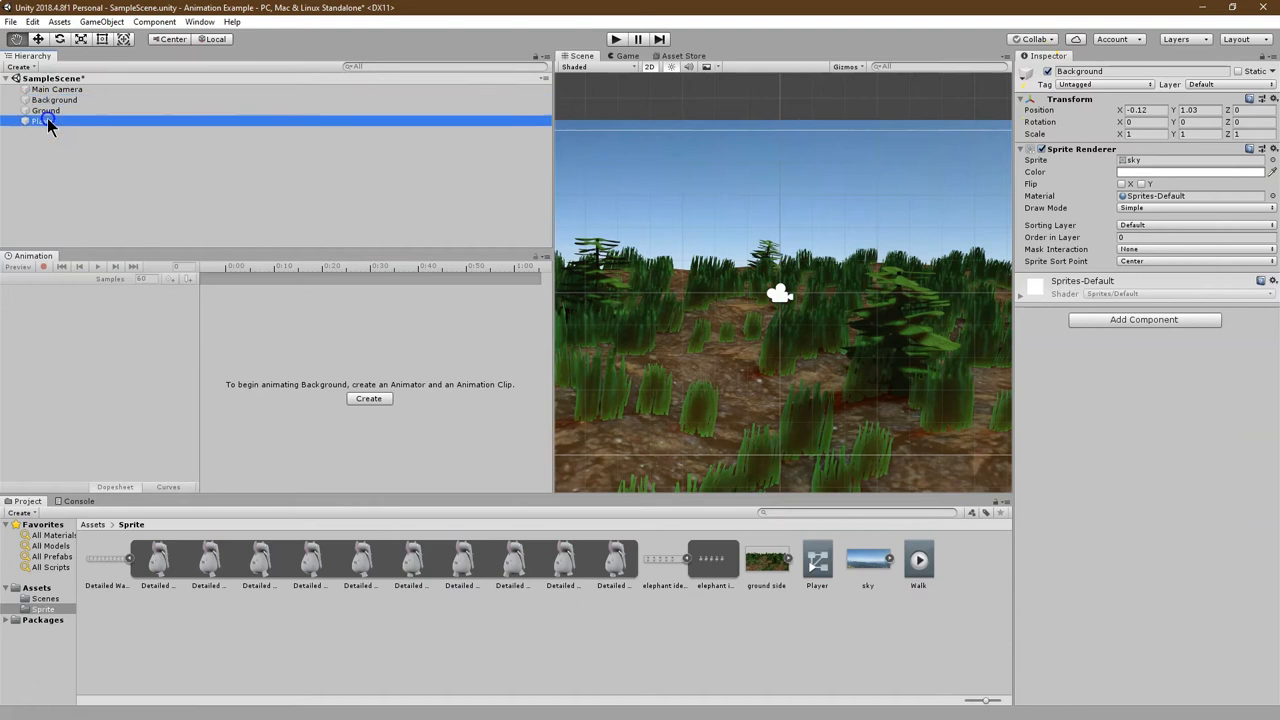
left_click(44, 122)
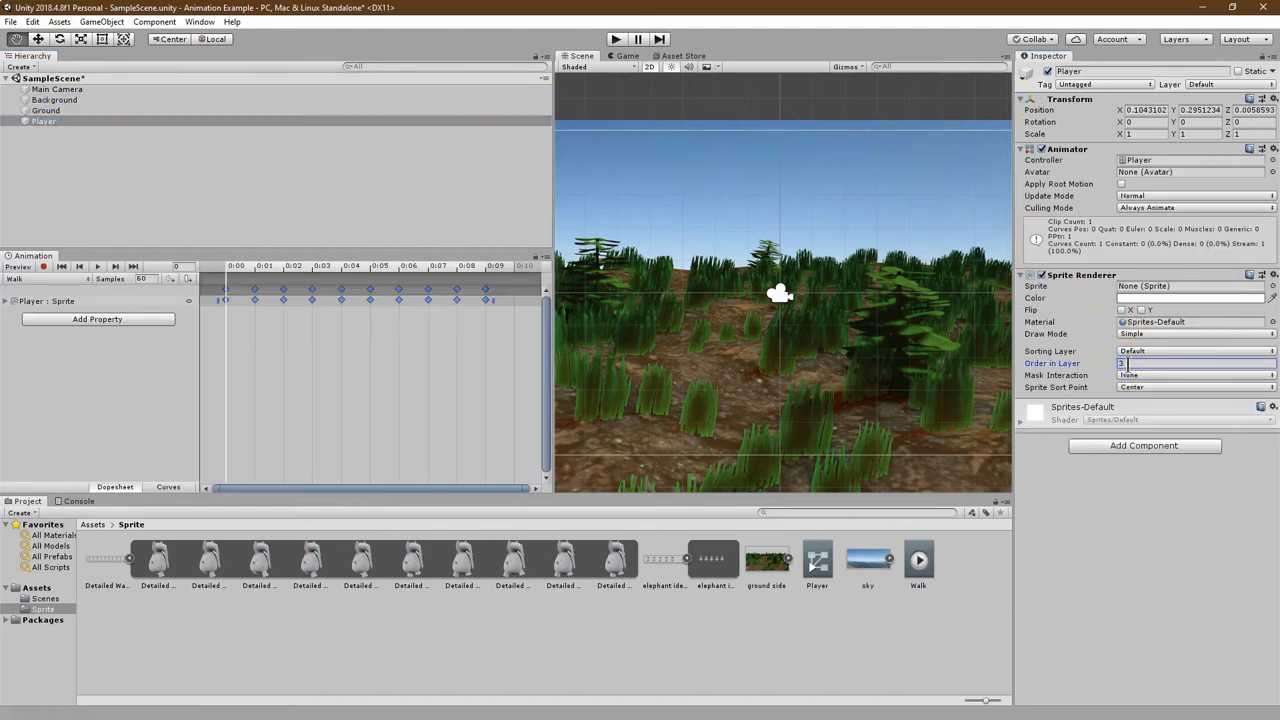
Hide Ground and Background and play the Walk clip preview so only the elephant walks.
left_click(52, 100)
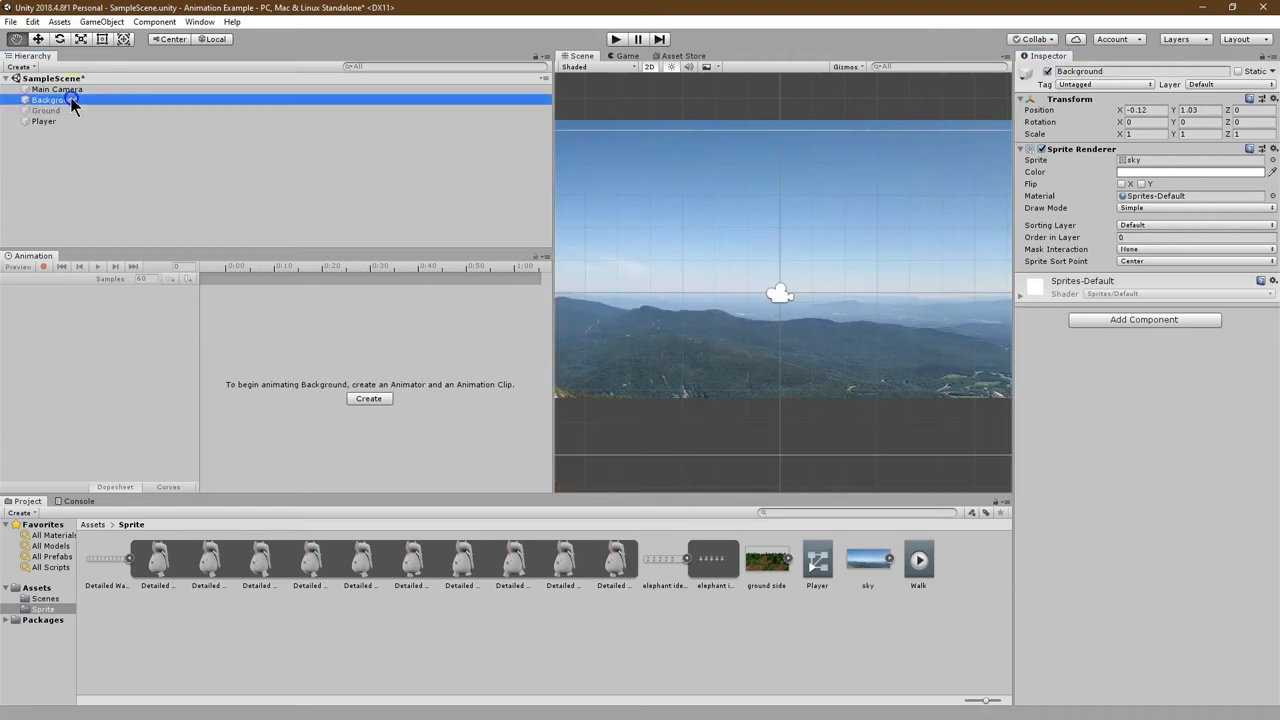
left_click(44, 122)
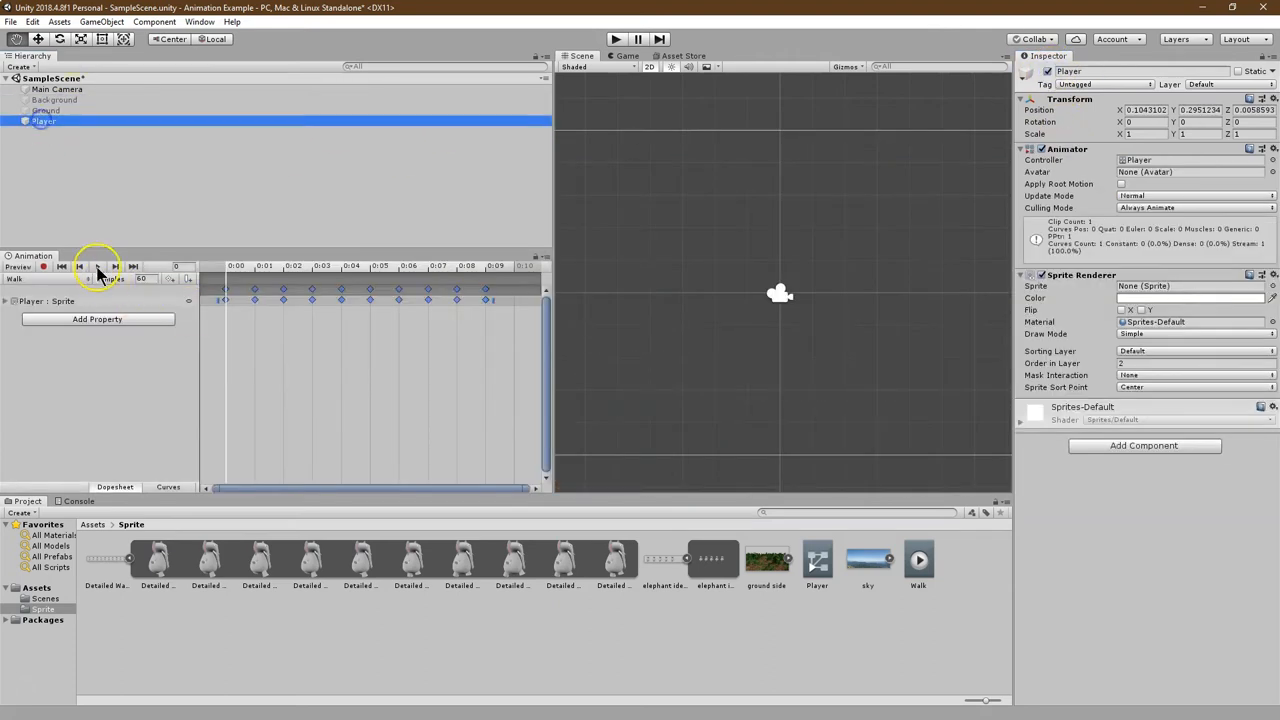
left_click(98, 266)
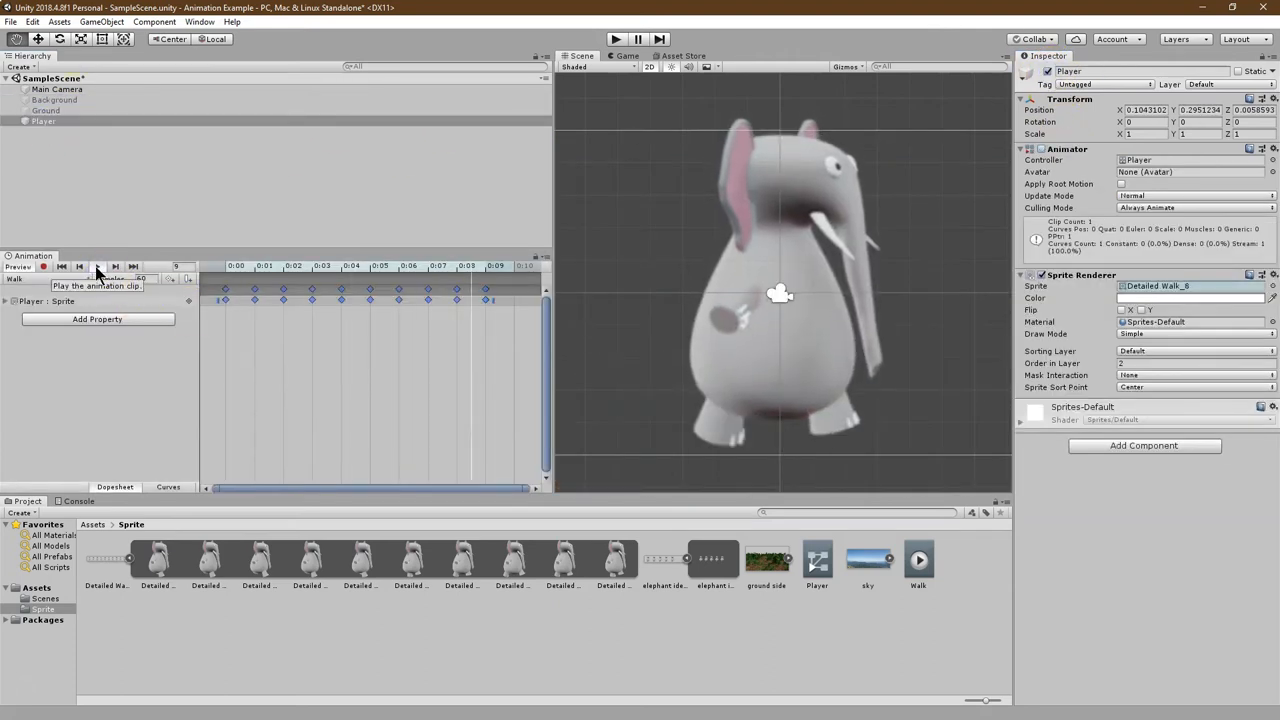
left_click(96, 266)
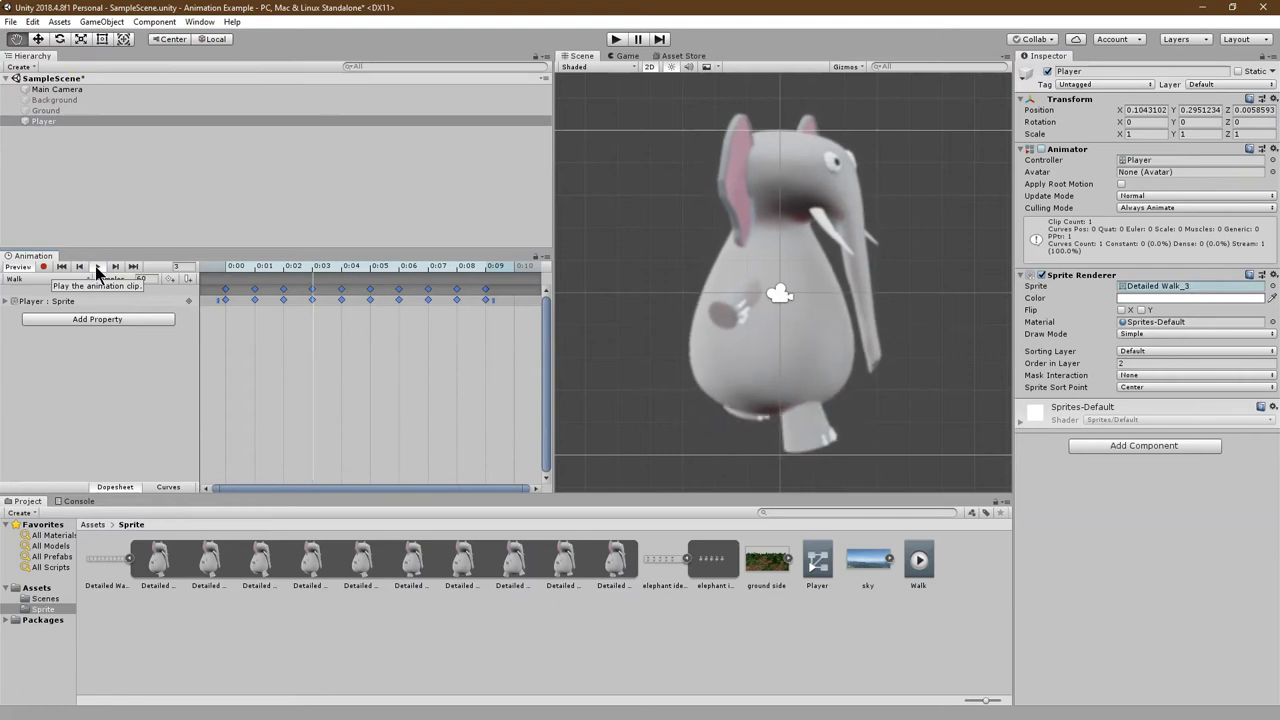
left_click(98, 268)
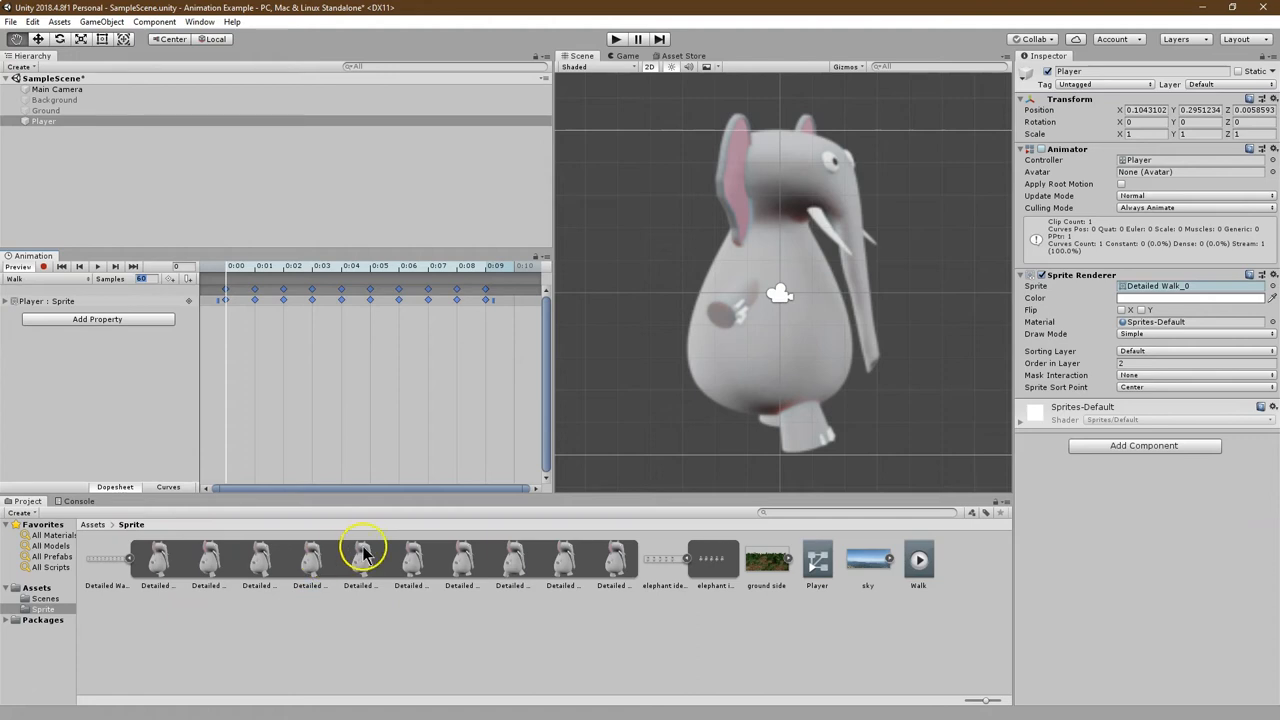
mouse_move(562, 564)
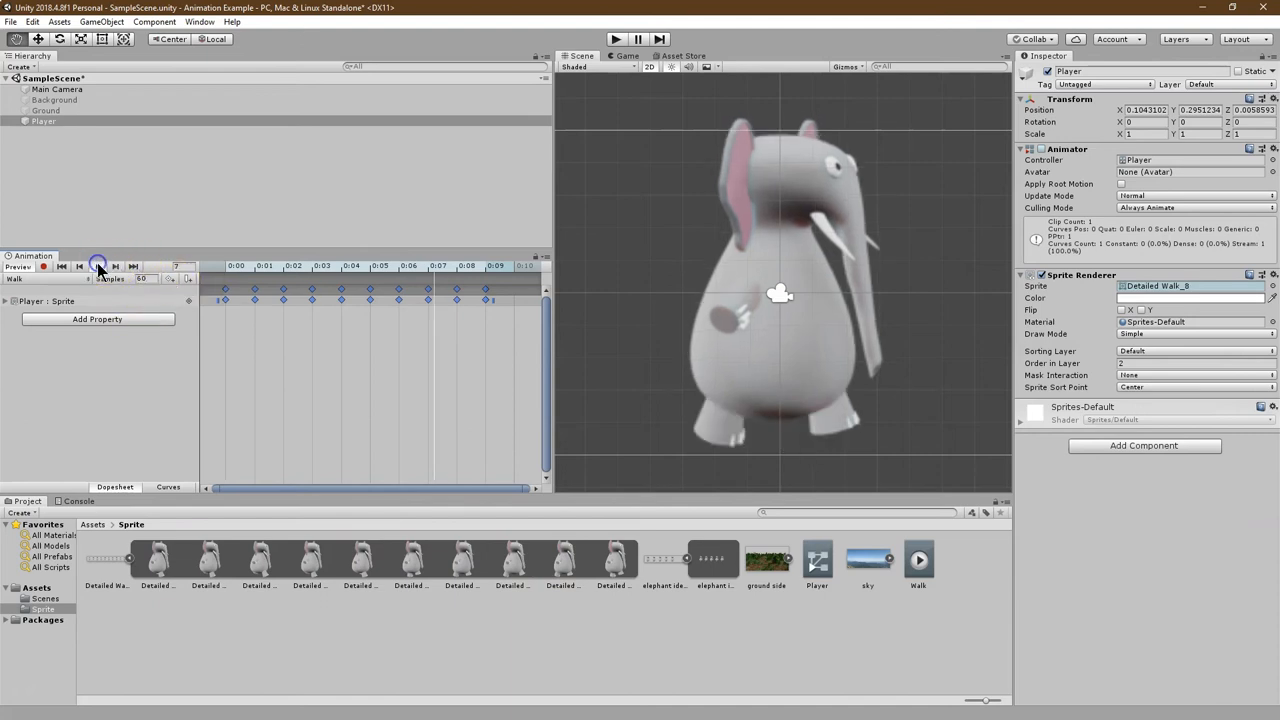
Preview the Walk clip at a lower Samples rate, then unhide Ground and Background behind the elephant.
left_click(96, 266)
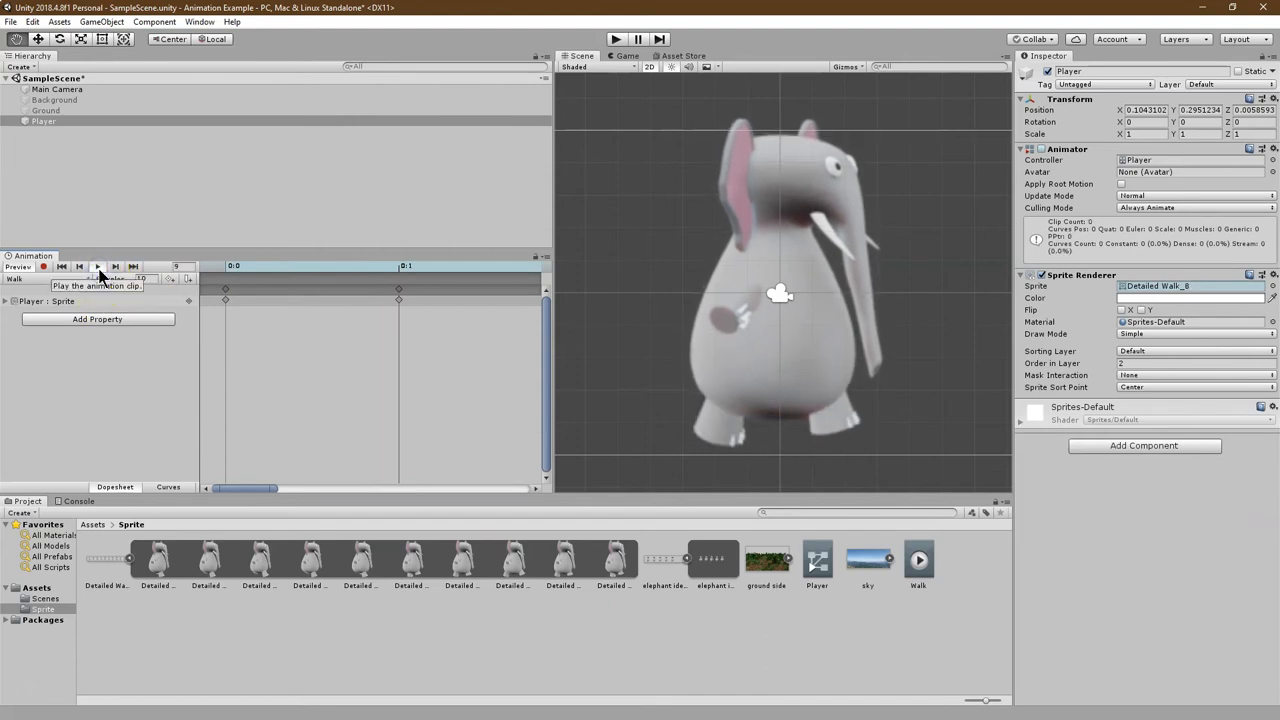
left_click(98, 268)
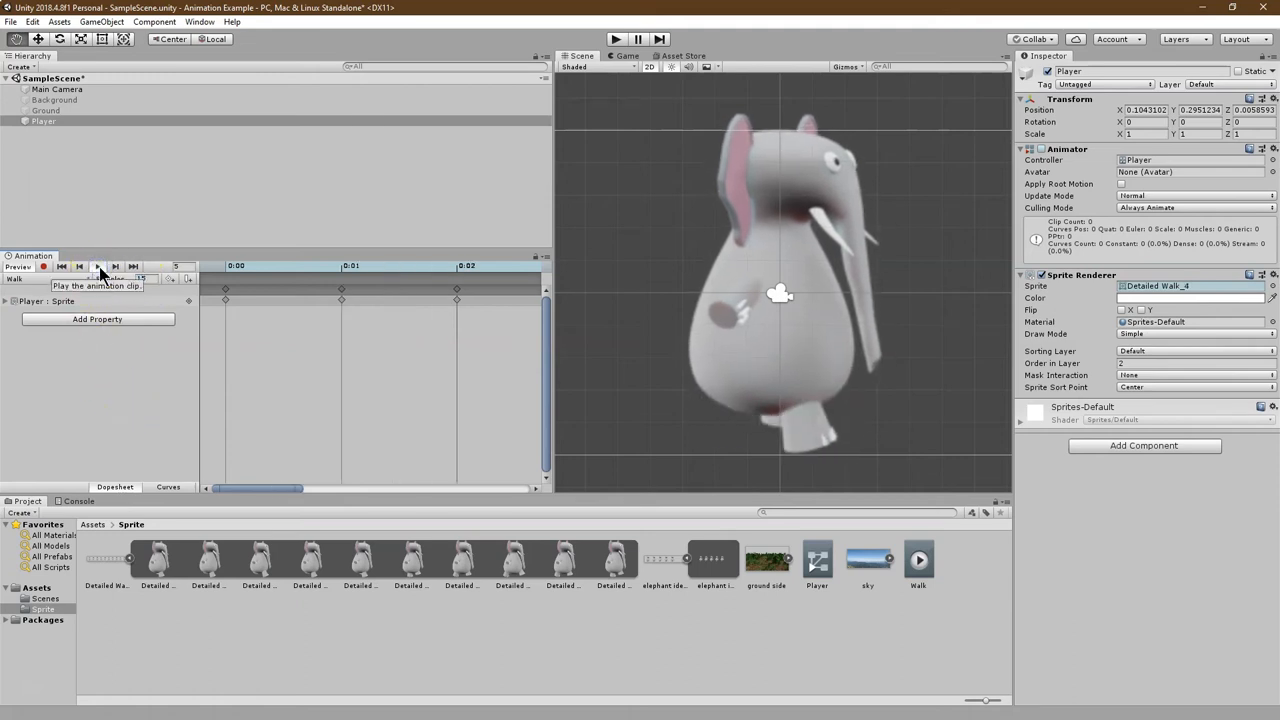
left_click(98, 266)
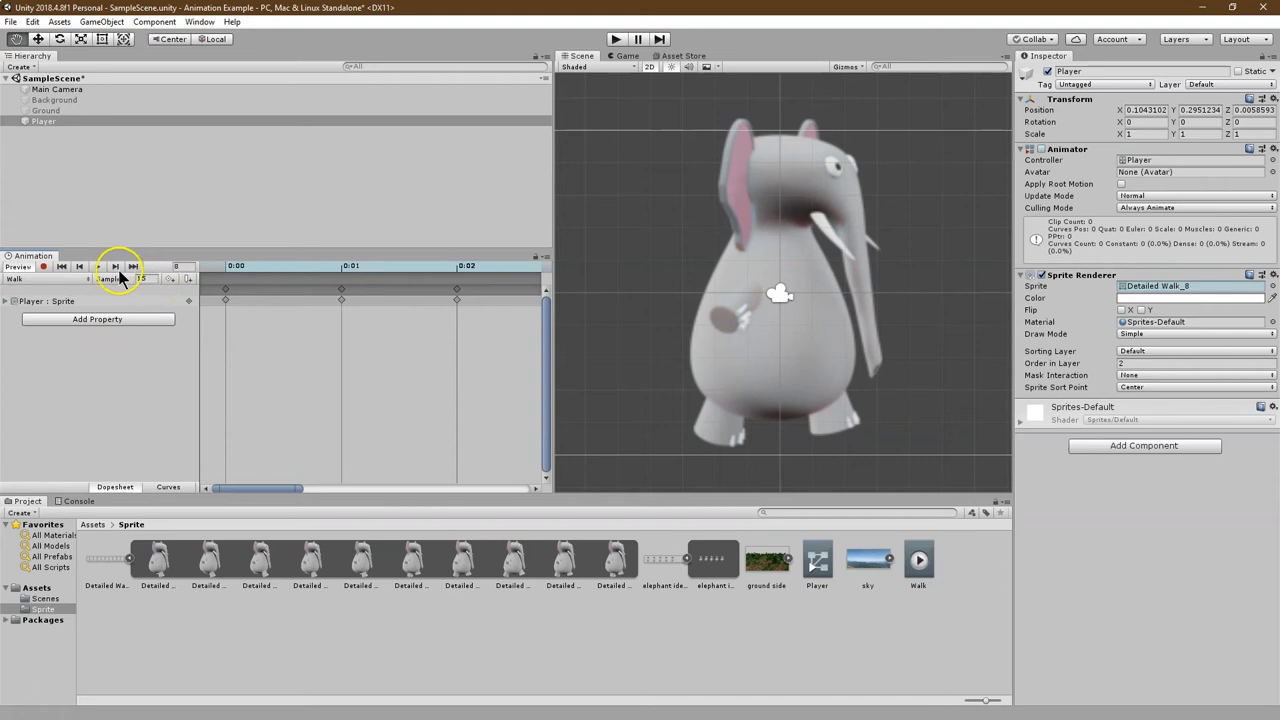
mouse_move(130, 118)
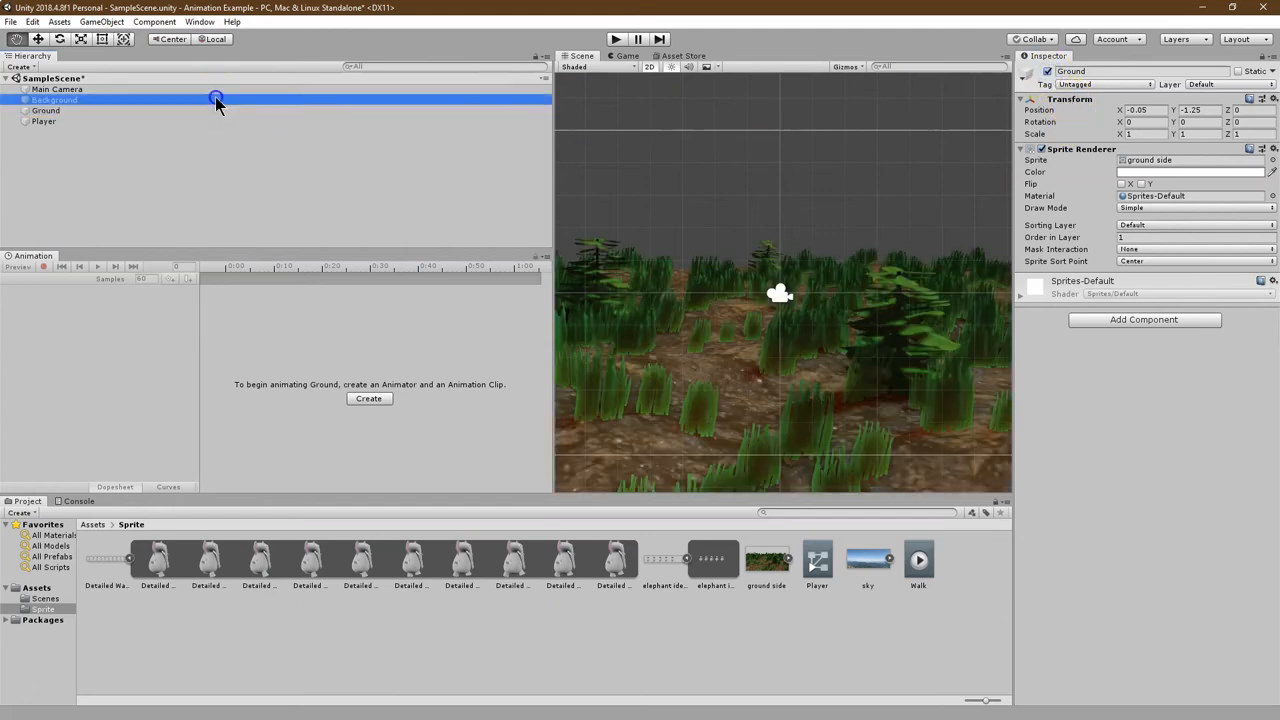
left_click(56, 100)
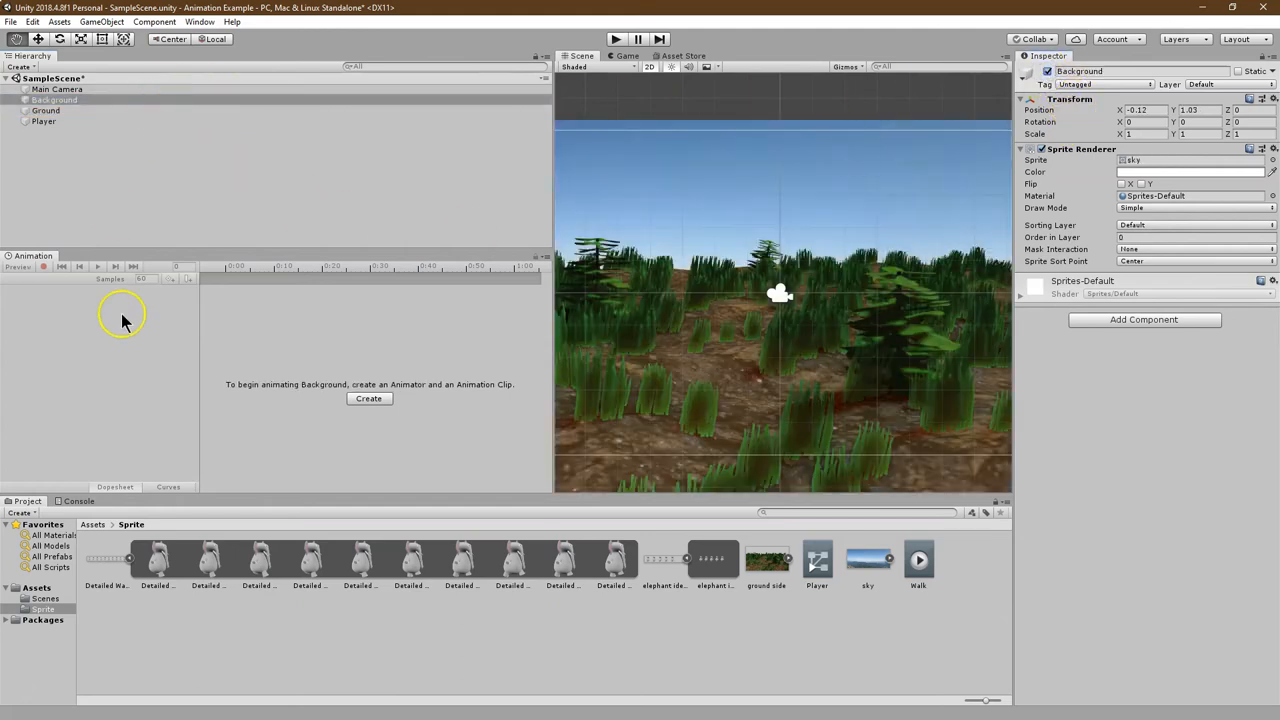
left_click(44, 122)
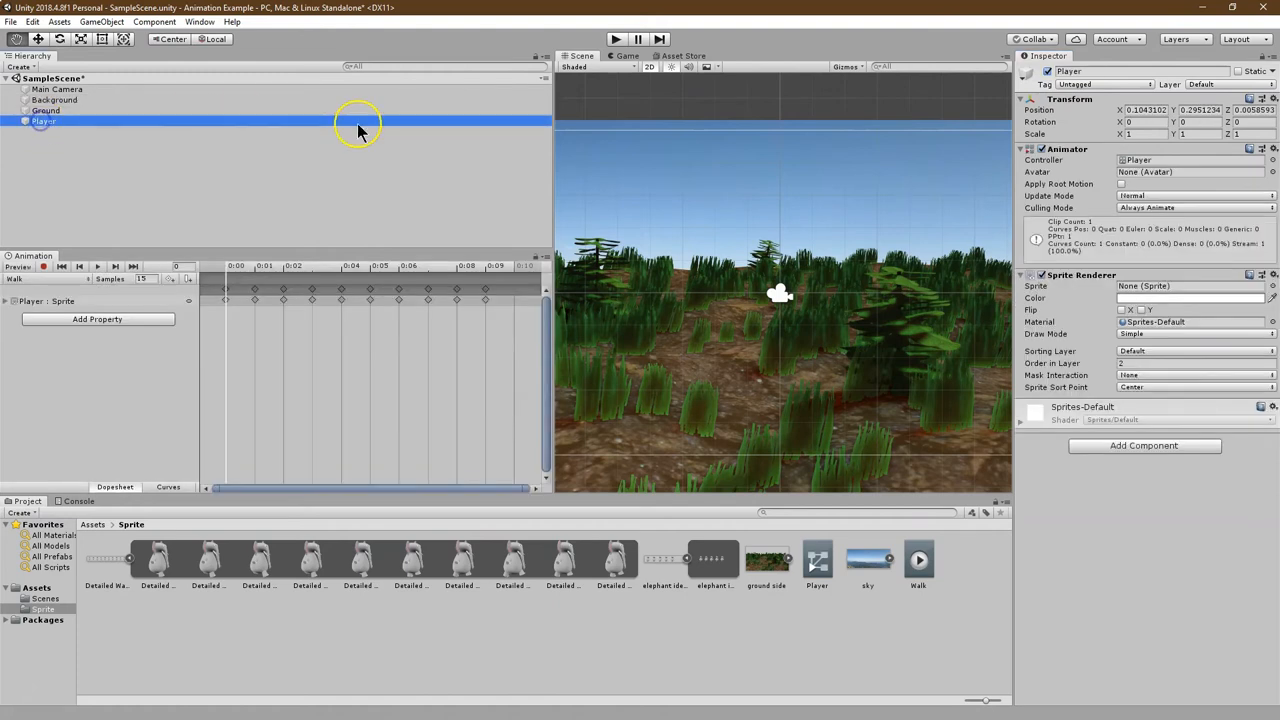
left_click(96, 266)
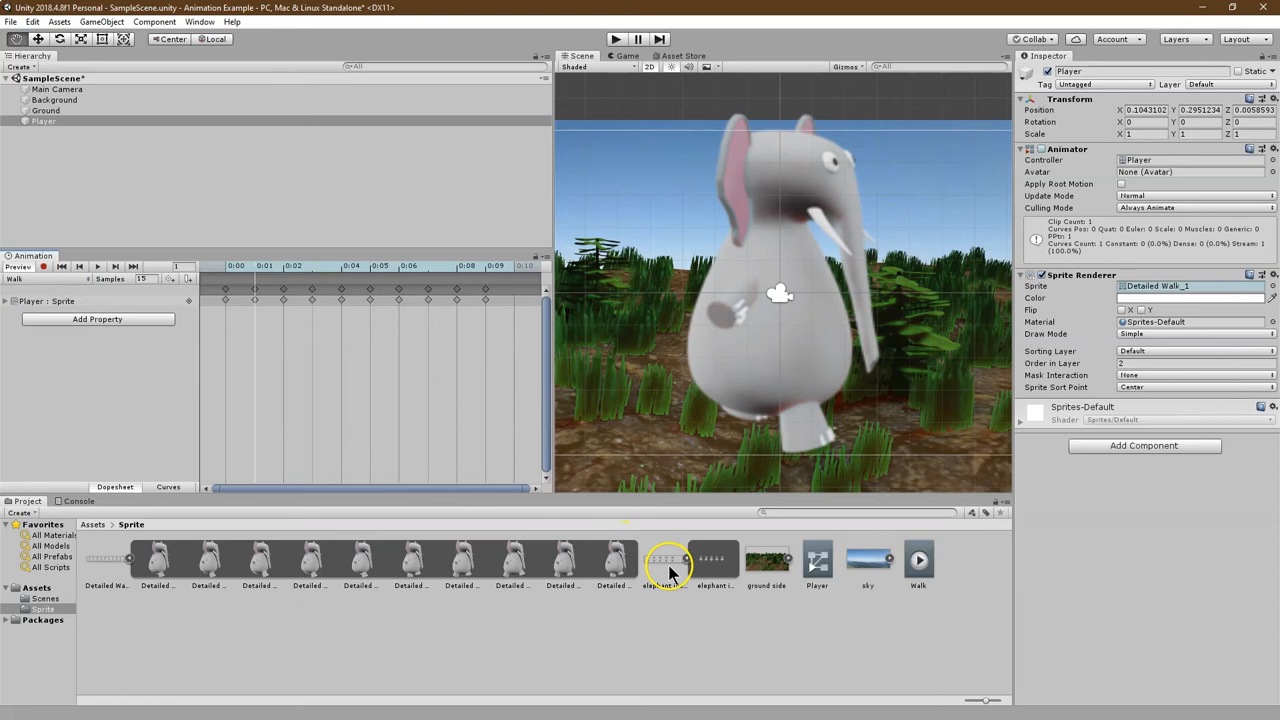
With the idle sprite sheet selected, create and save a second Player clip named Idle.
left_click(662, 560)
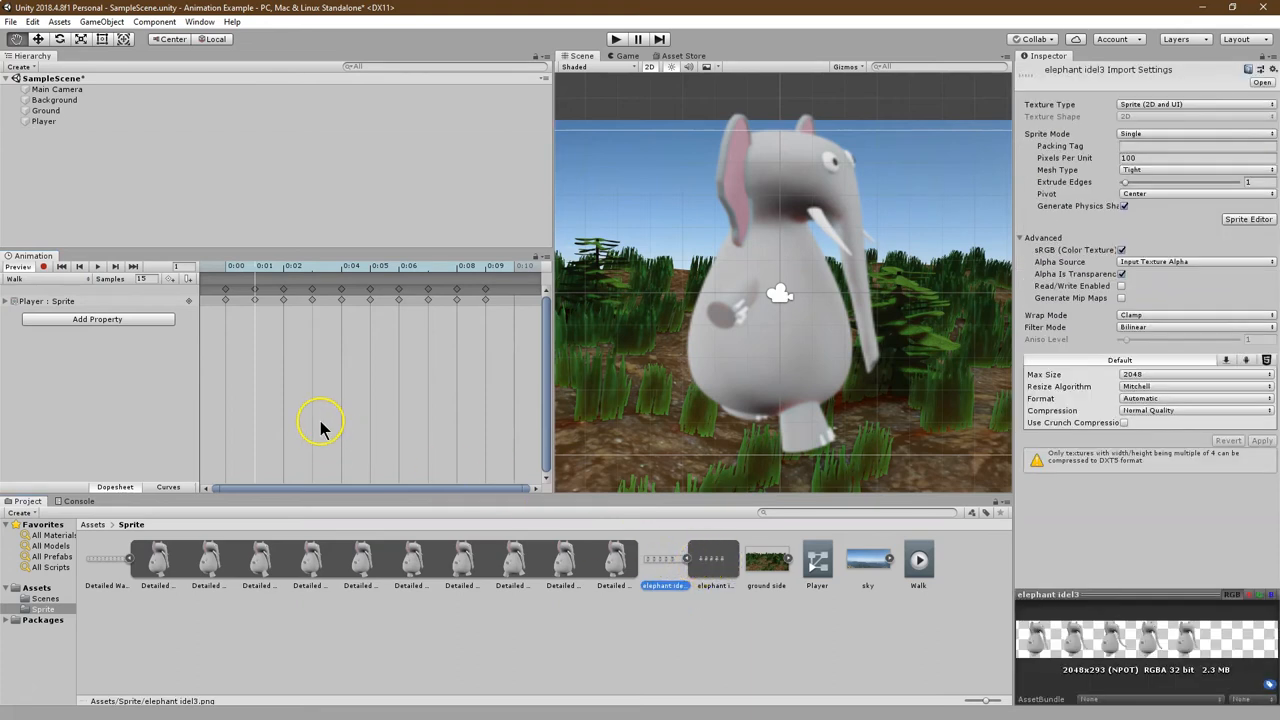
mouse_move(536, 568)
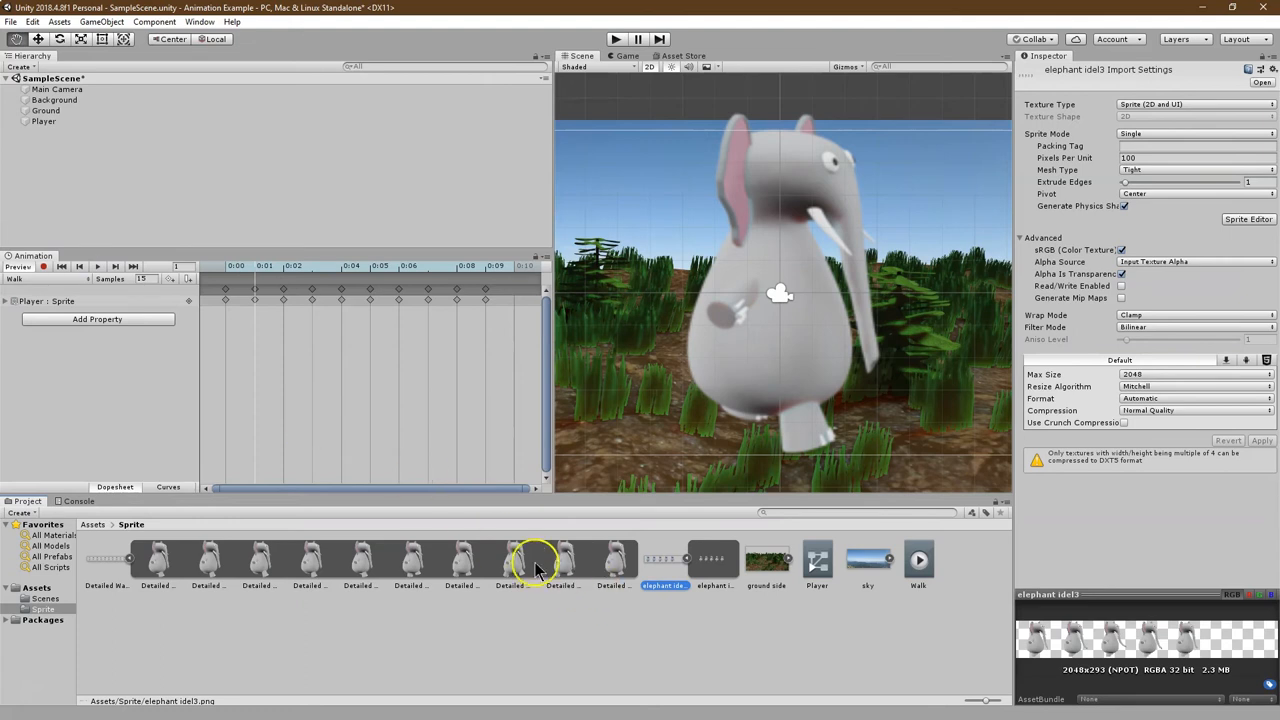
mouse_move(700, 560)
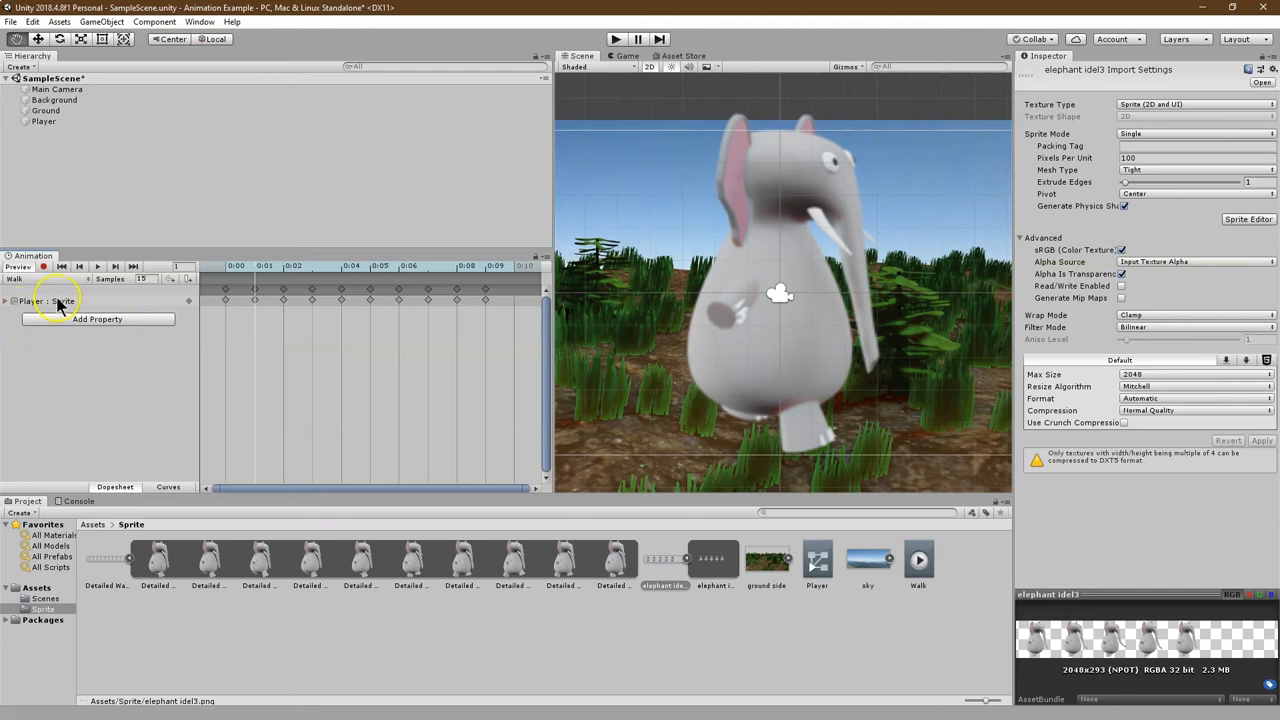
left_click(36, 280)
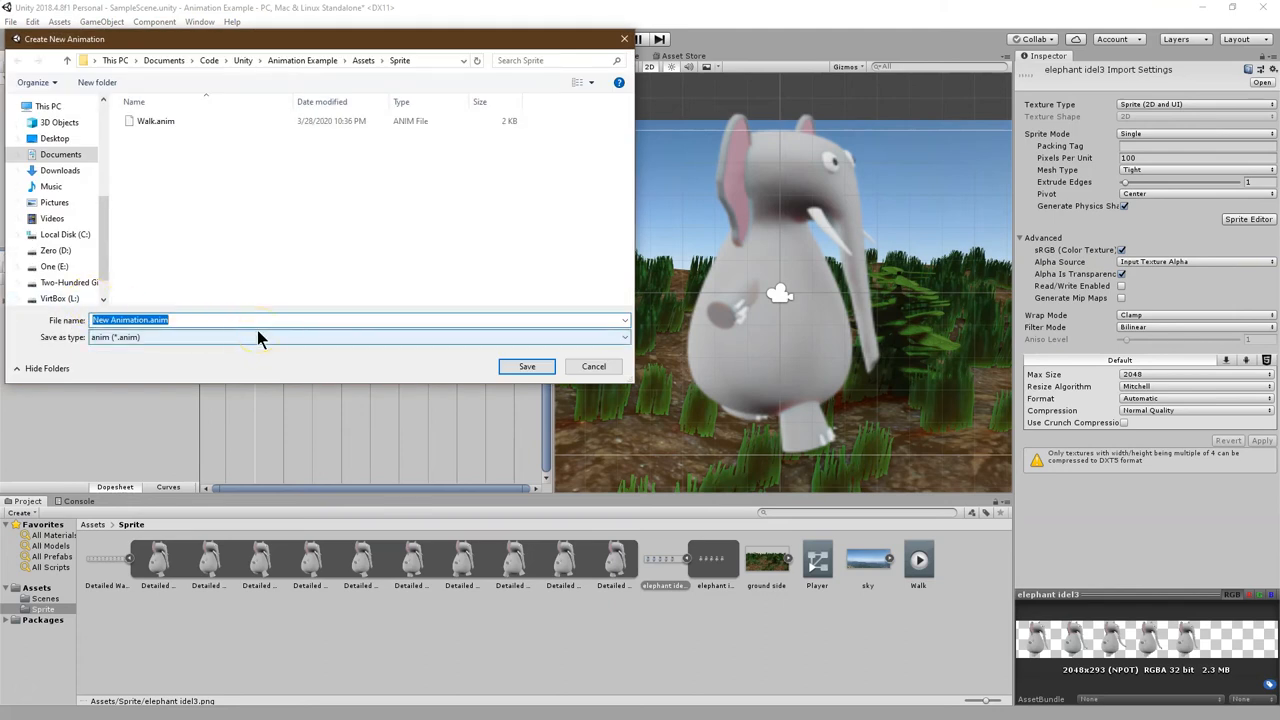
type("Id")
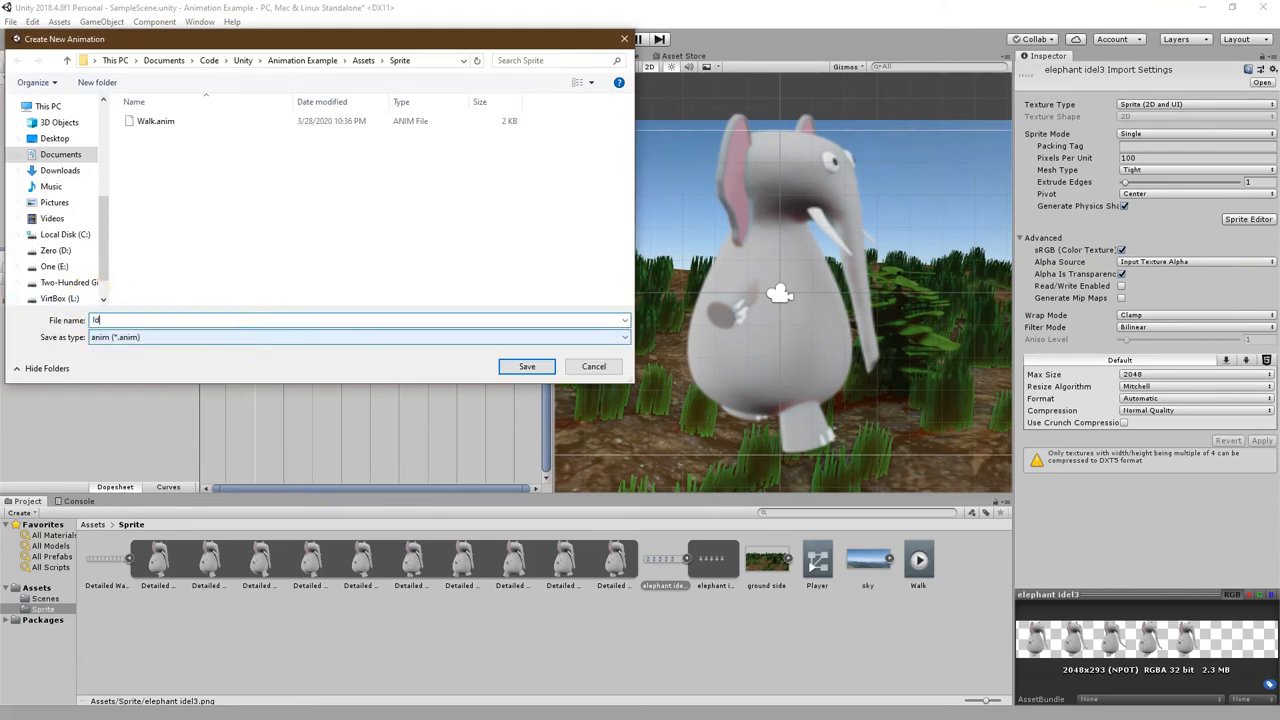
left_click(528, 366)
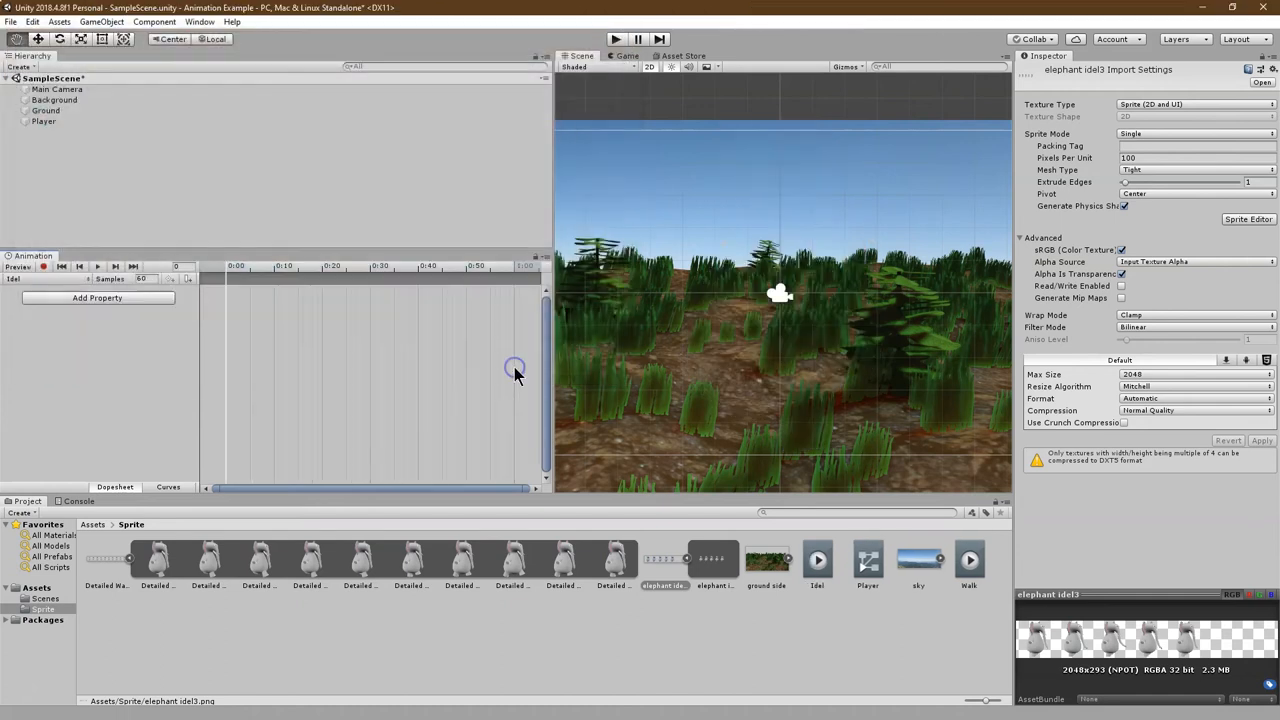
mouse_move(652, 548)
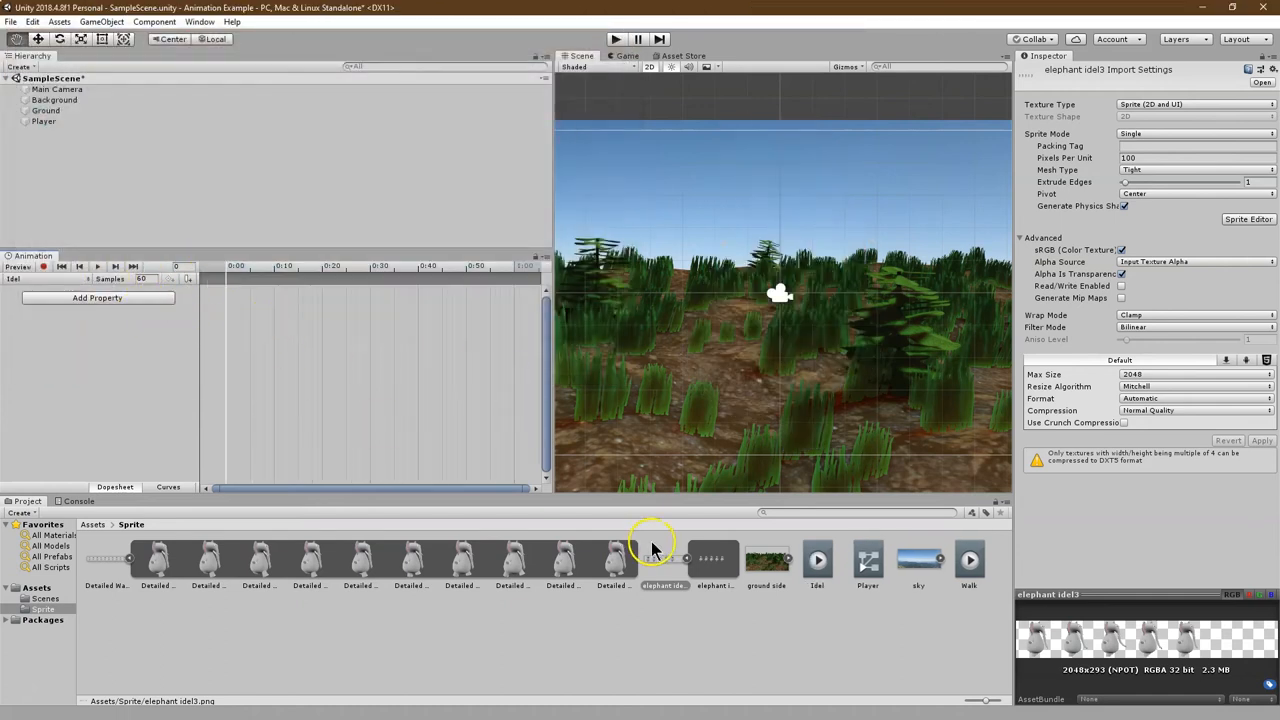
Set the elephant idle sheet to Multiple sprite mode, apply, and show the Sprite Editor's Slice options.
left_click(716, 560)
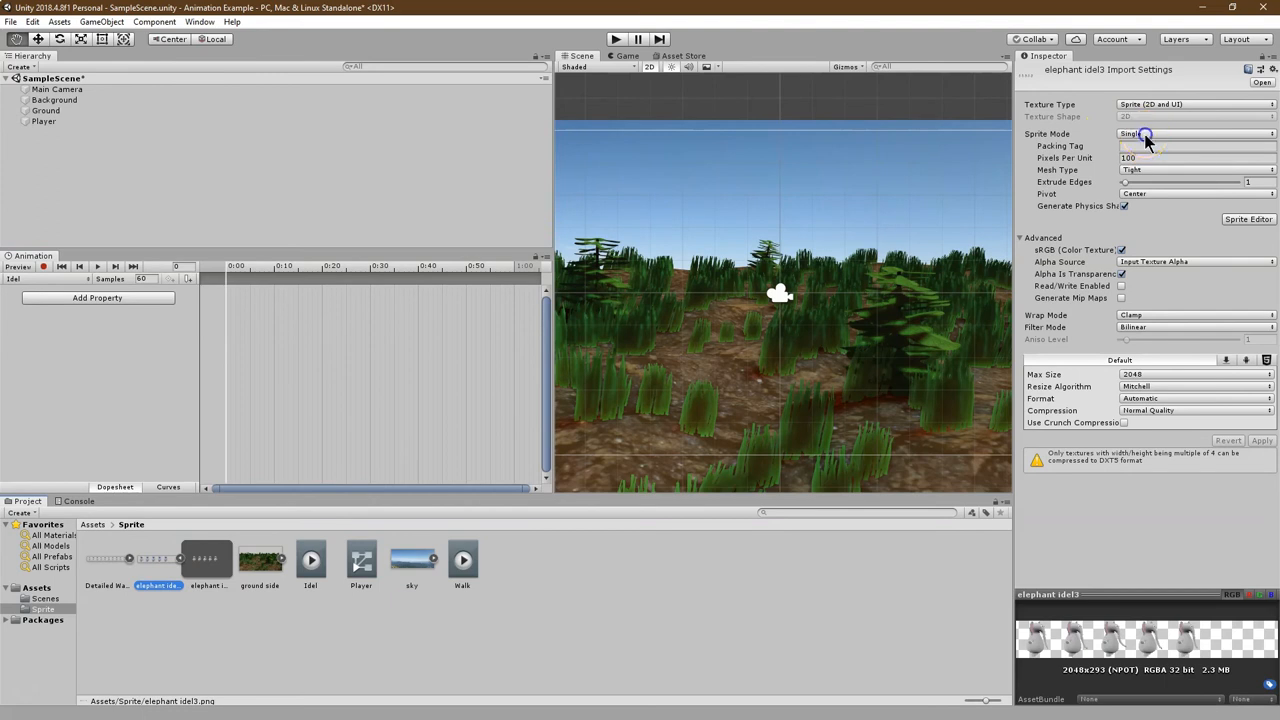
left_click(1248, 206)
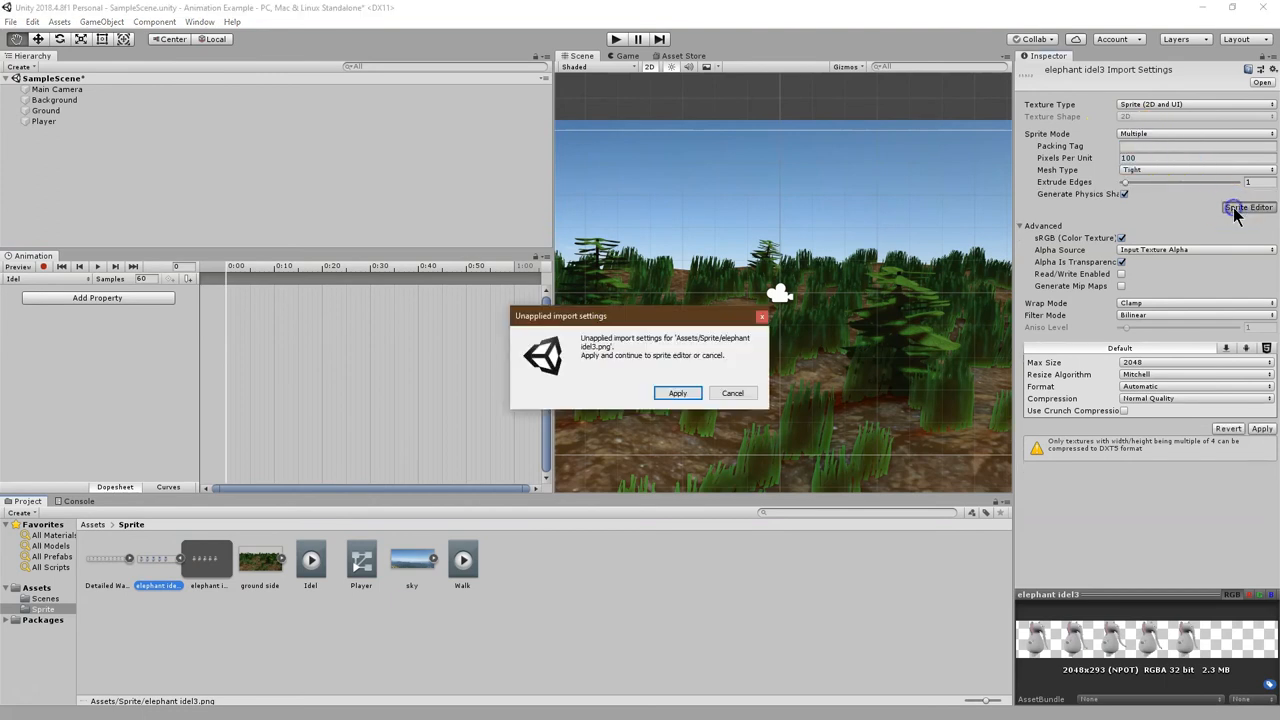
left_click(676, 392)
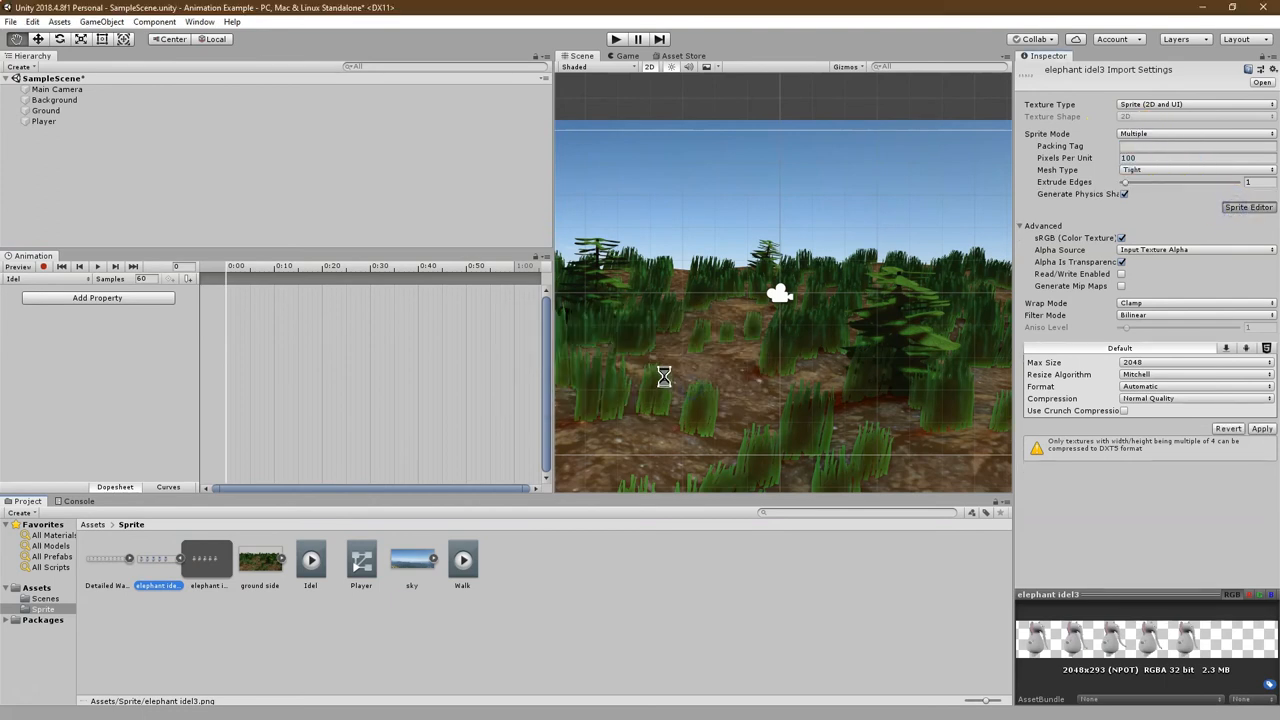
left_click(1248, 206)
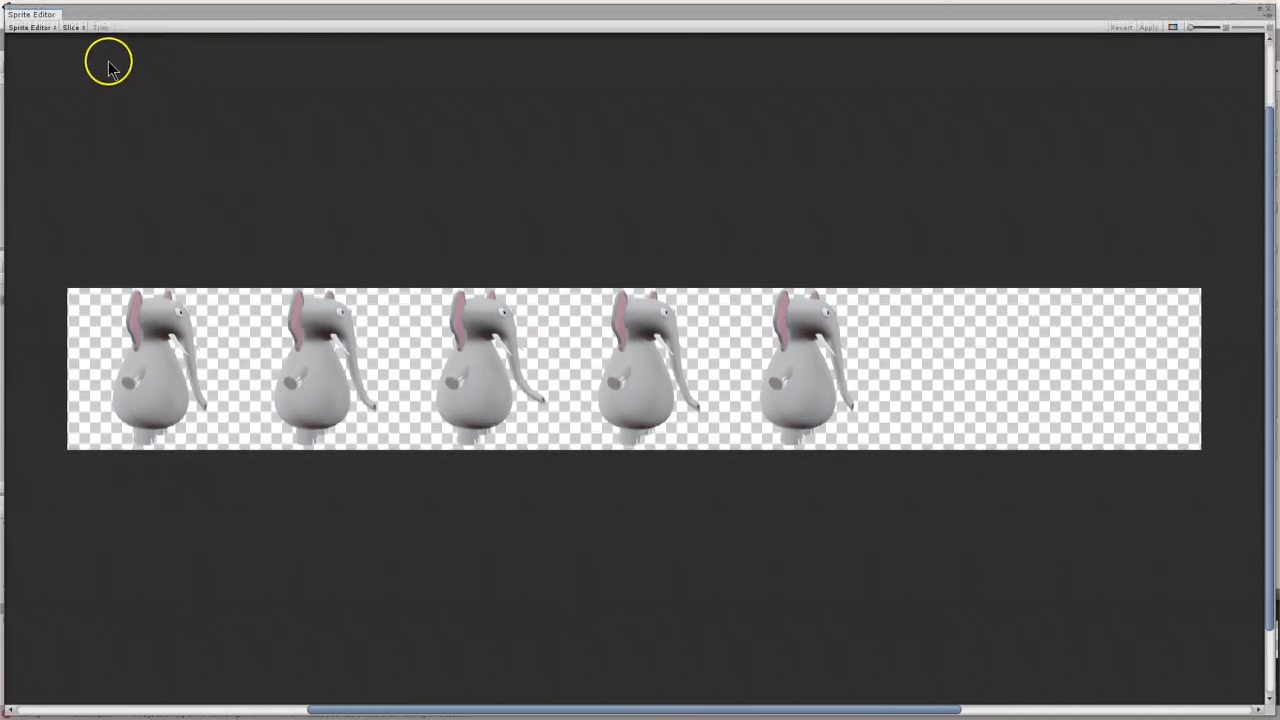
left_click(72, 28)
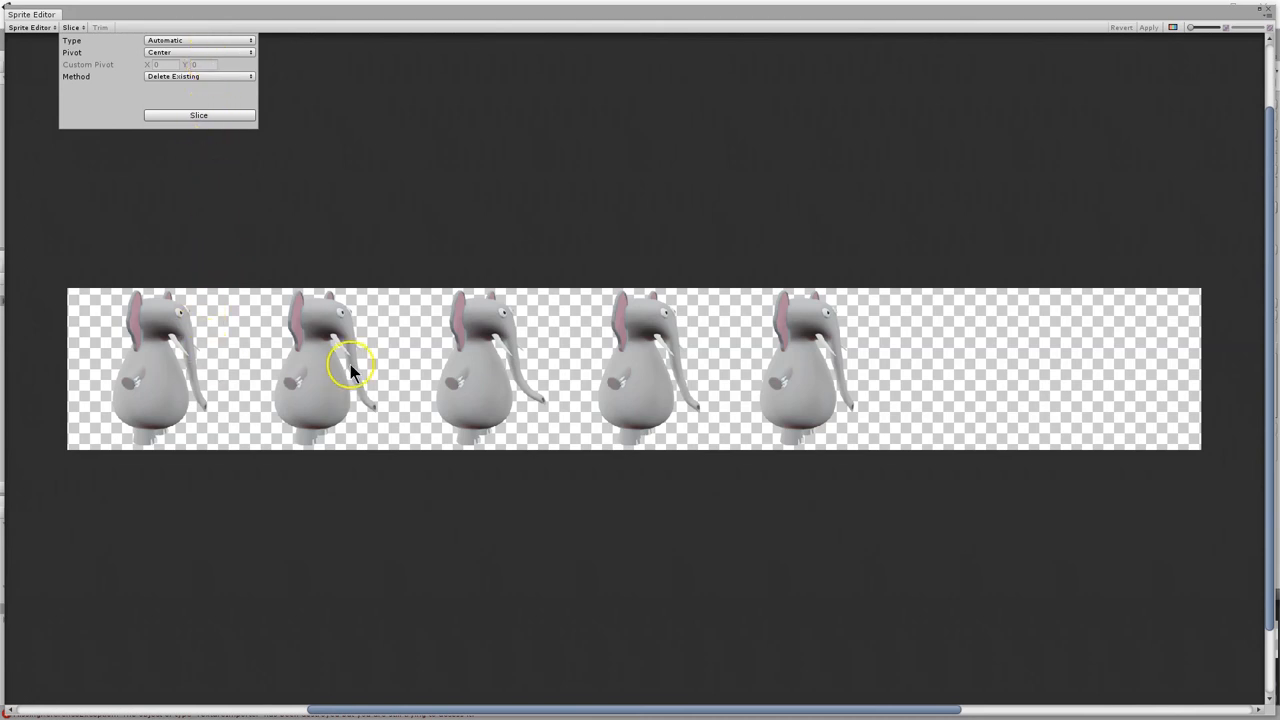
mouse_move(528, 408)
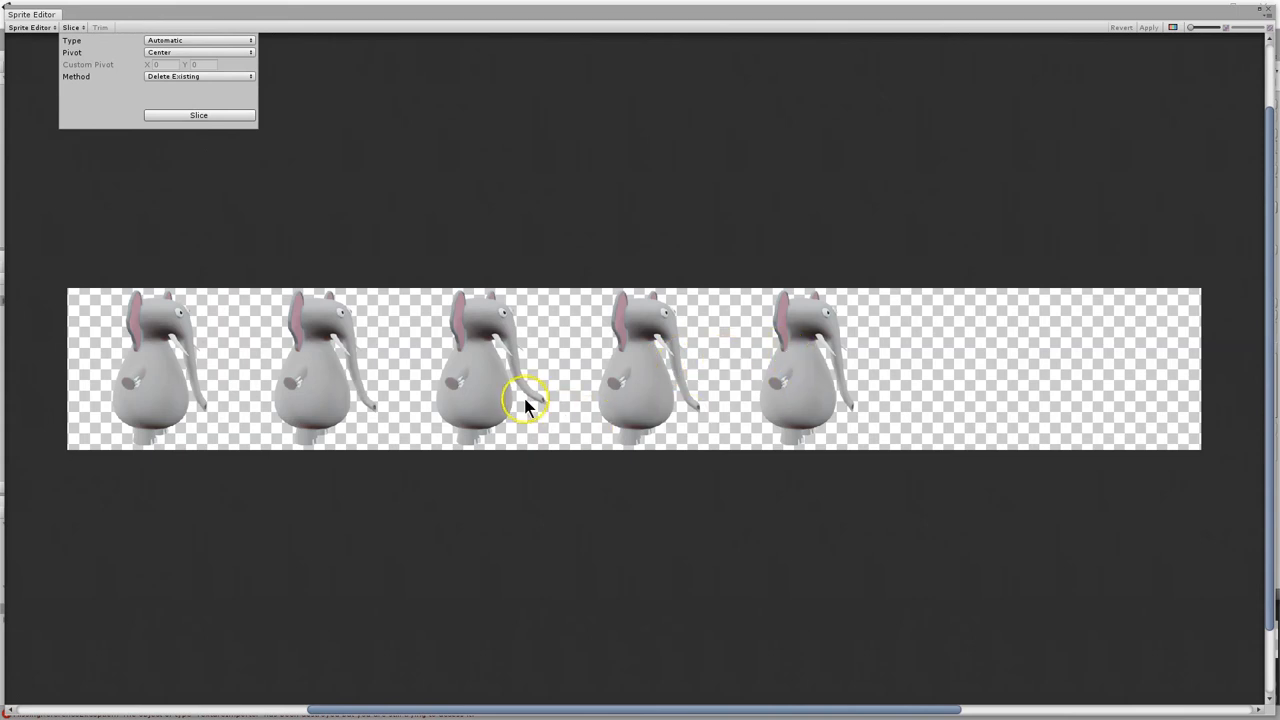
mouse_move(384, 404)
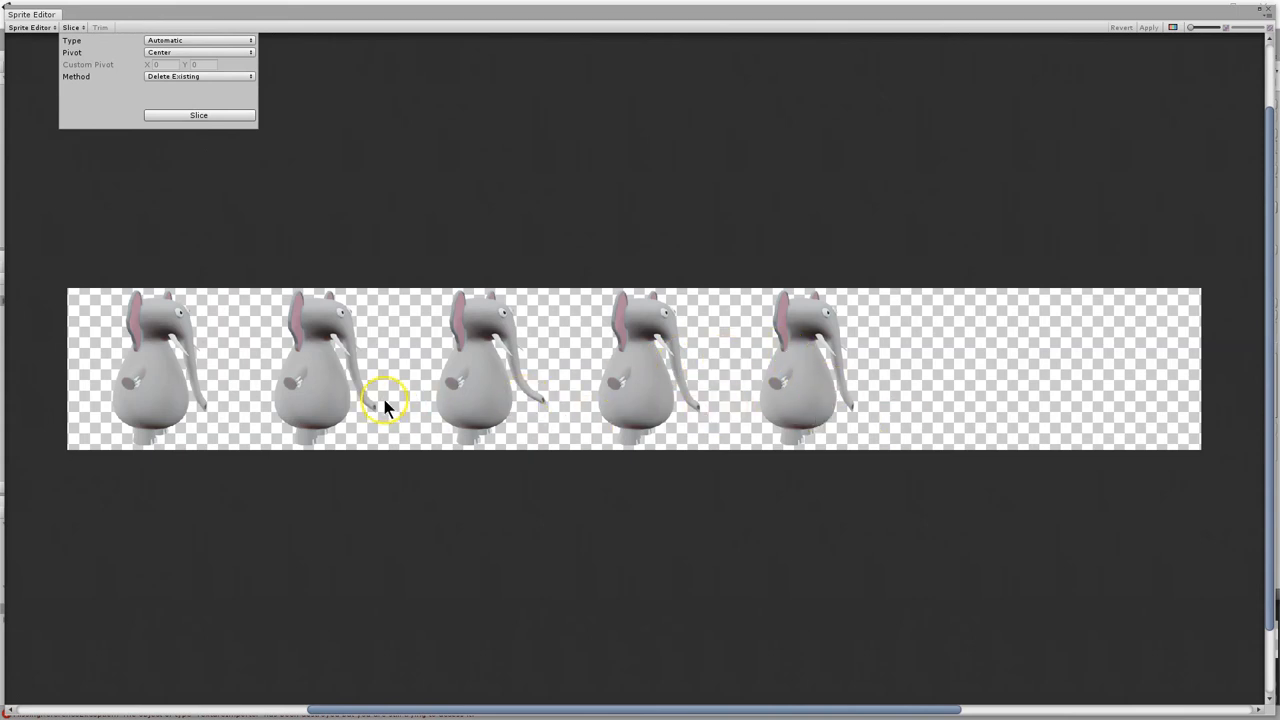
mouse_move(368, 432)
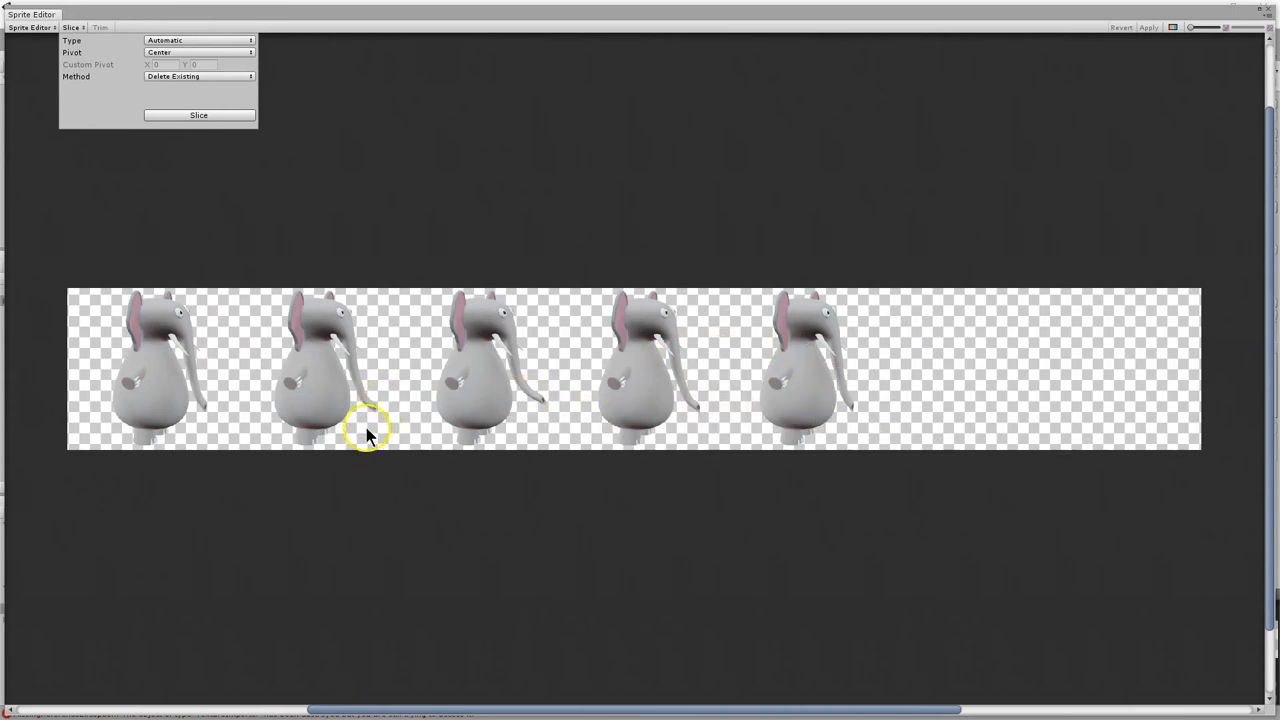
mouse_move(200, 260)
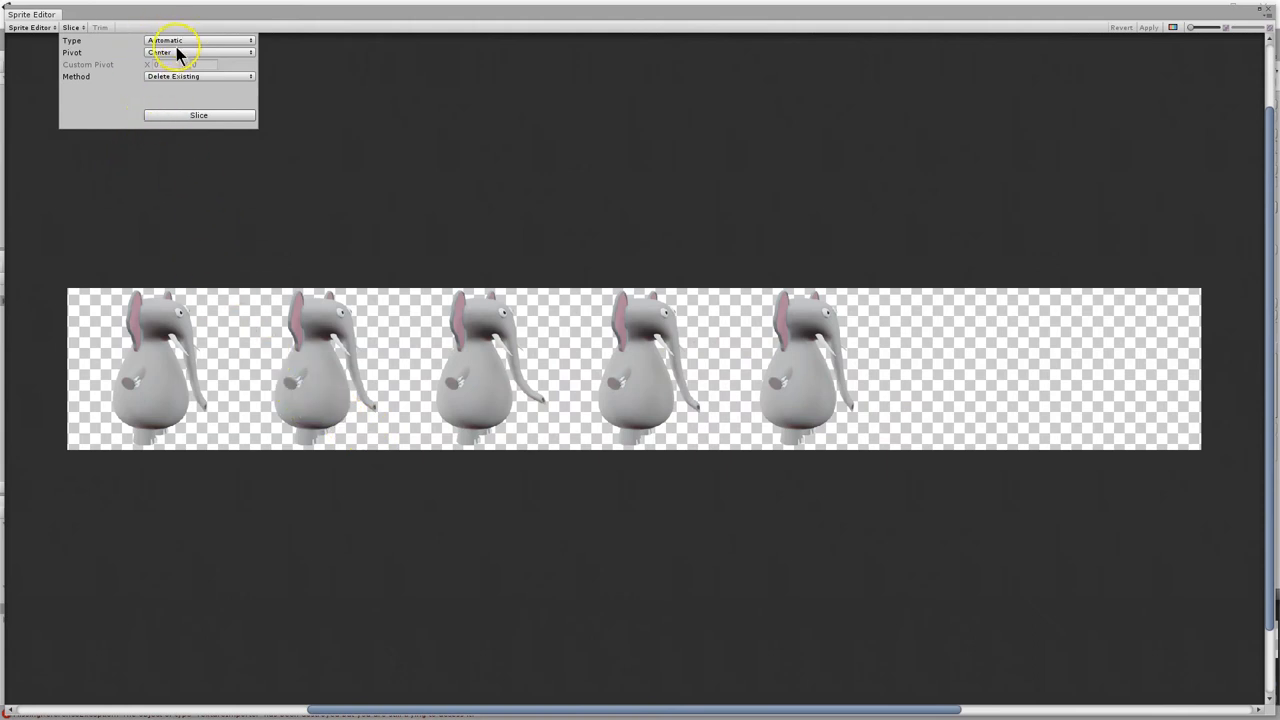
Change the slicing type to Grid By Cell Size for 1080 x 1080 pixel cells.
left_click(198, 40)
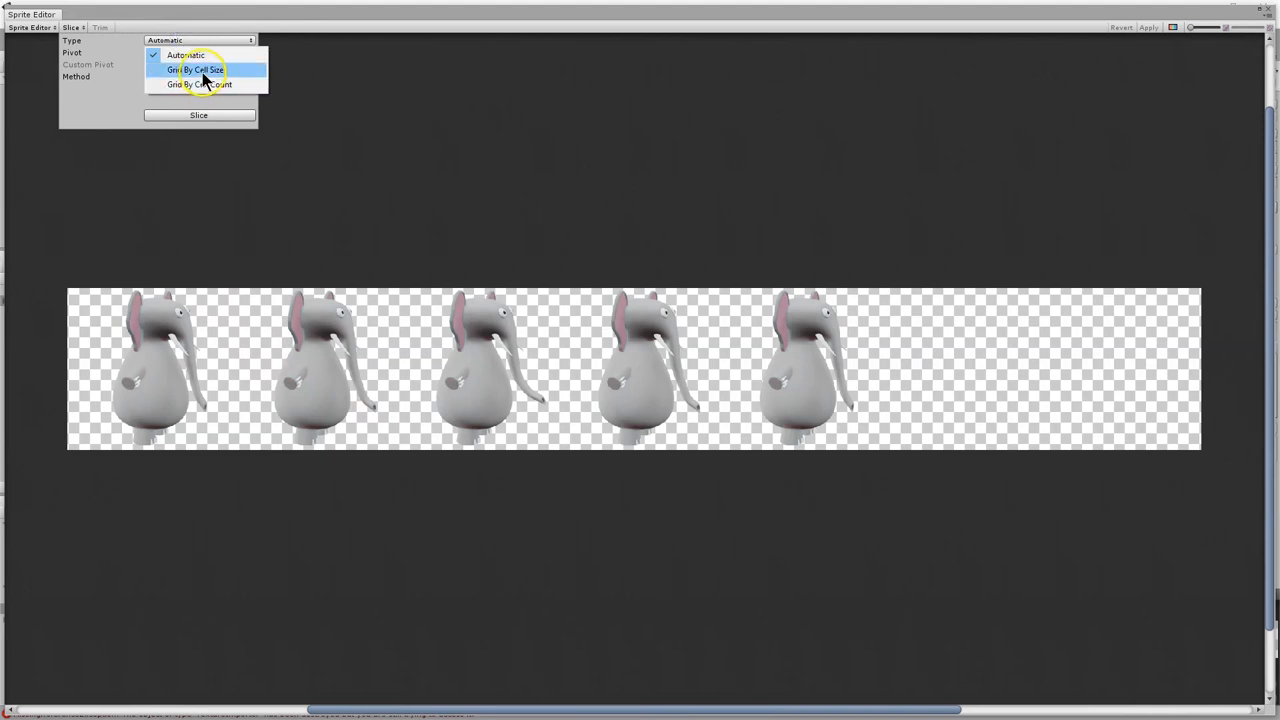
left_click(196, 68)
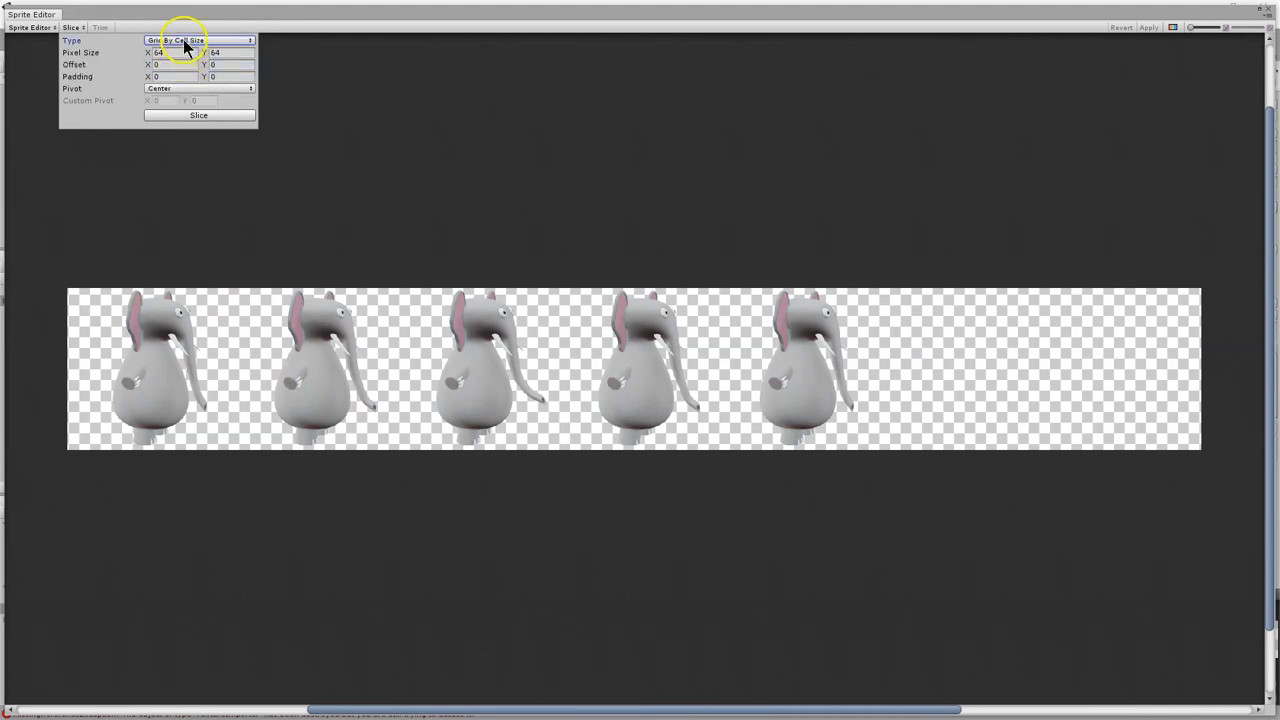
mouse_move(510, 390)
type("1080")
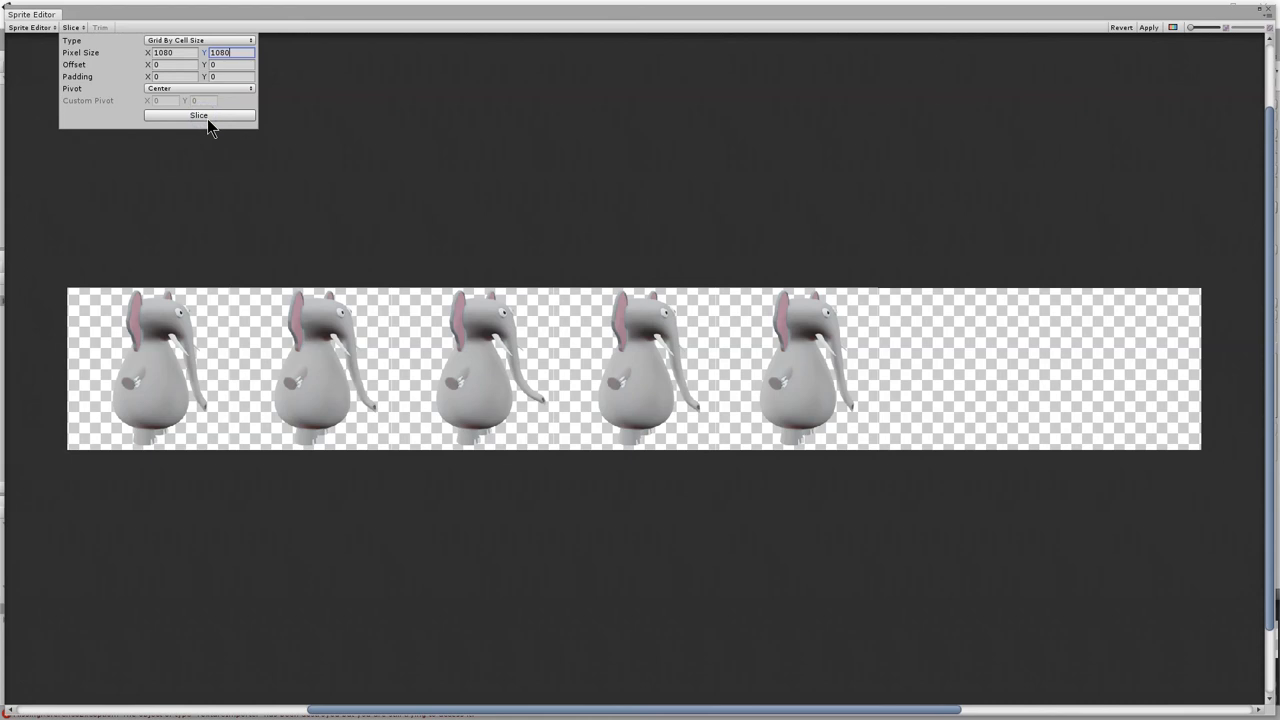
mouse_move(344, 188)
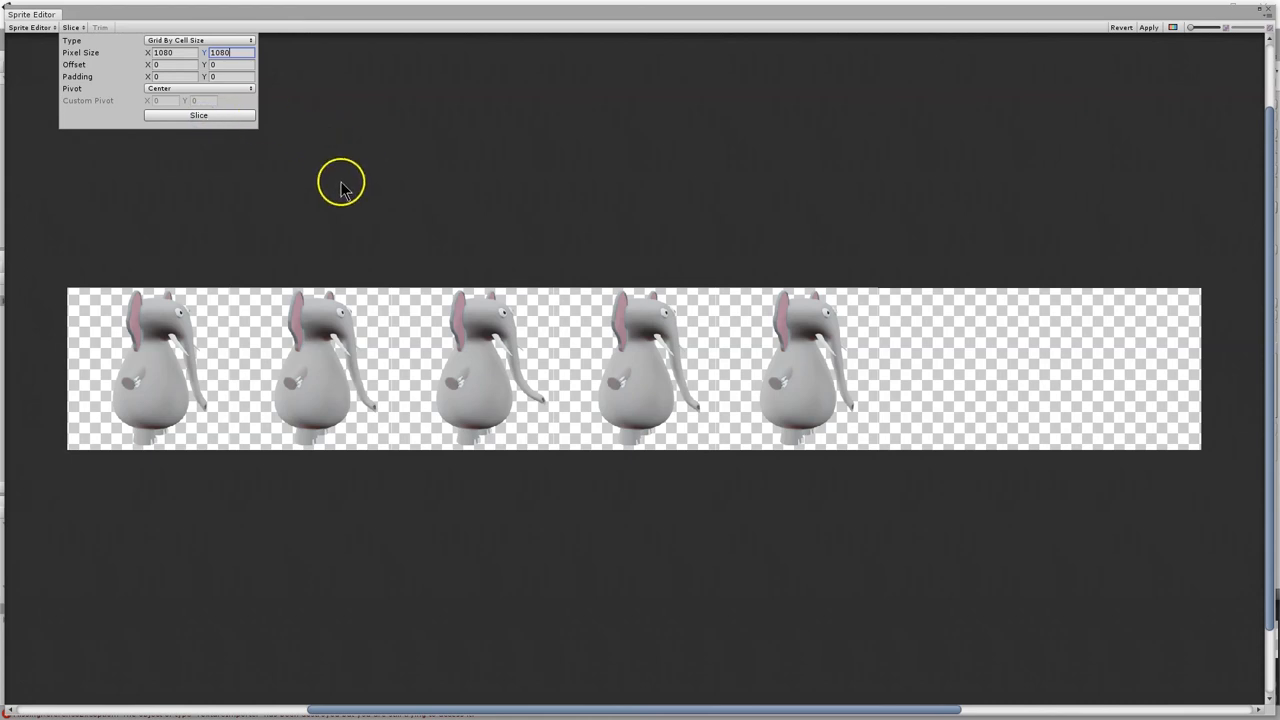
Check the sliced 1080-pixel frames, leave the Sprite Editor and apply the pending slicing.
left_click(148, 332)
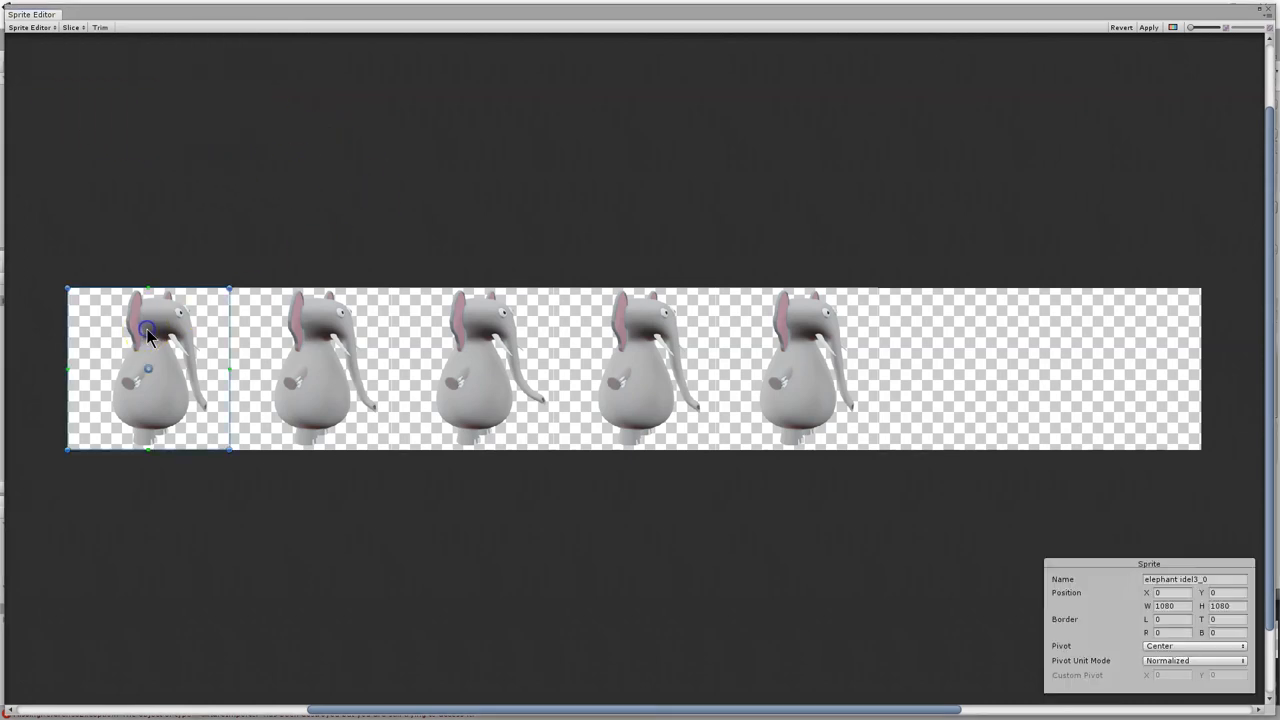
left_click(636, 370)
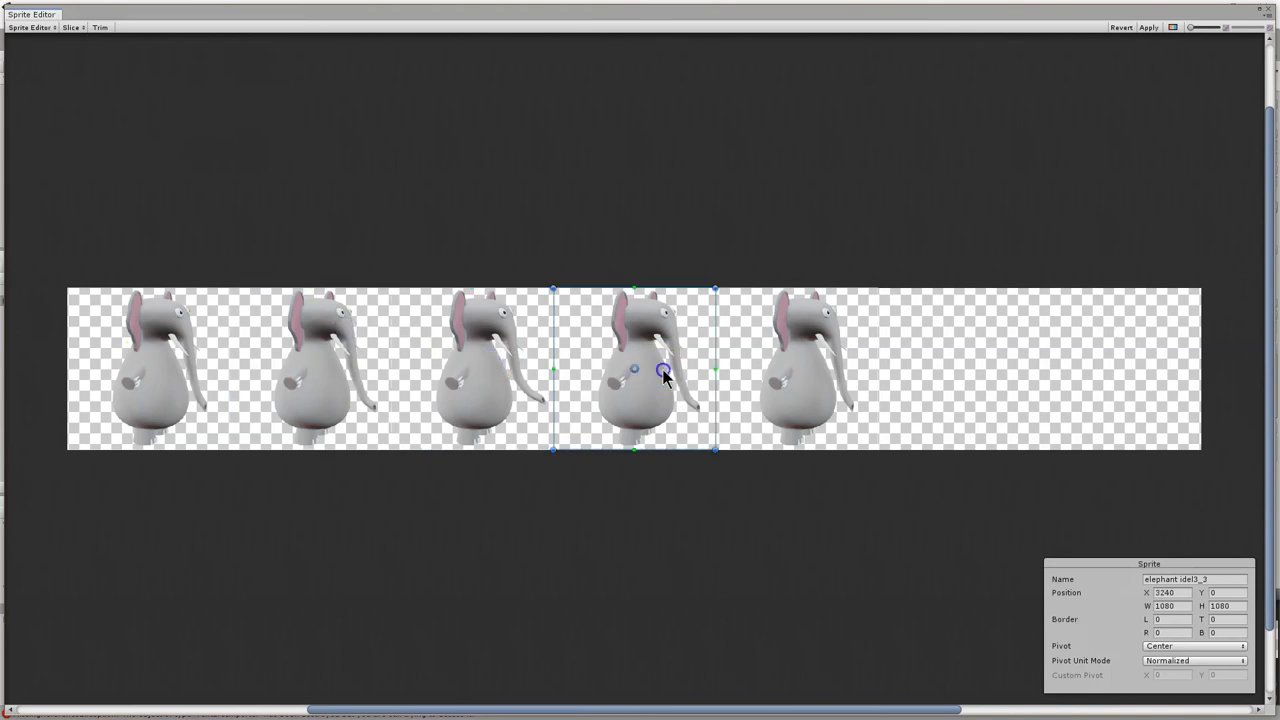
left_click(796, 368)
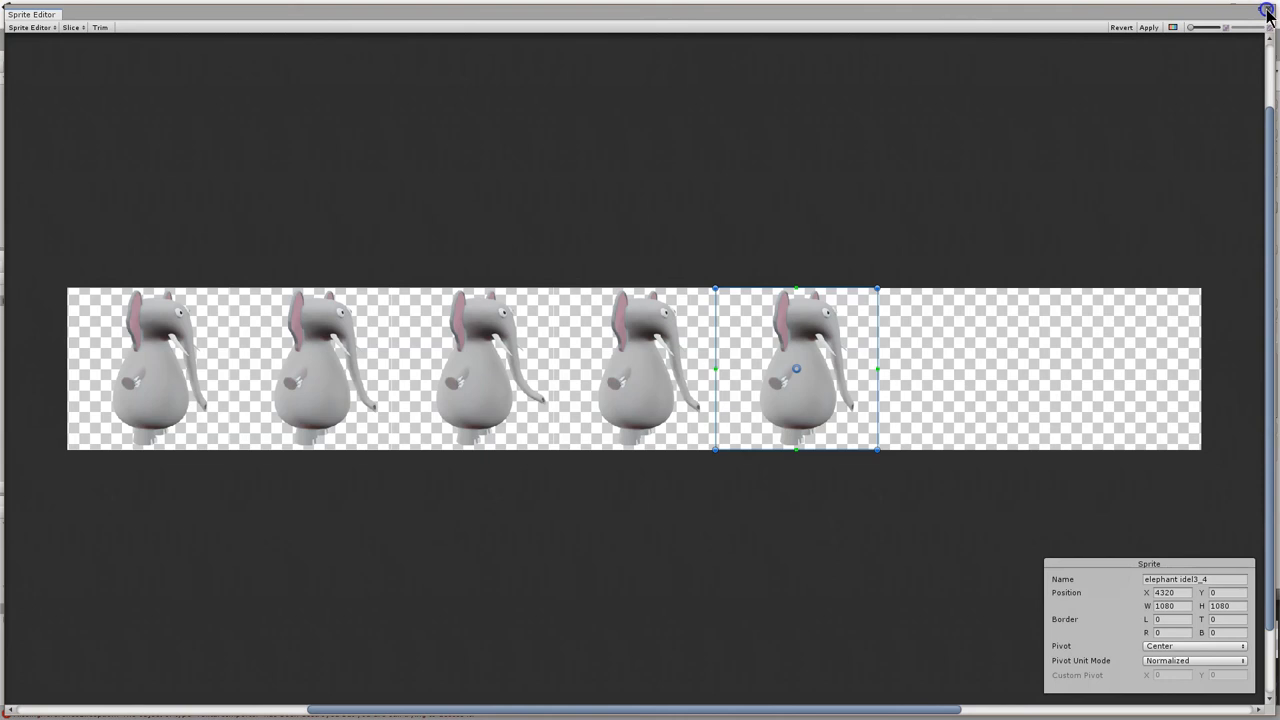
mouse_move(518, 336)
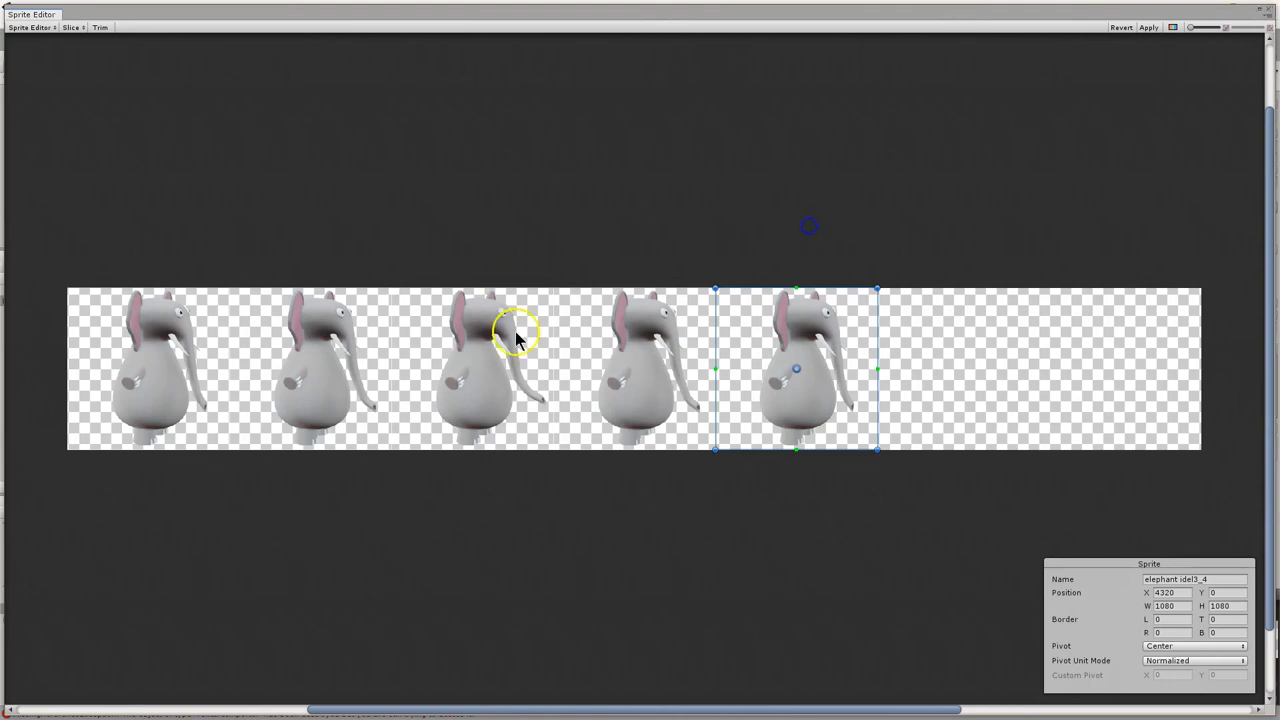
mouse_move(376, 400)
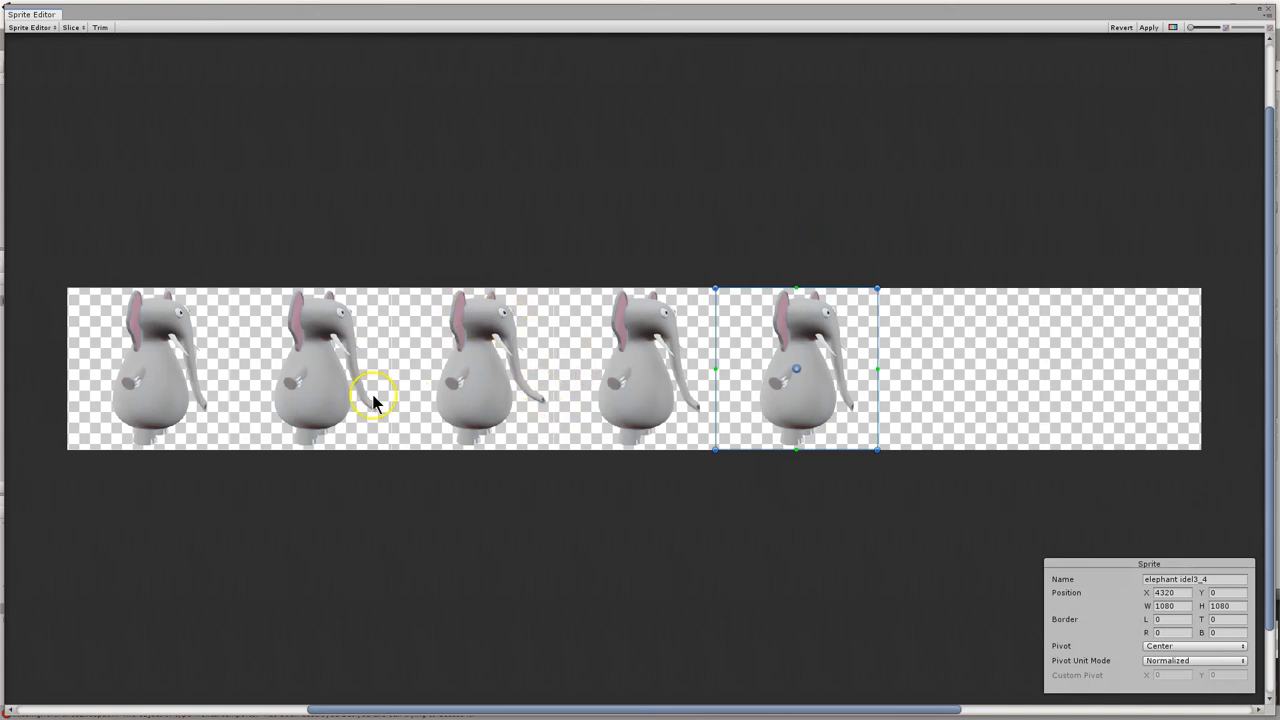
mouse_move(84, 332)
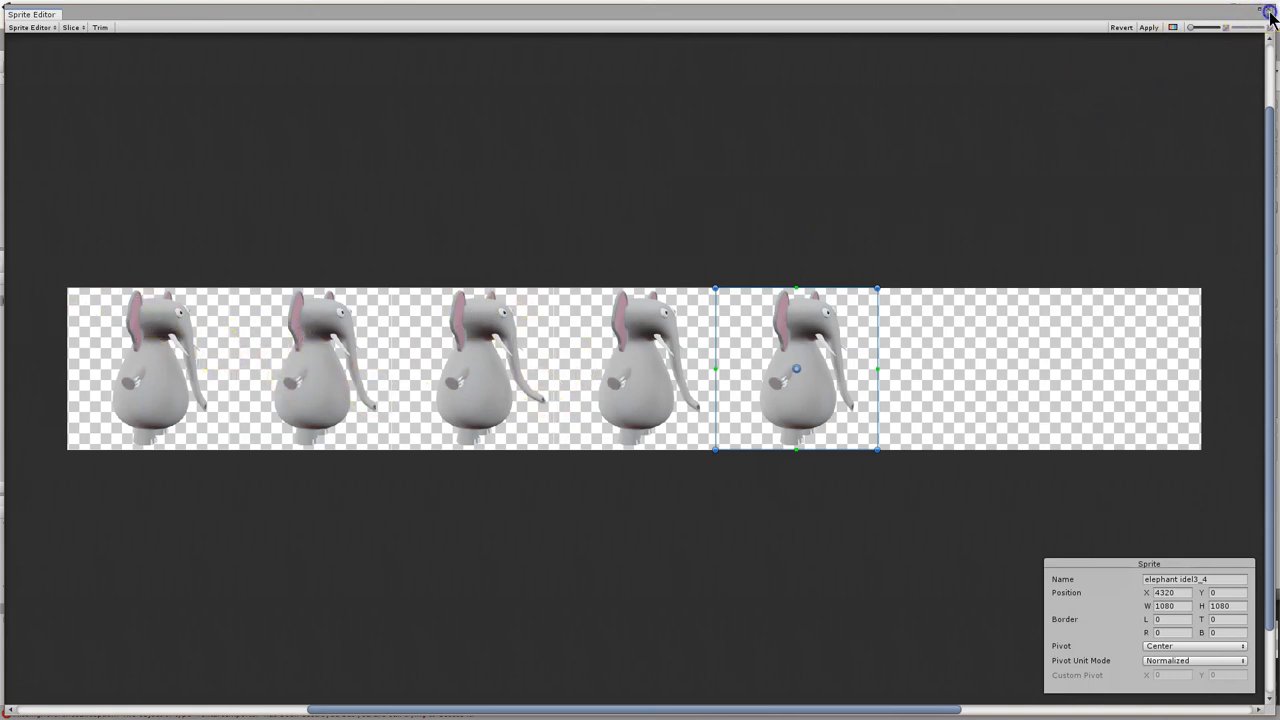
left_click(1270, 12)
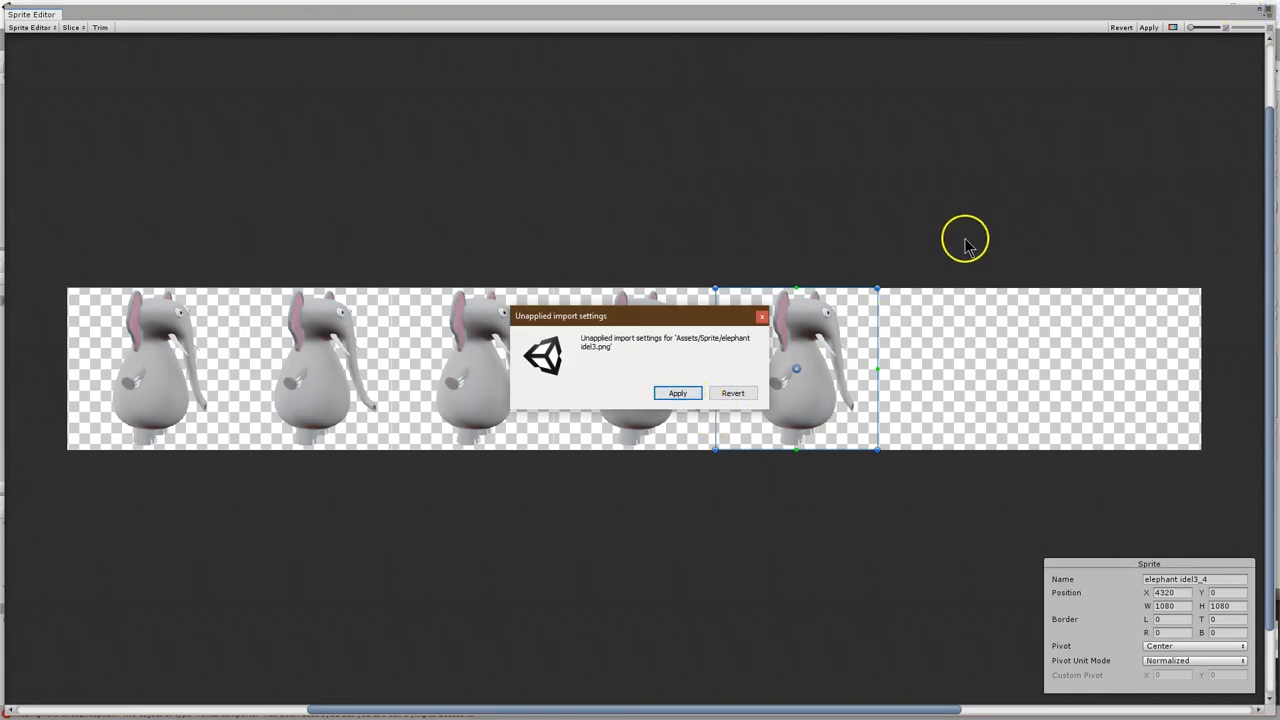
left_click(676, 392)
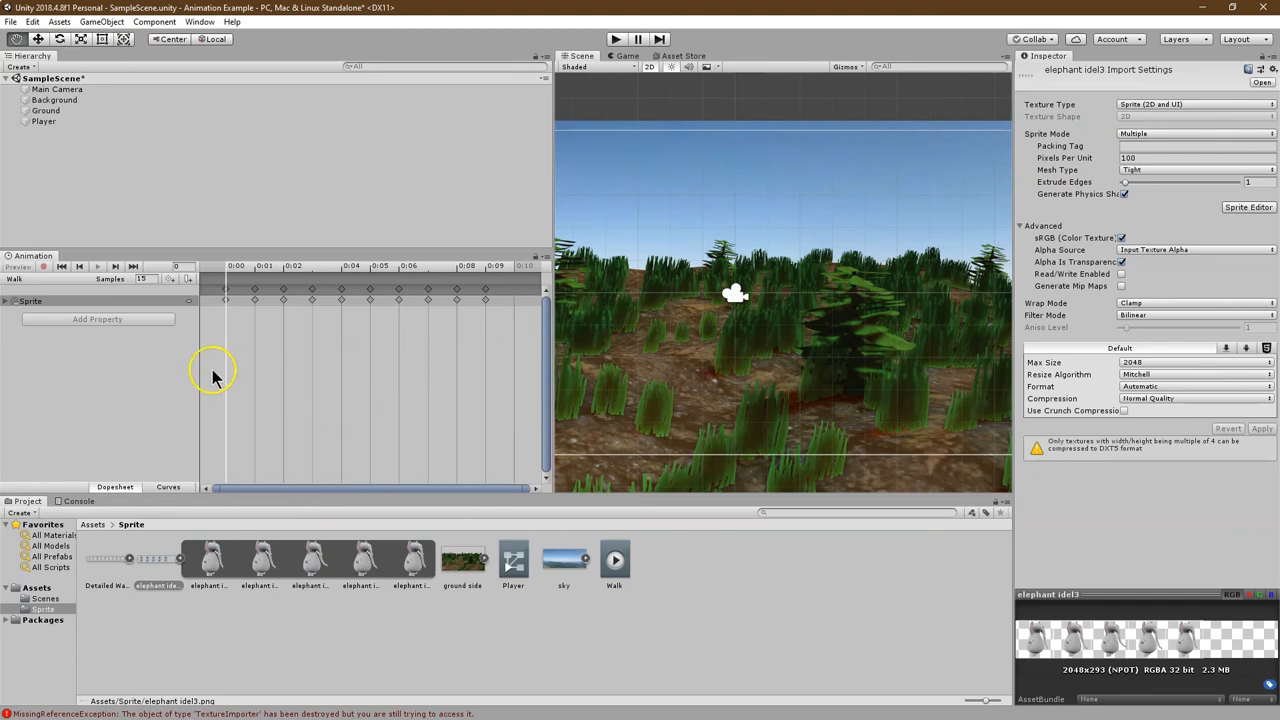
mouse_move(108, 388)
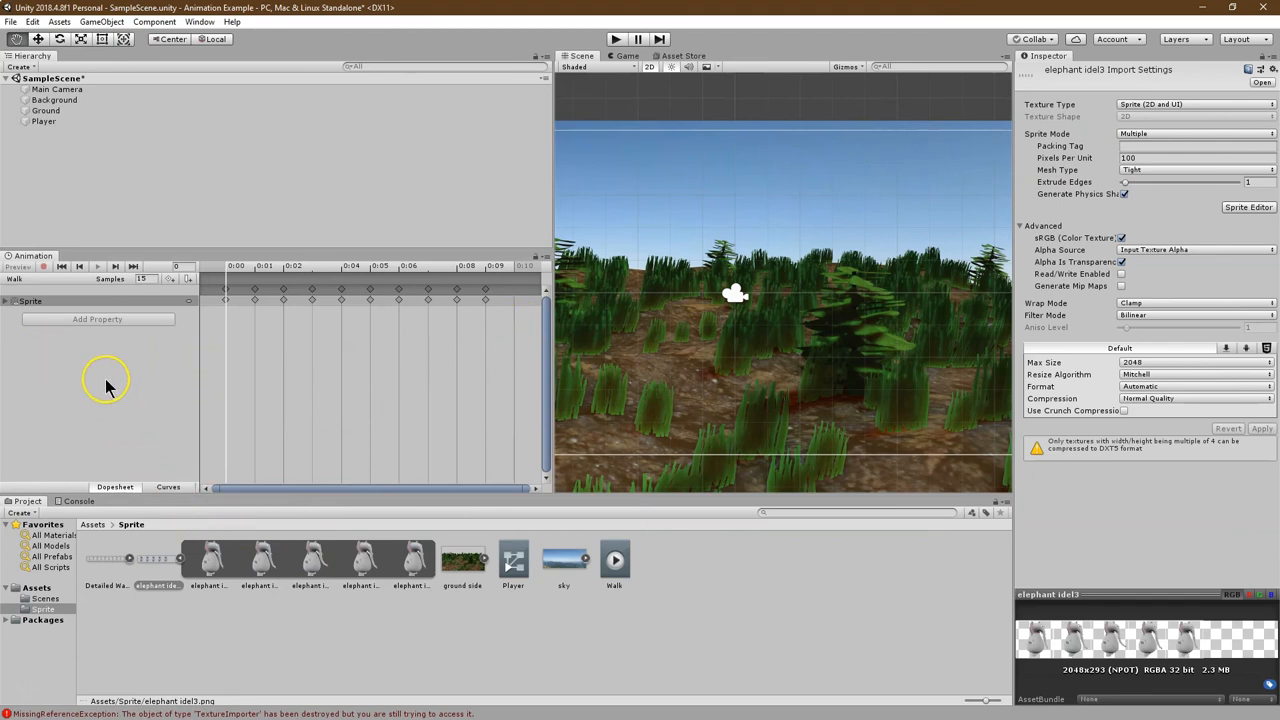
mouse_move(28, 292)
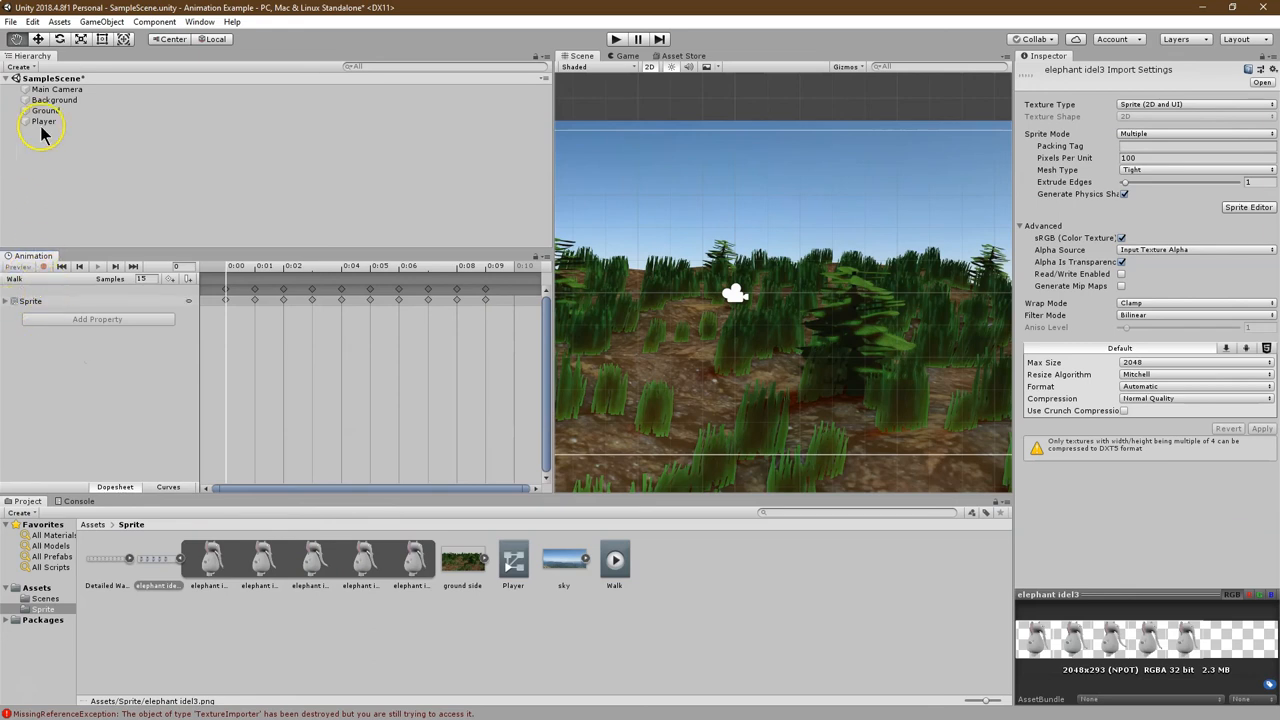
Create a new animation clip for Player and save it as Idle.anim.
left_click(44, 122)
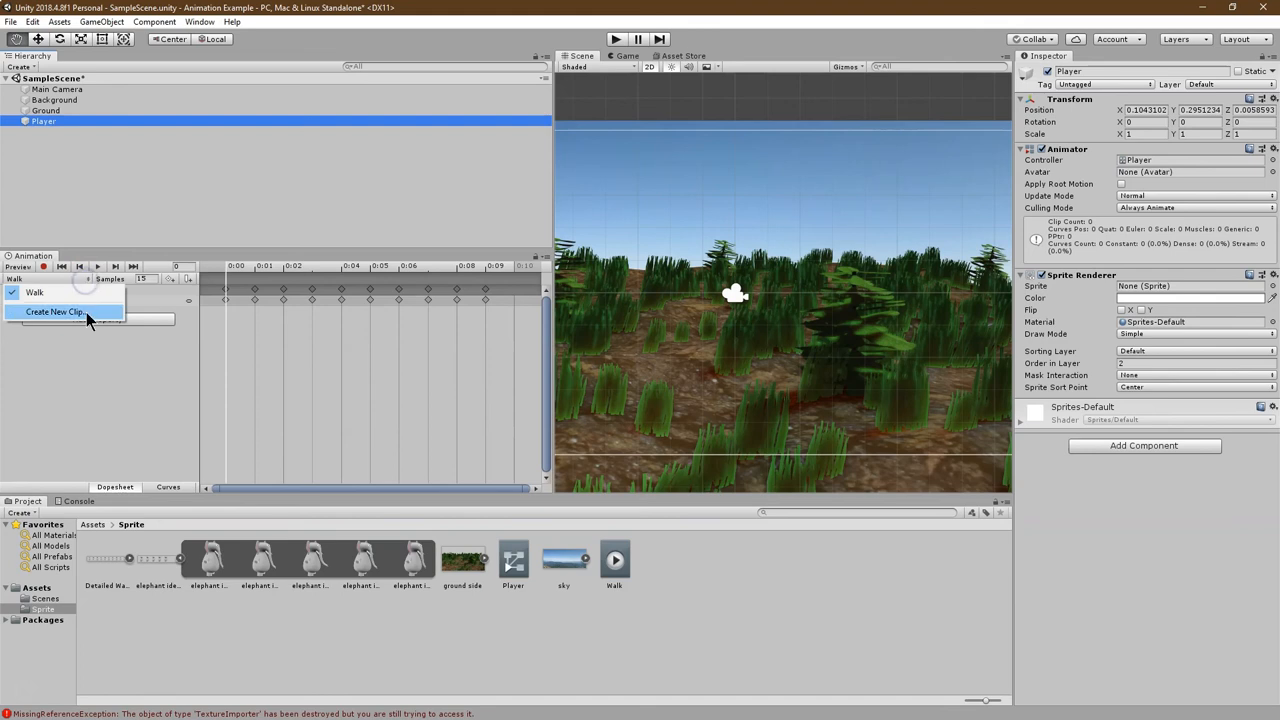
left_click(54, 312)
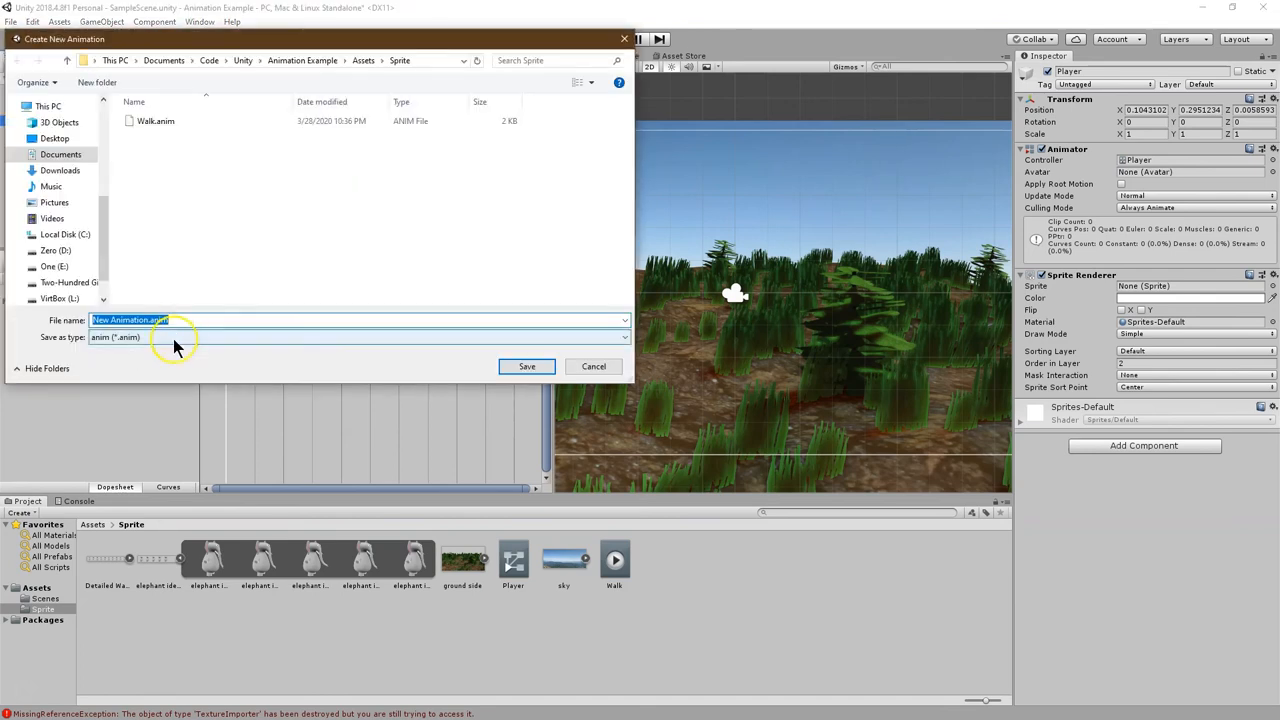
type("Idle")
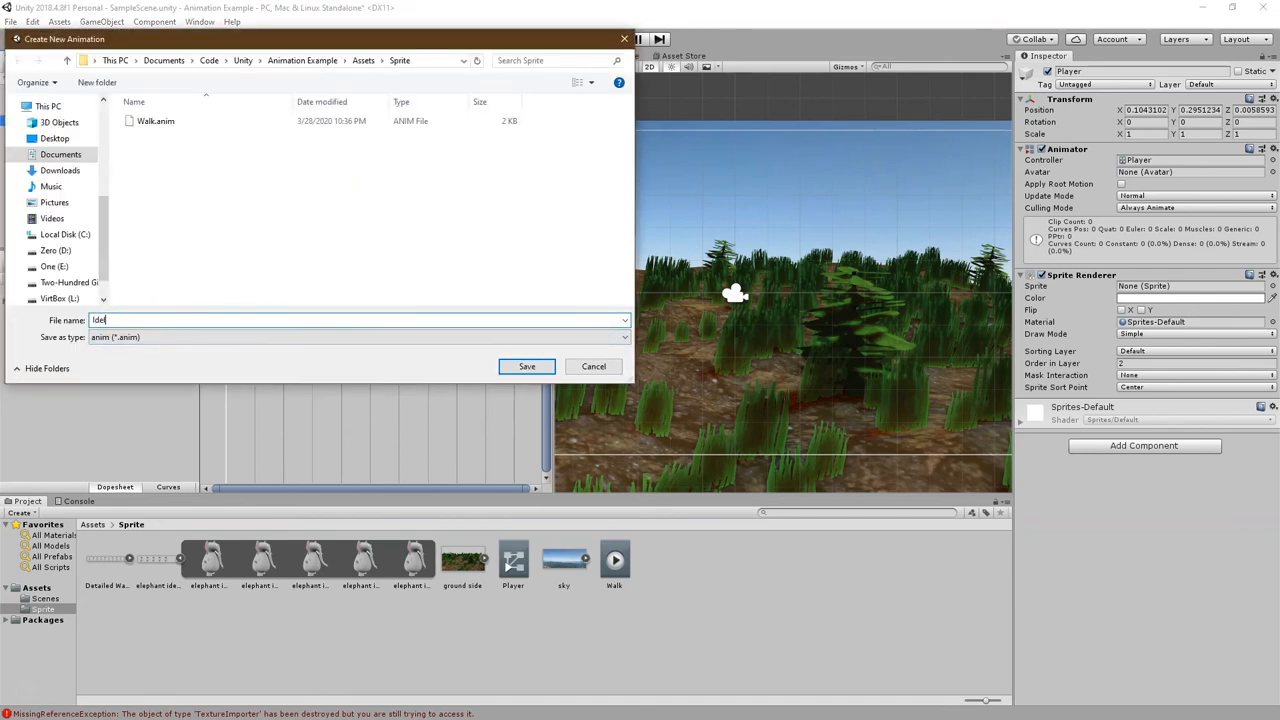
left_click(526, 366)
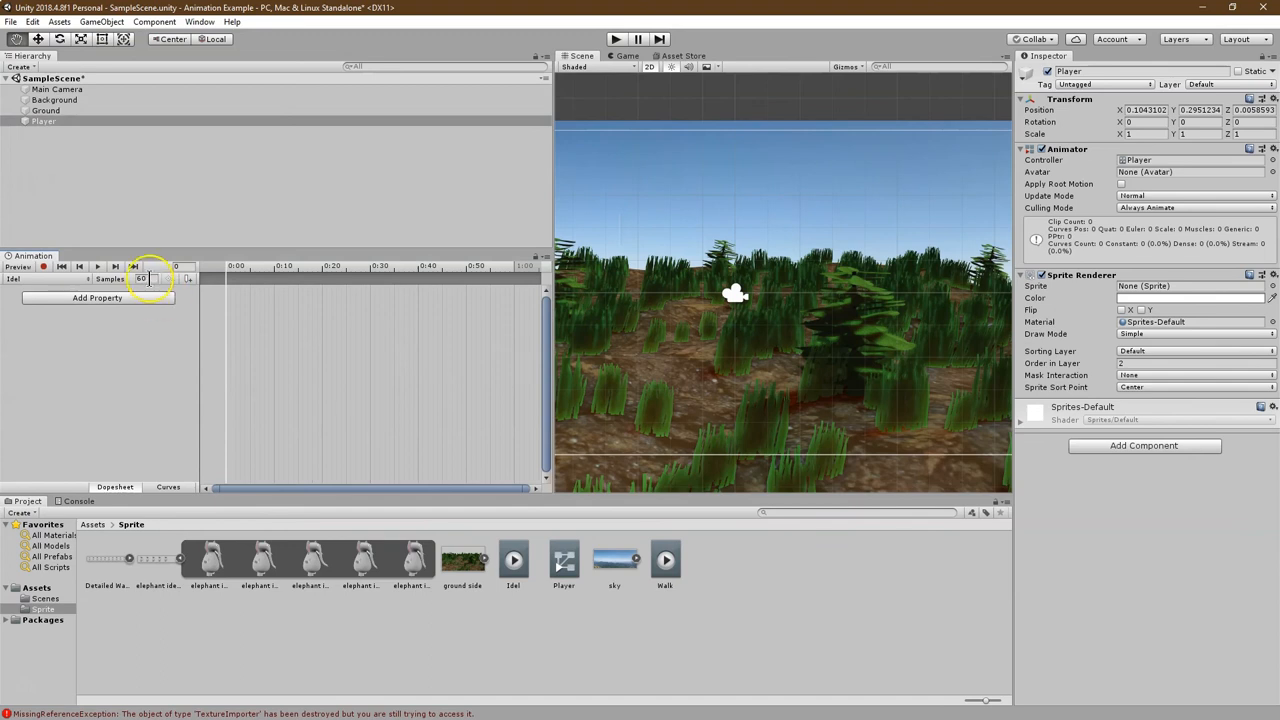
mouse_move(222, 584)
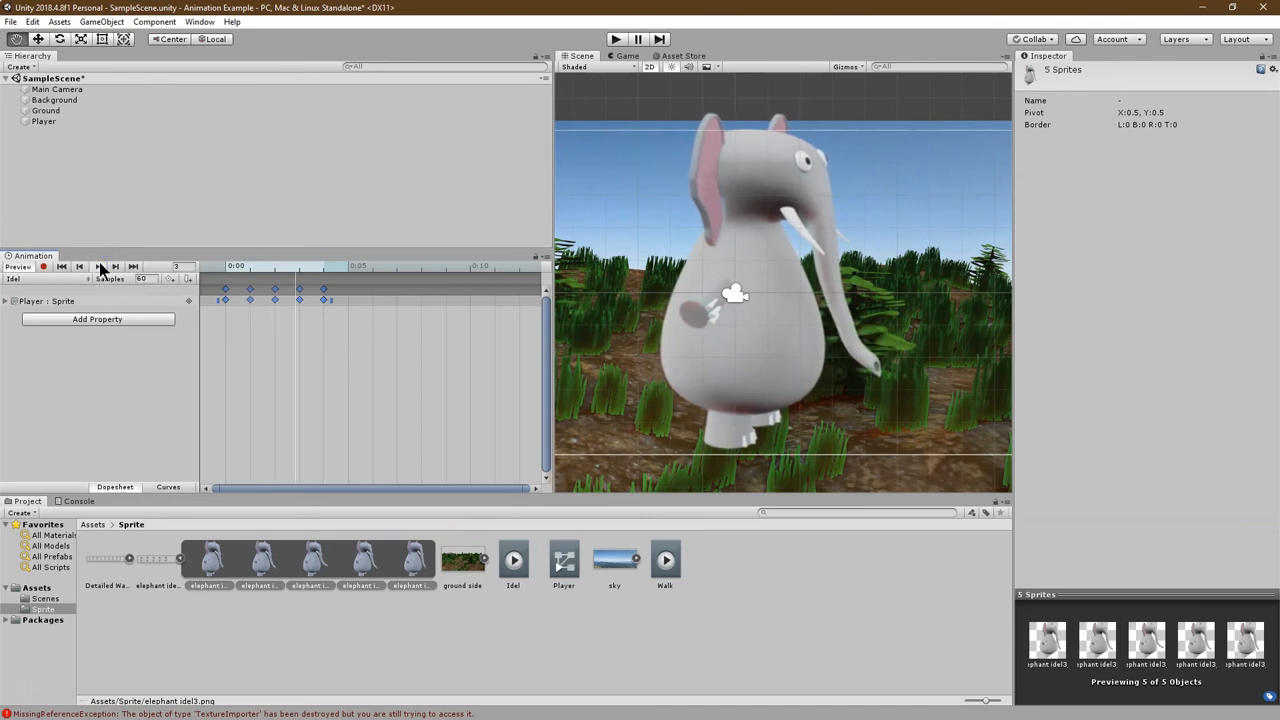
Select the Idle clip's Samples value to enter a lower frame rate.
triple_click(140, 278)
type("7")
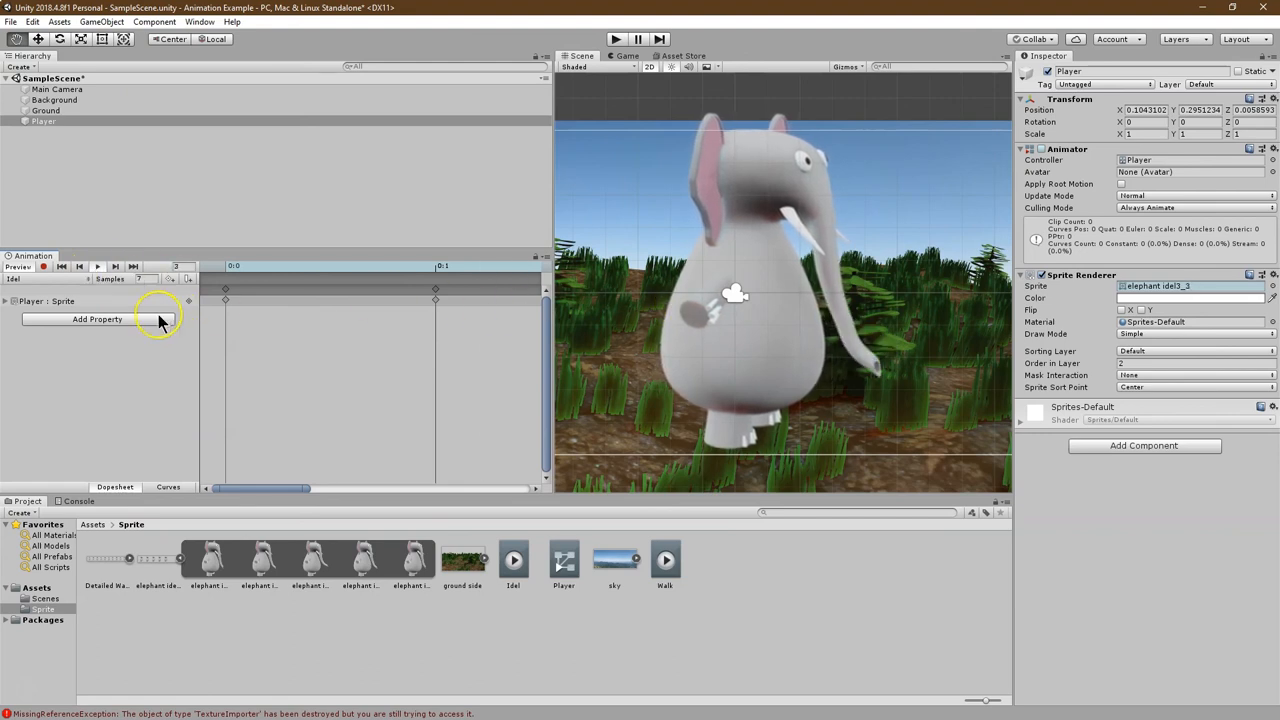
Select the Walk clip and play, pause and resume its preview of the walking elephant.
left_click(32, 266)
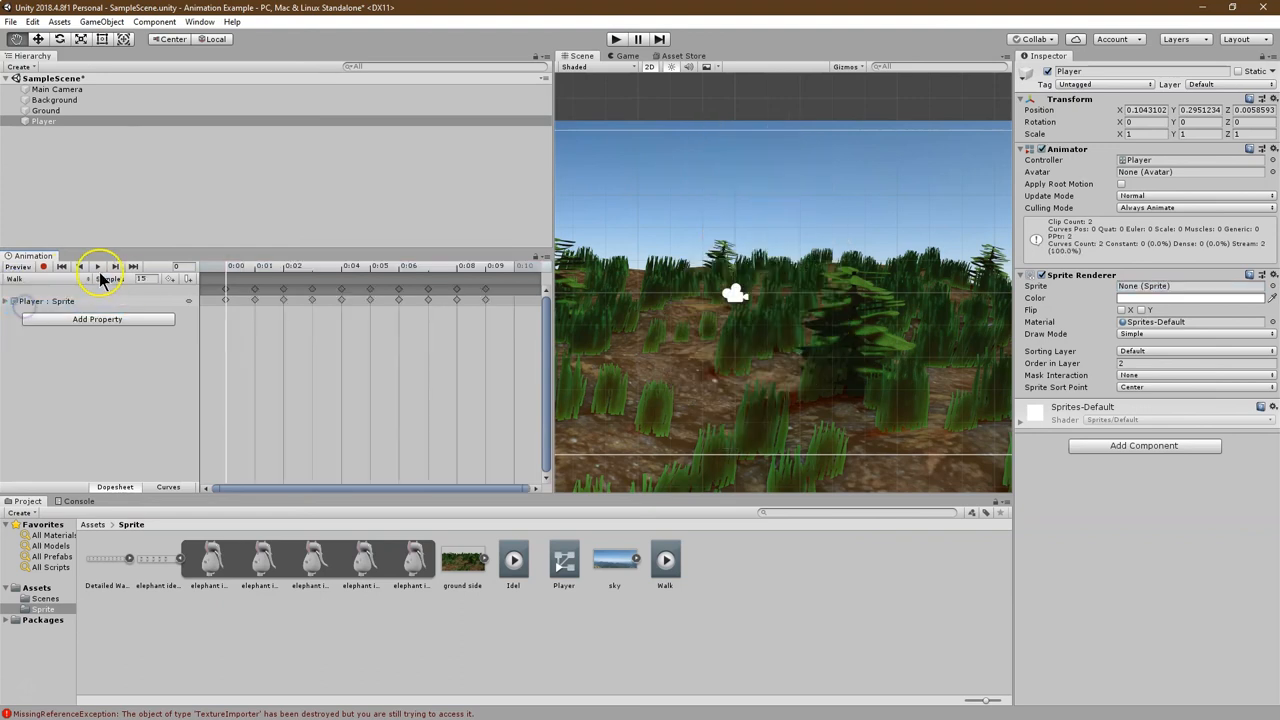
left_click(96, 266)
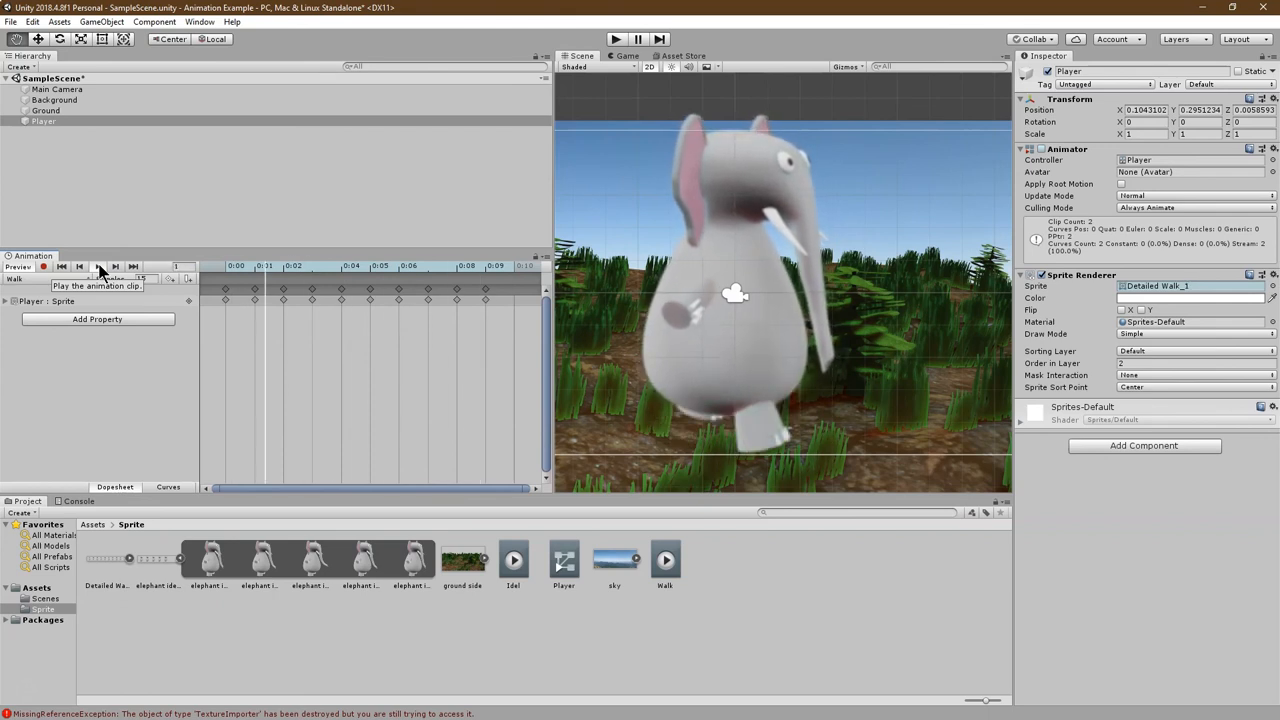
left_click(98, 266)
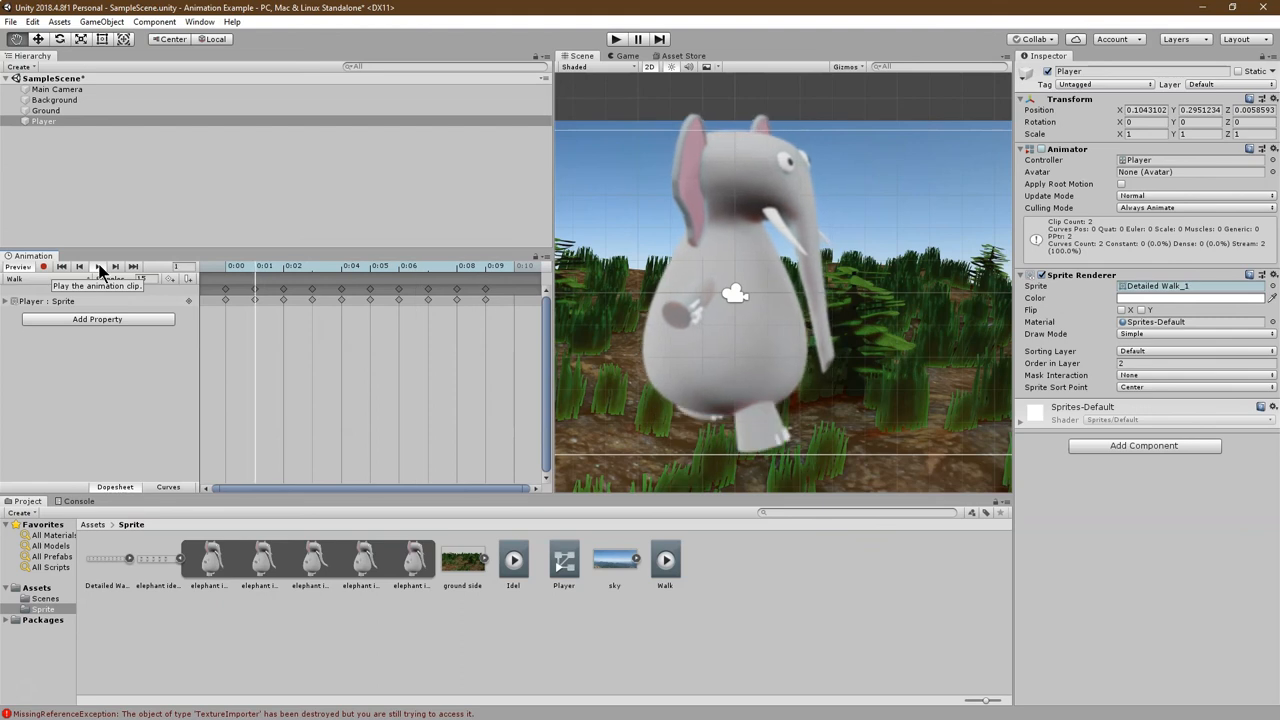
left_click(98, 266)
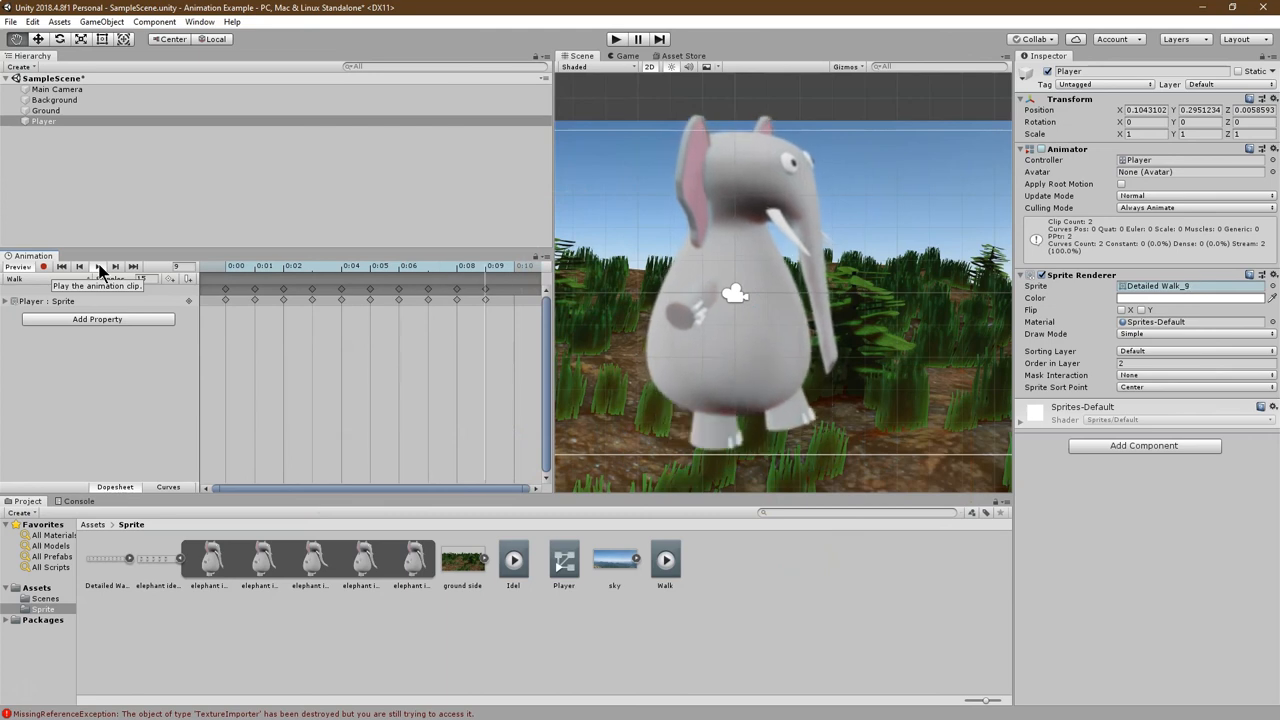
left_click(96, 266)
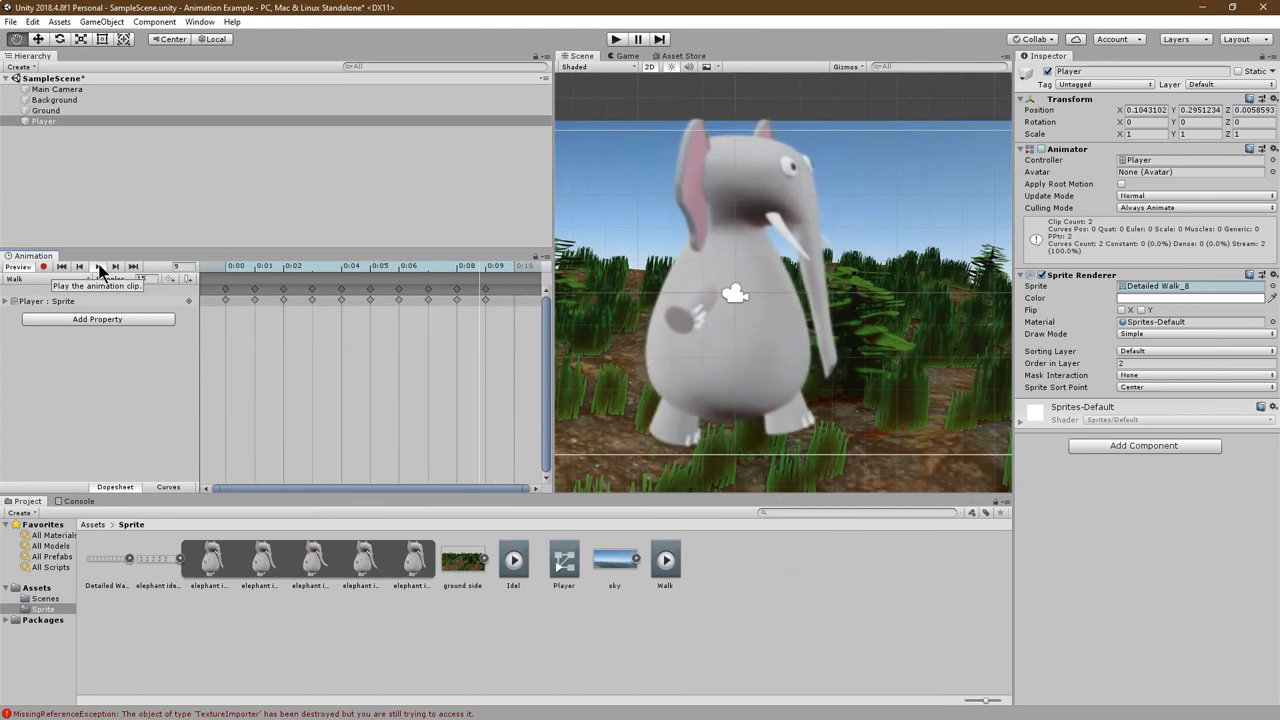